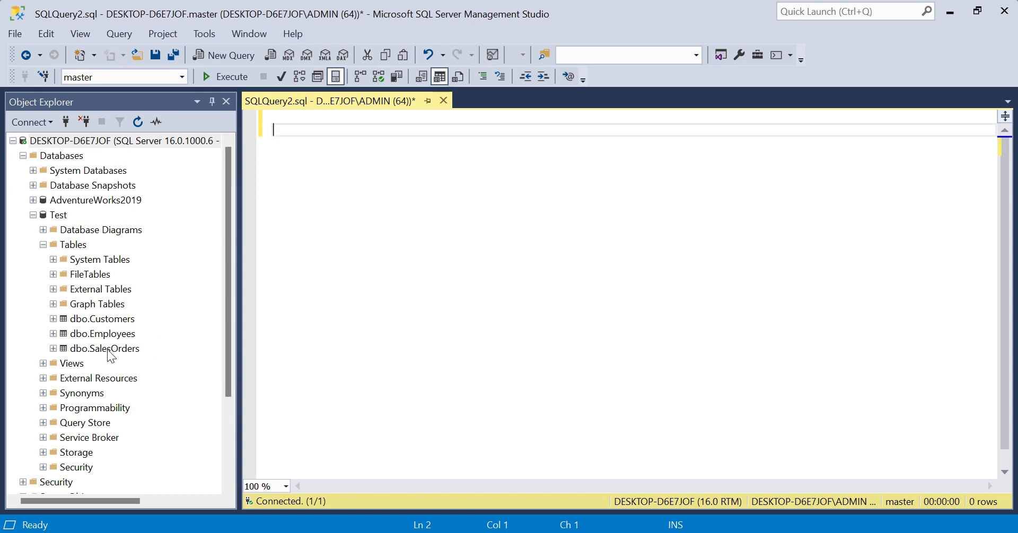
mouse_move(138, 351)
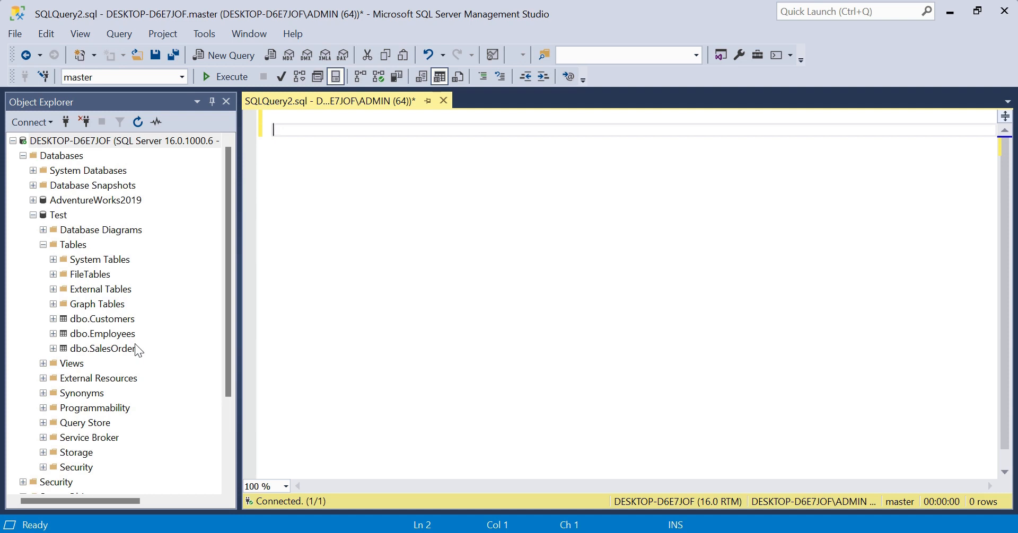
Write the comment line '-- Some basic date functionality' at the top of the query
text(--)
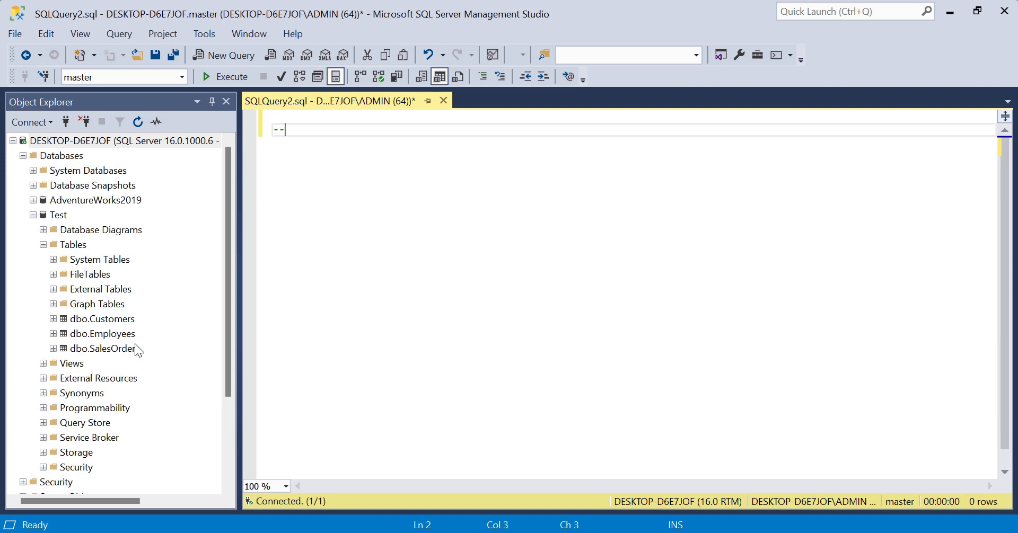
text(Some basi)
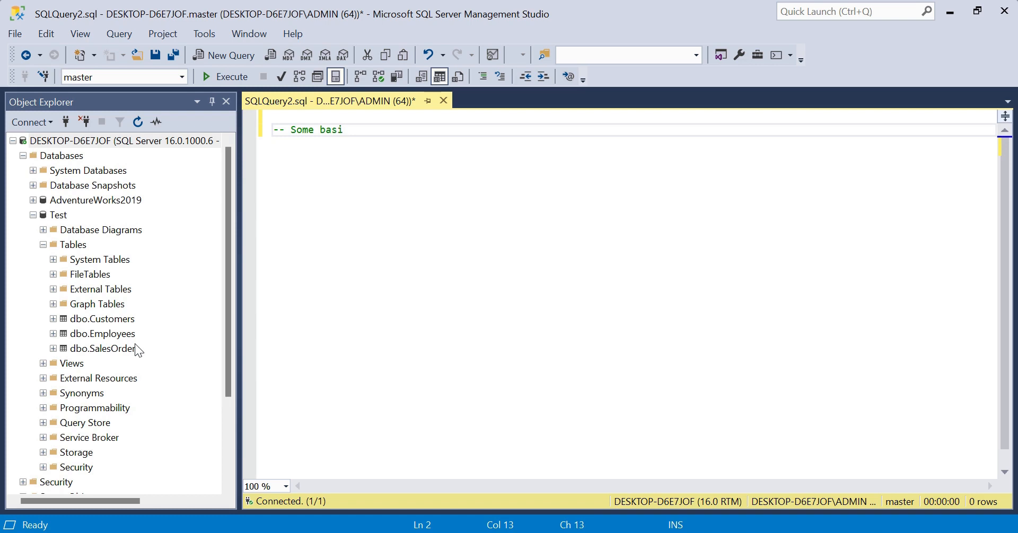
text(c dat)
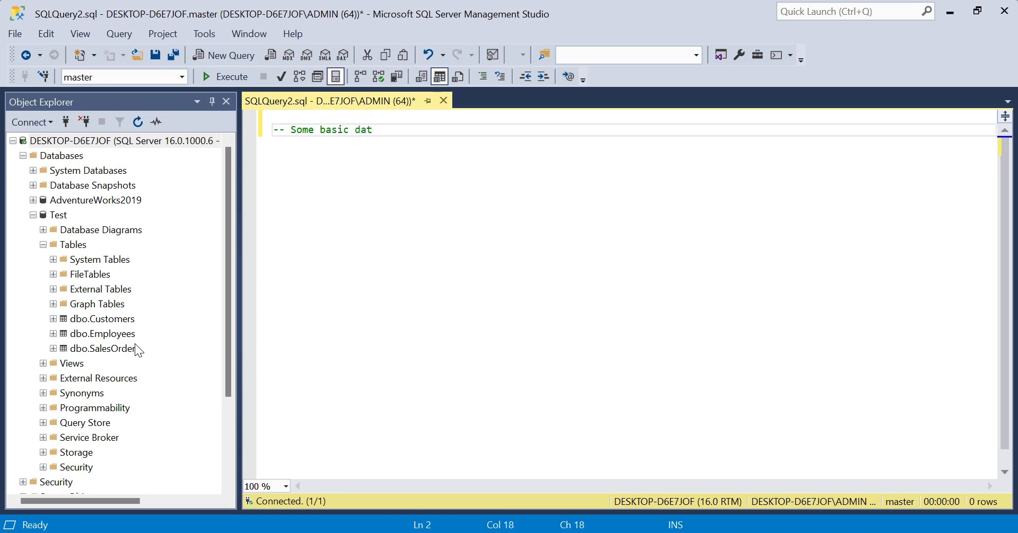
text(e functiona)
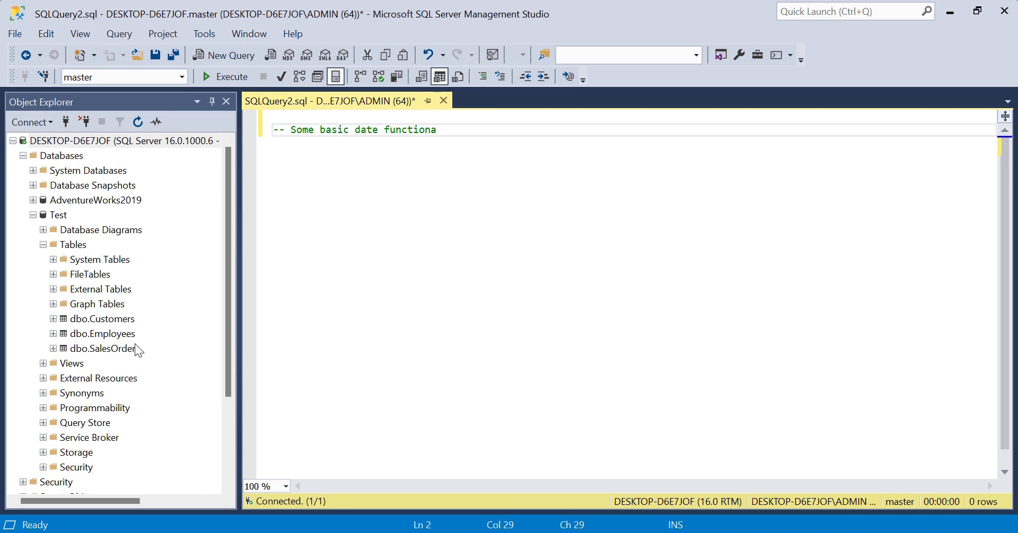
text(lity)
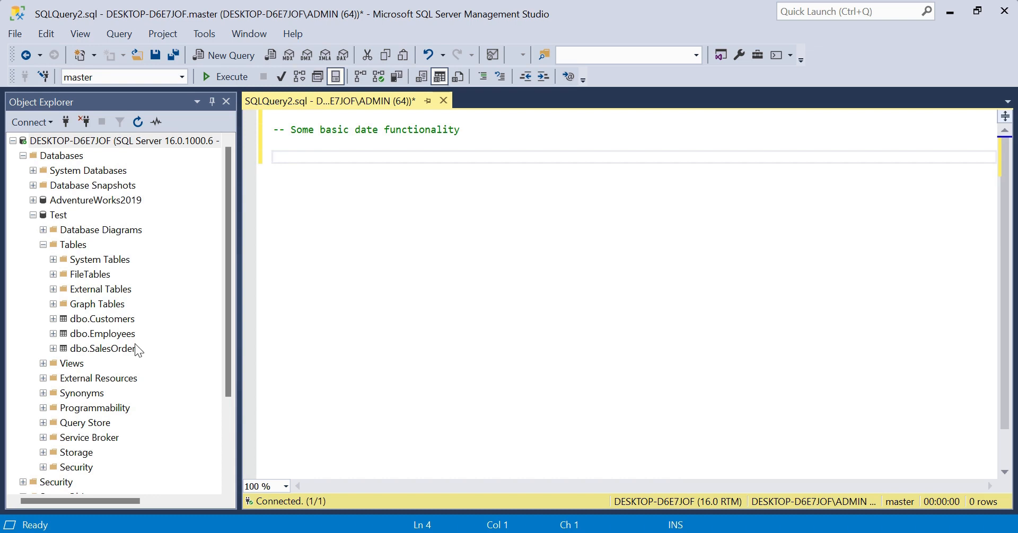
Write SELECT CurrentDate = GETDATE(); below the comment
text(SELEC)
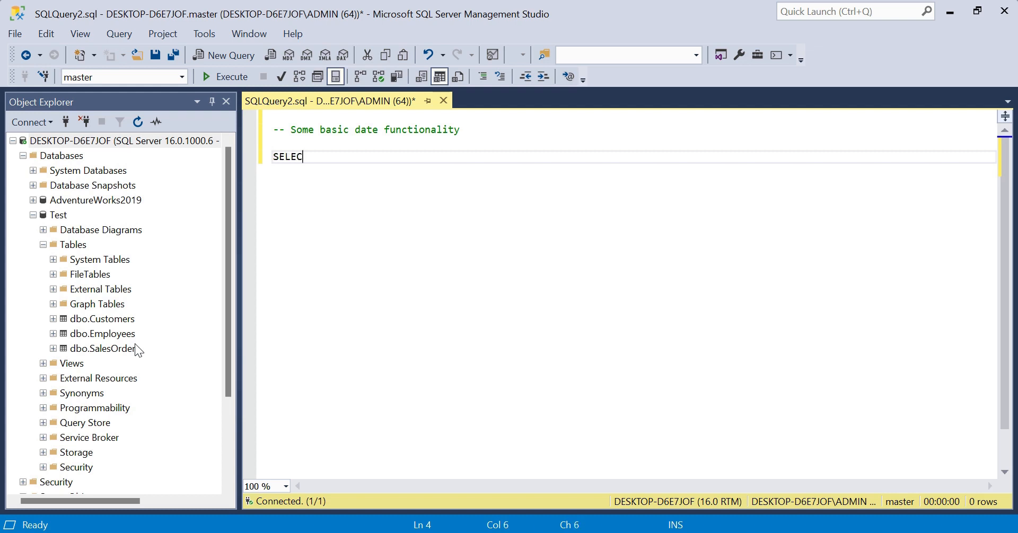
text(Cu)
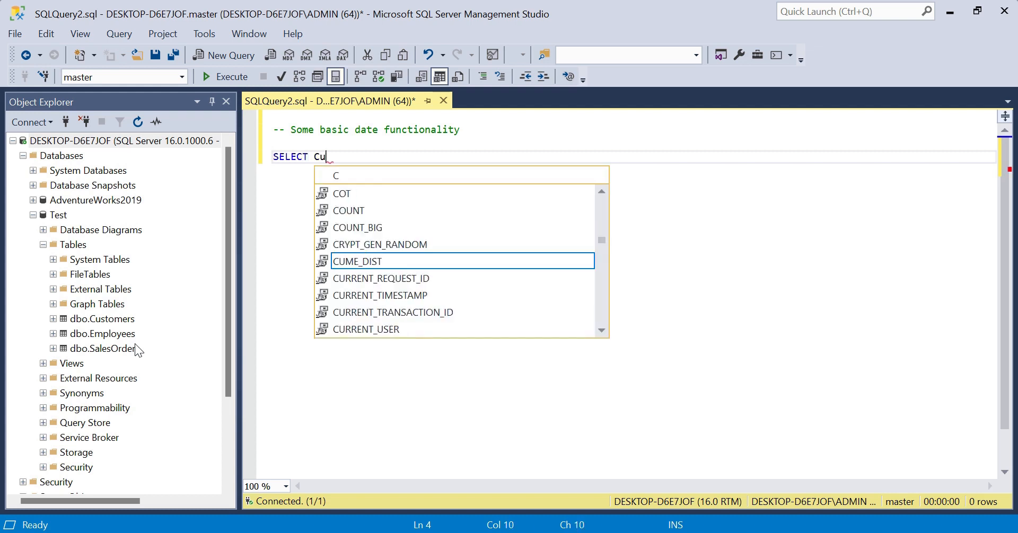
text(rrentDat)
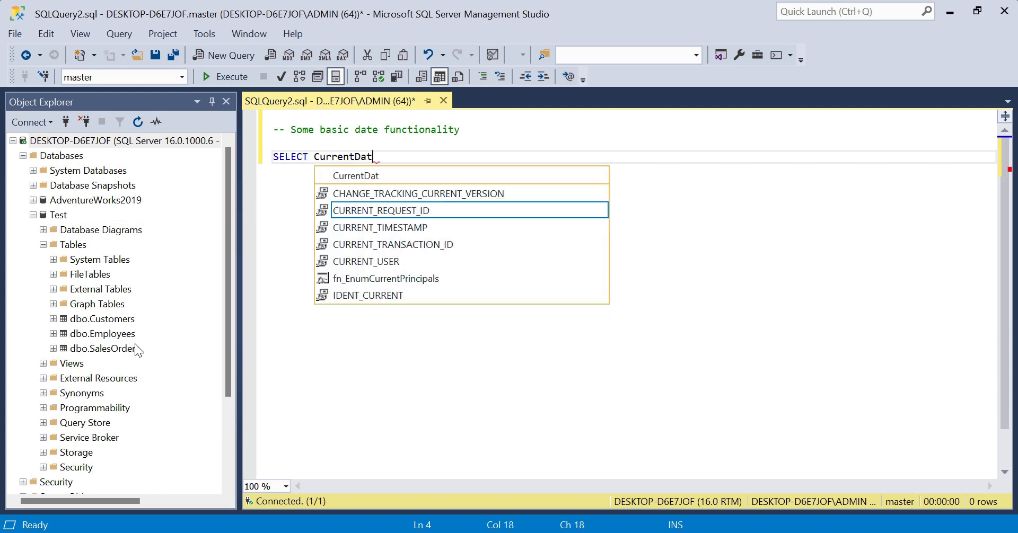
text(e =)
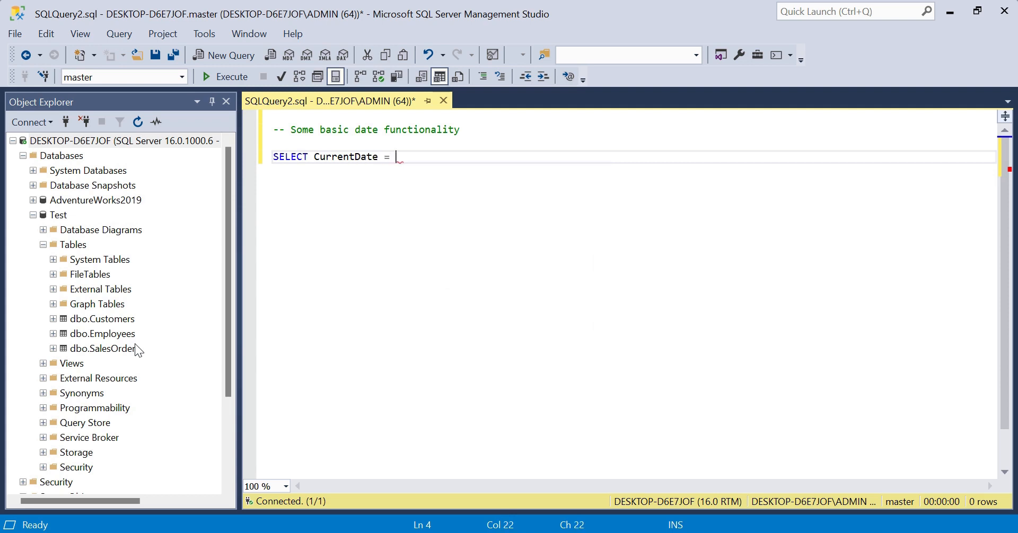
text(GETDATE()
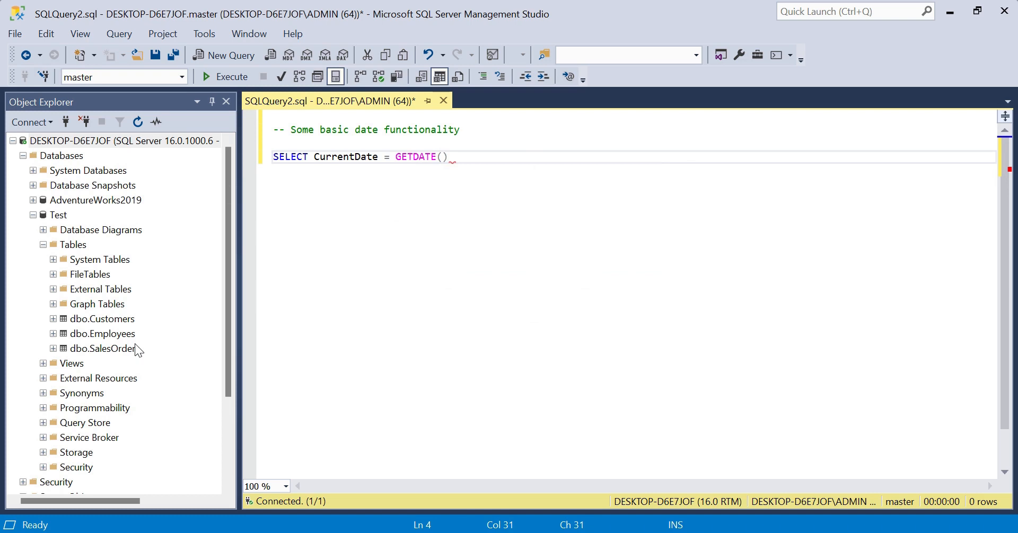
text(;)
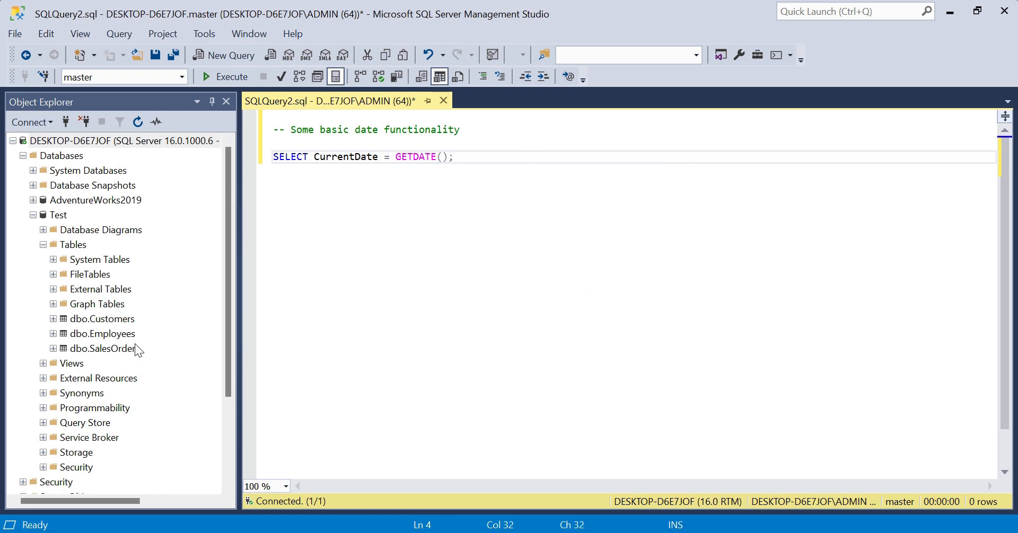
Execute the query to return the CurrentDate row, then move to a new line
click(225, 76)
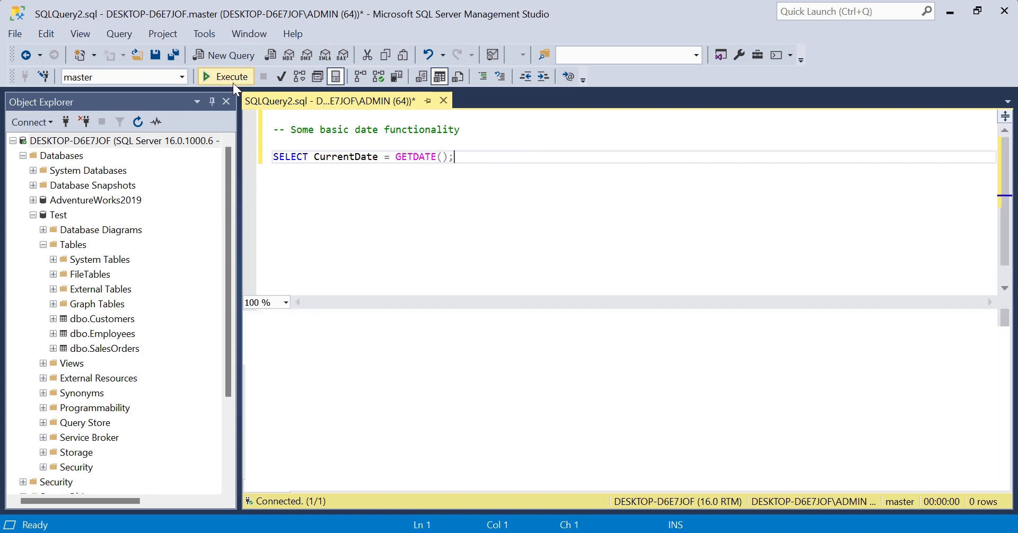
click(225, 76)
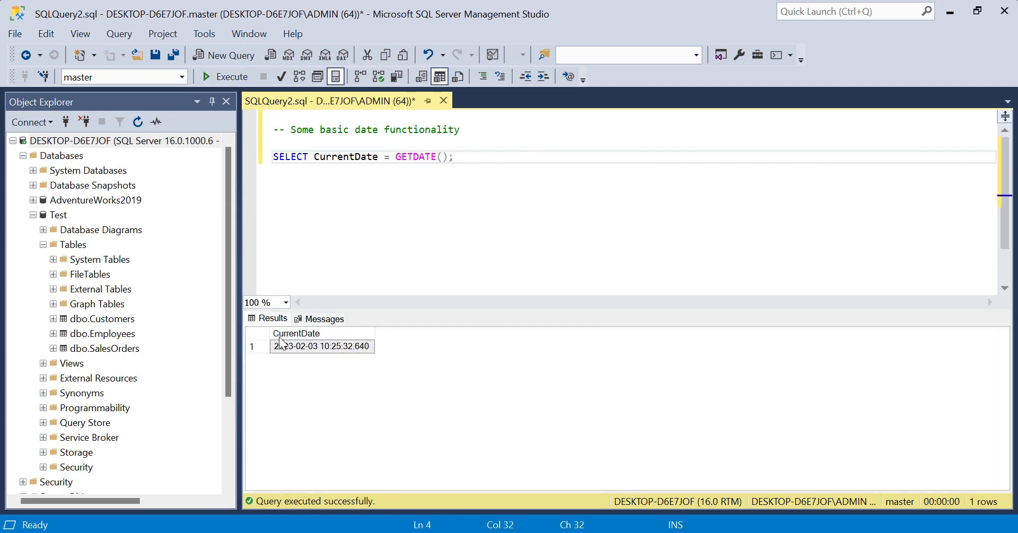
mouse_move(337, 401)
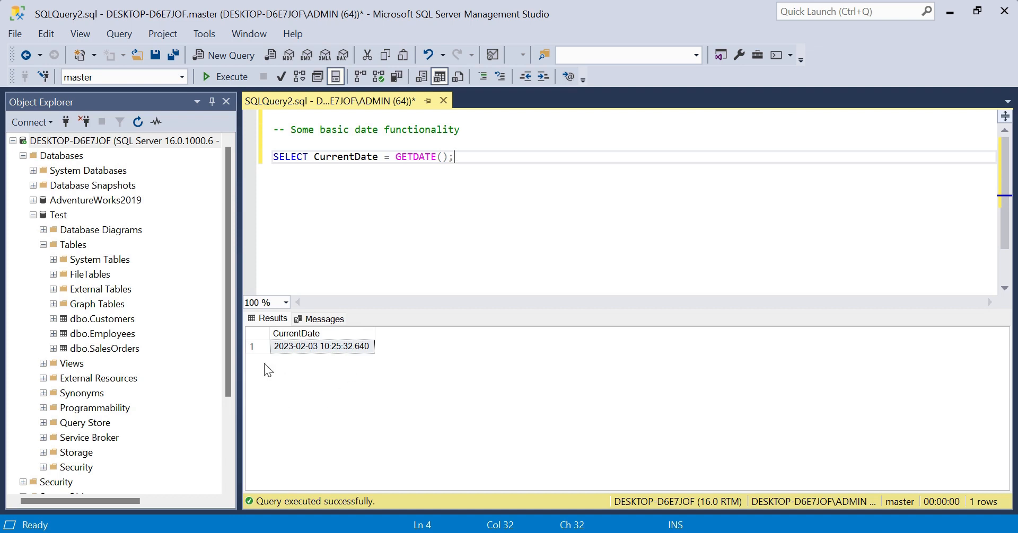
mouse_move(345, 355)
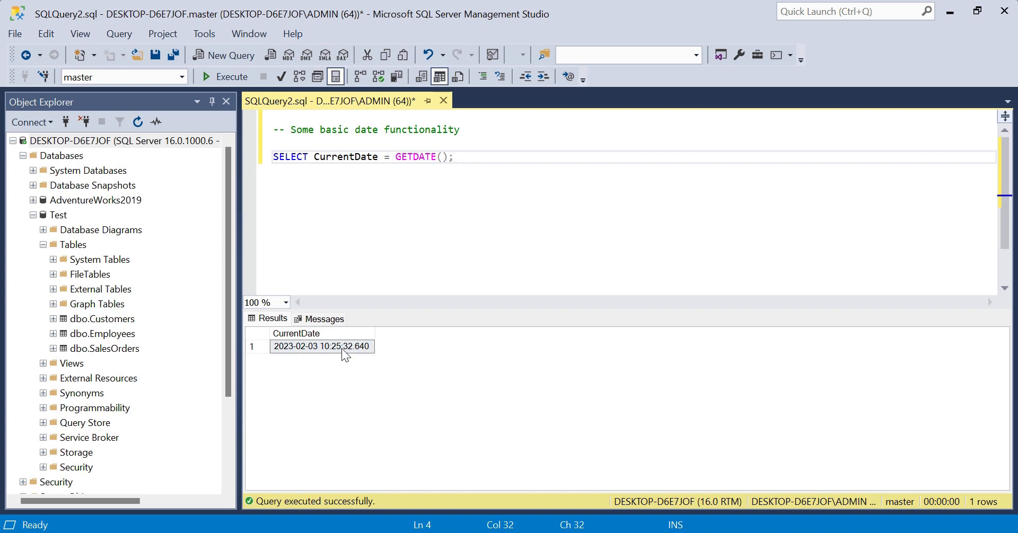
key(Return)
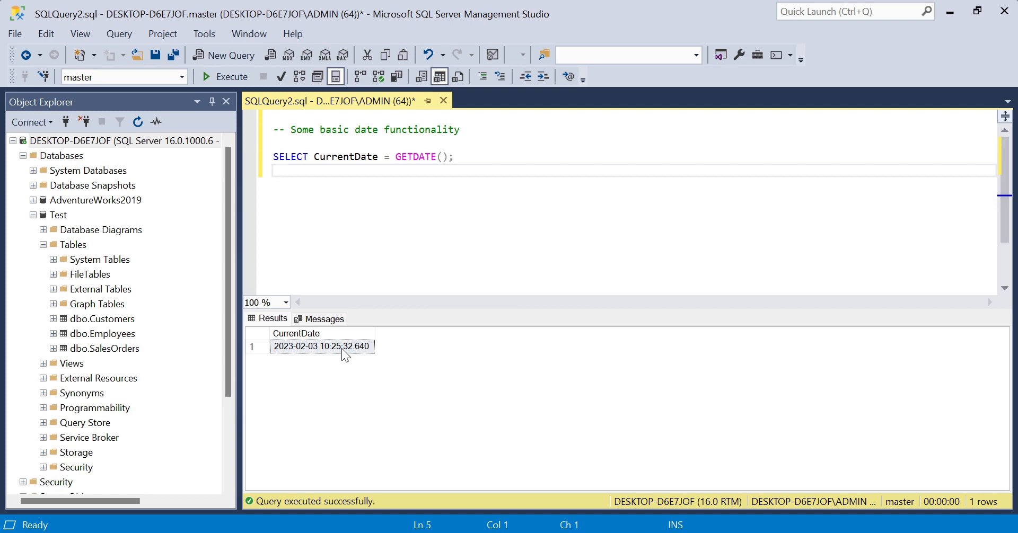
Write SELECT CurrentYear = DATENAME(YEAR, GETDATE()); on the next line
text(SELECT Cu)
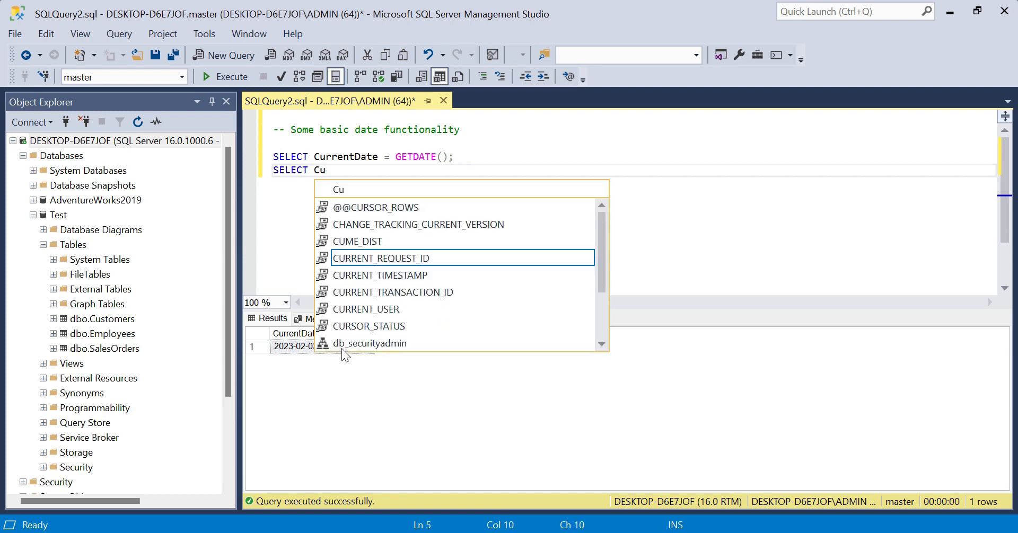
text(rrentY)
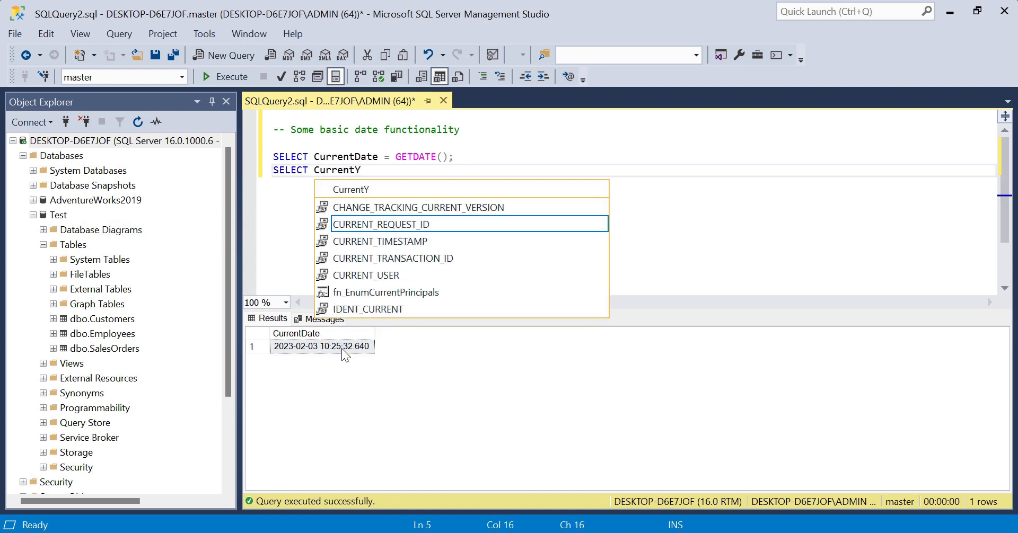
text(ear =)
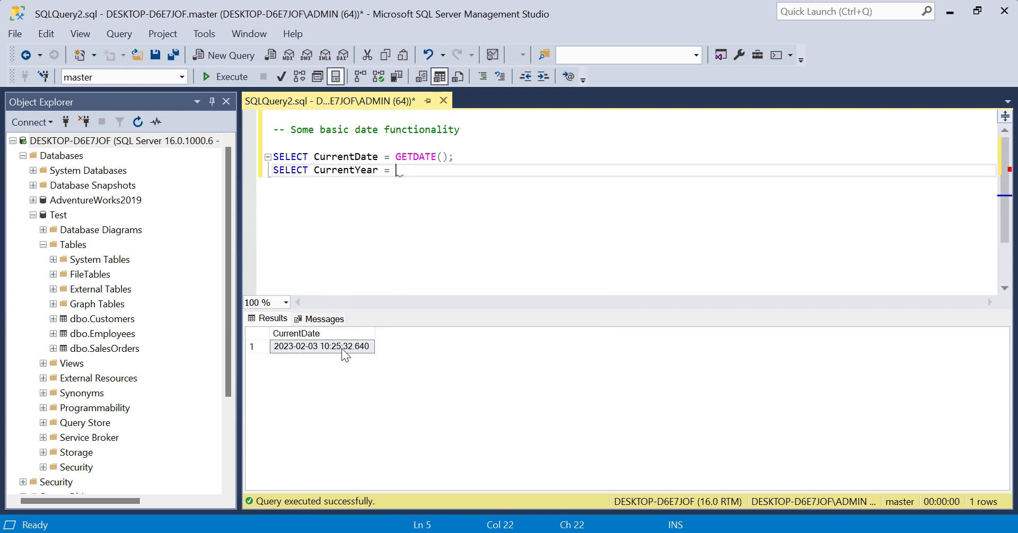
text(DATENAME()
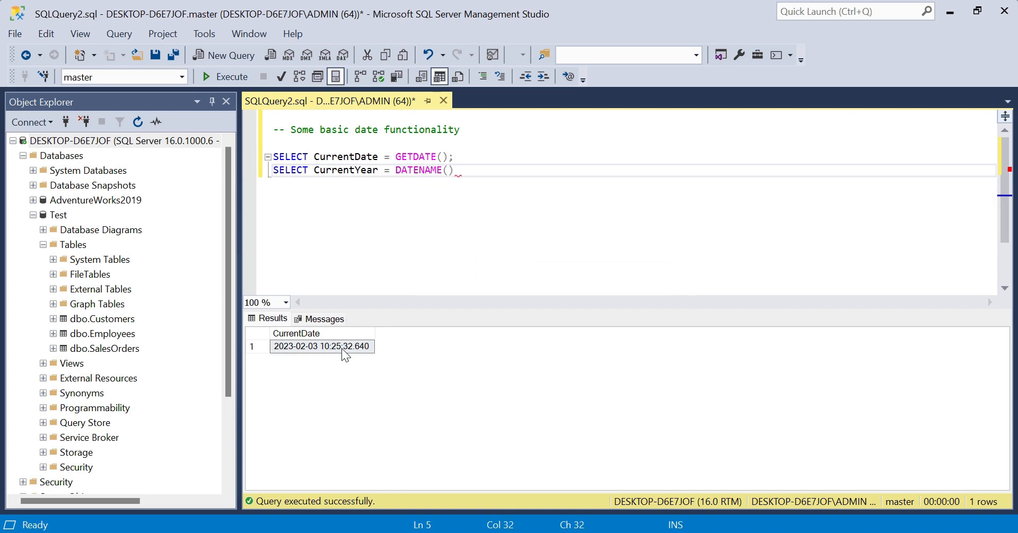
text(;)
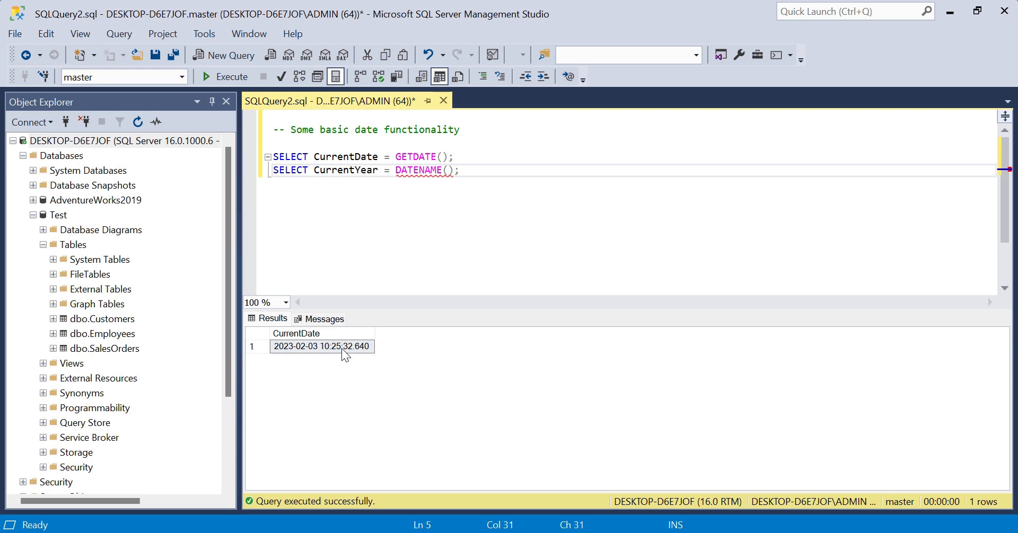
text(YEAR,)
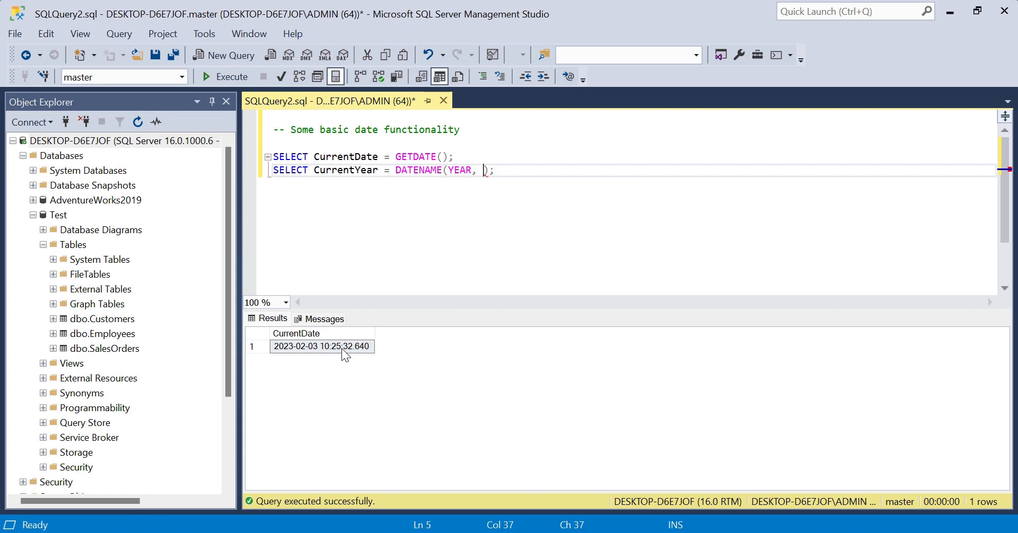
text(GETDATE()
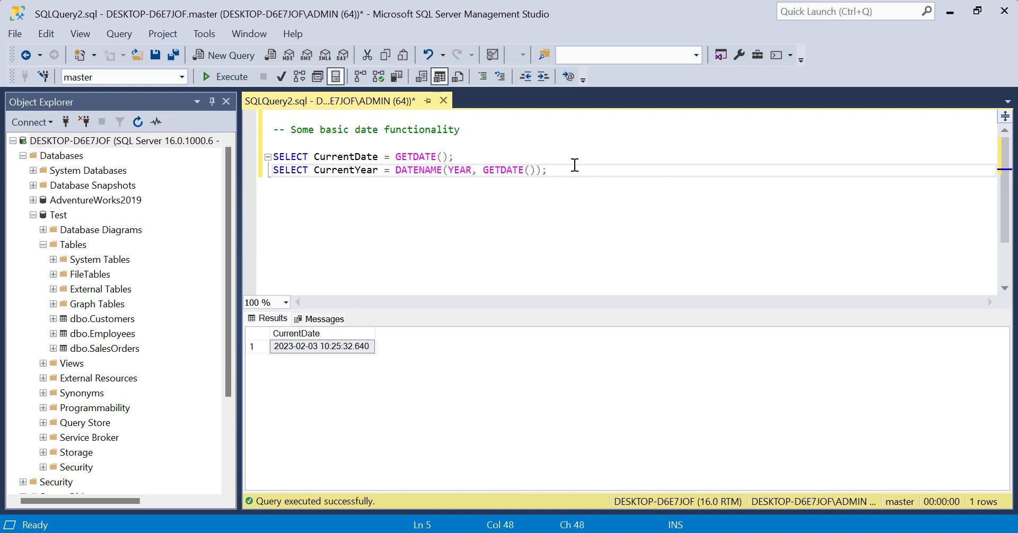
mouse_move(586, 187)
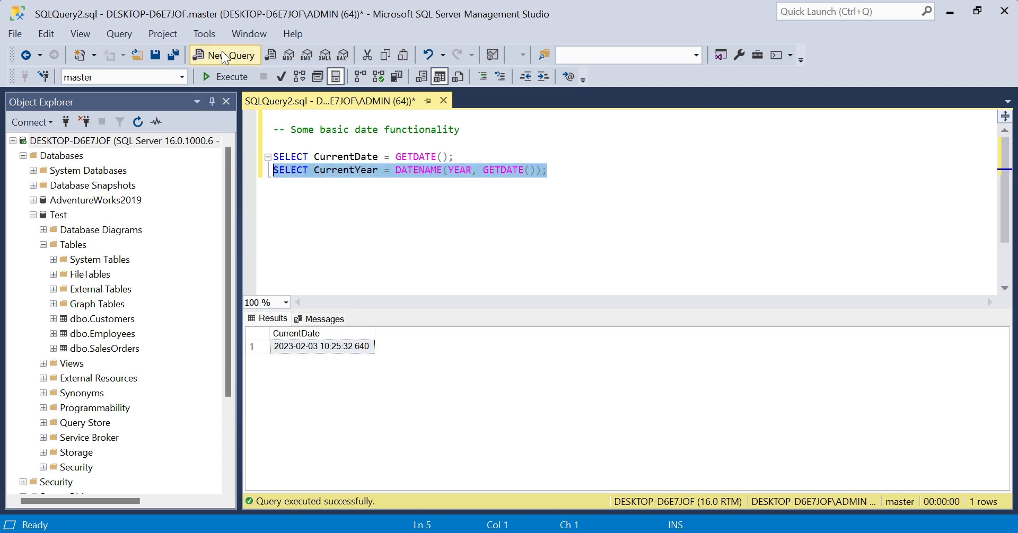
mouse_move(232, 81)
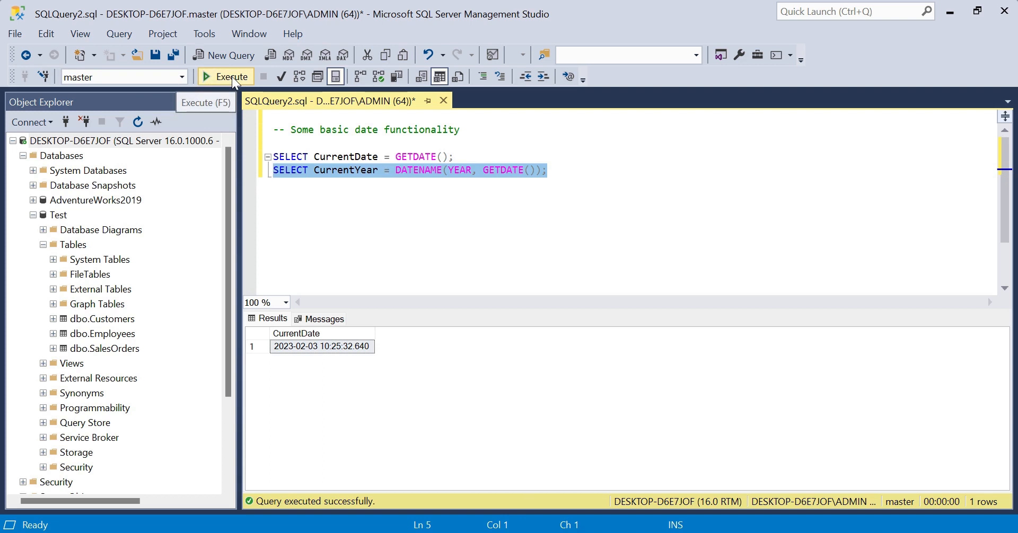
Execute the CurrentYear query so the result shows 2023
click(230, 76)
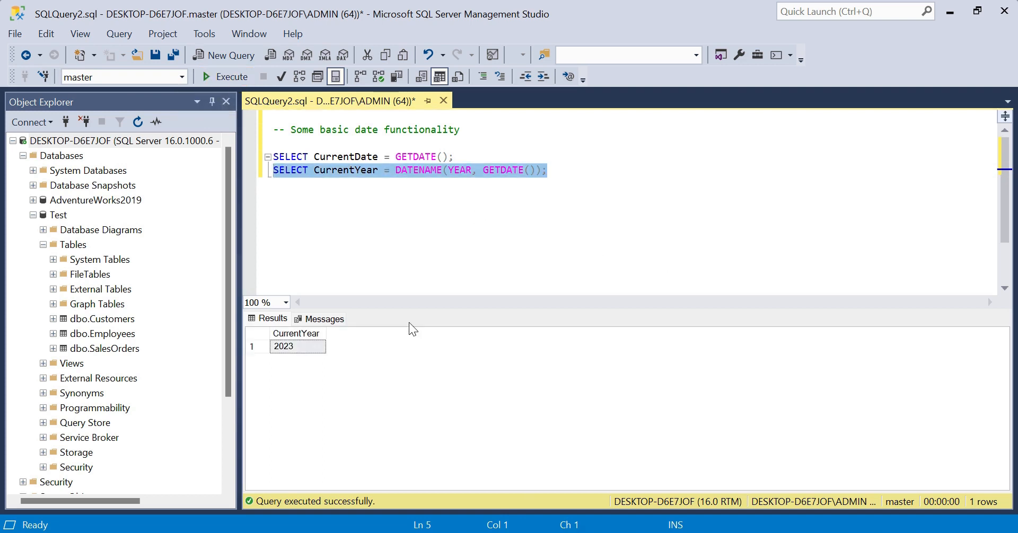
mouse_move(466, 203)
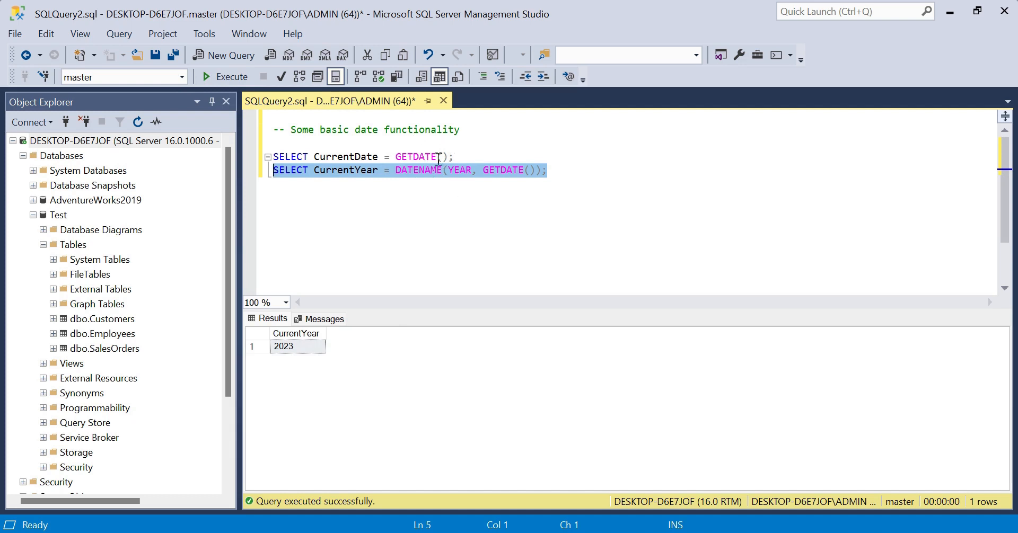
mouse_move(438, 141)
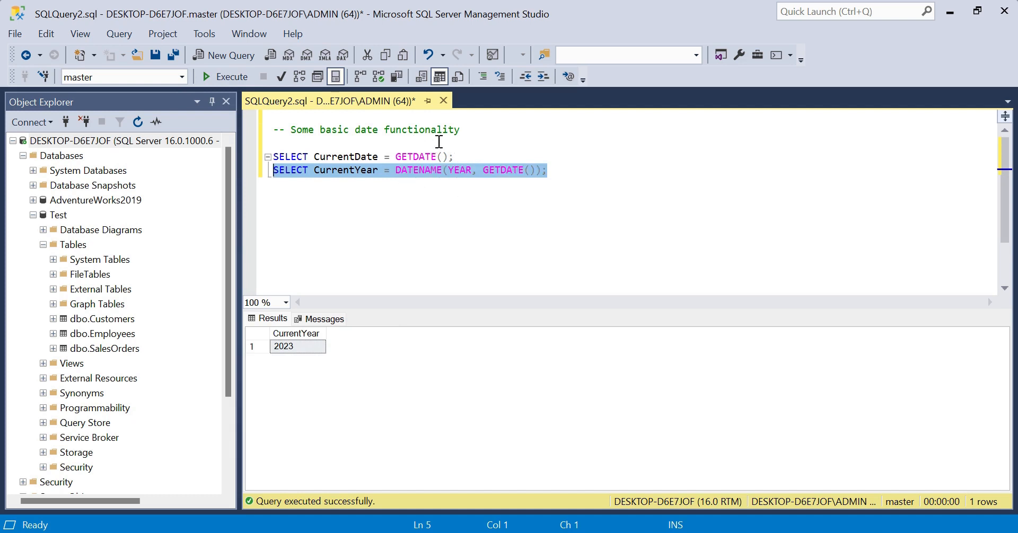
mouse_move(480, 174)
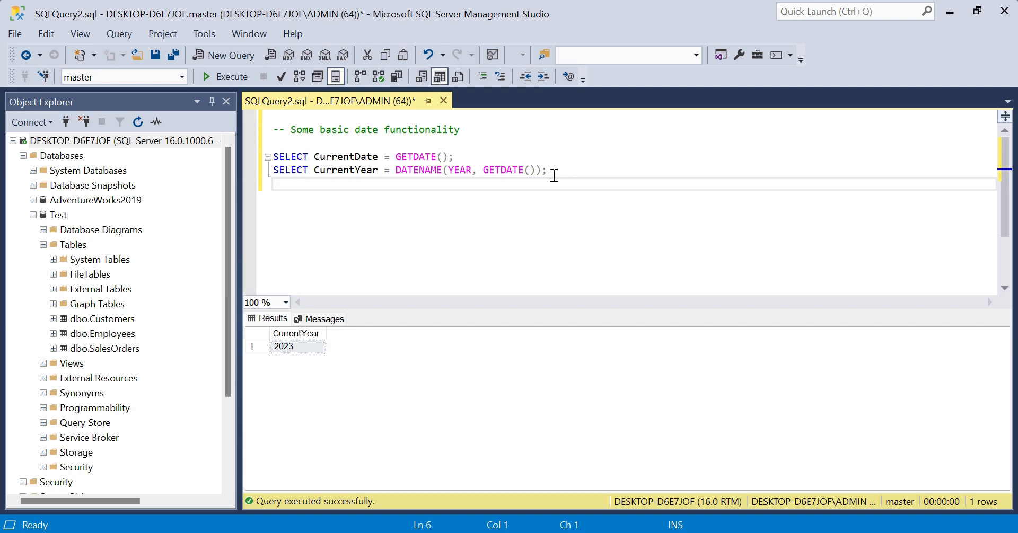
Write SELECT CurrentMonthName = DATENAME(Month, GETDATE()); as the third statement
text(SELE)
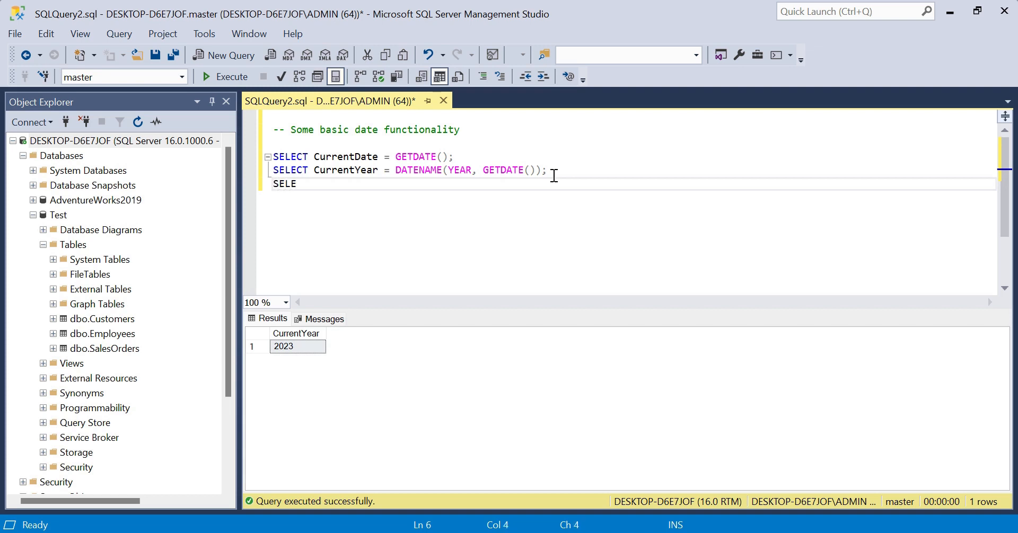
text(CT)
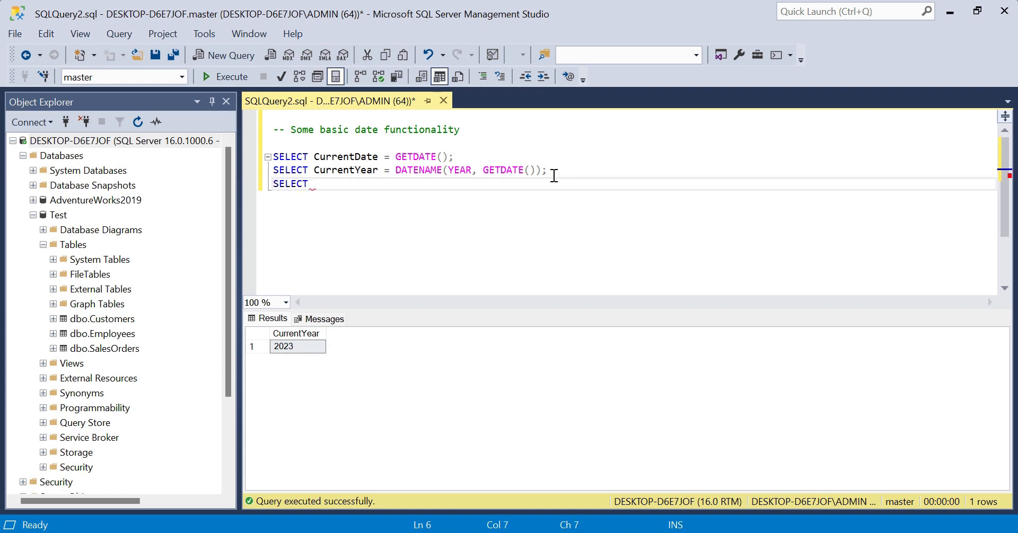
text(CurrentMonth)
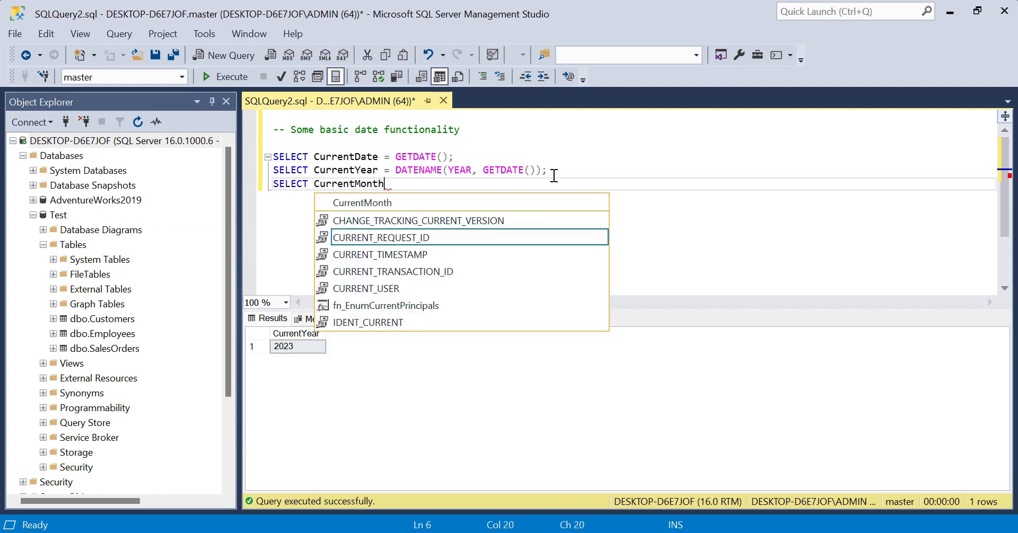
text(Name =)
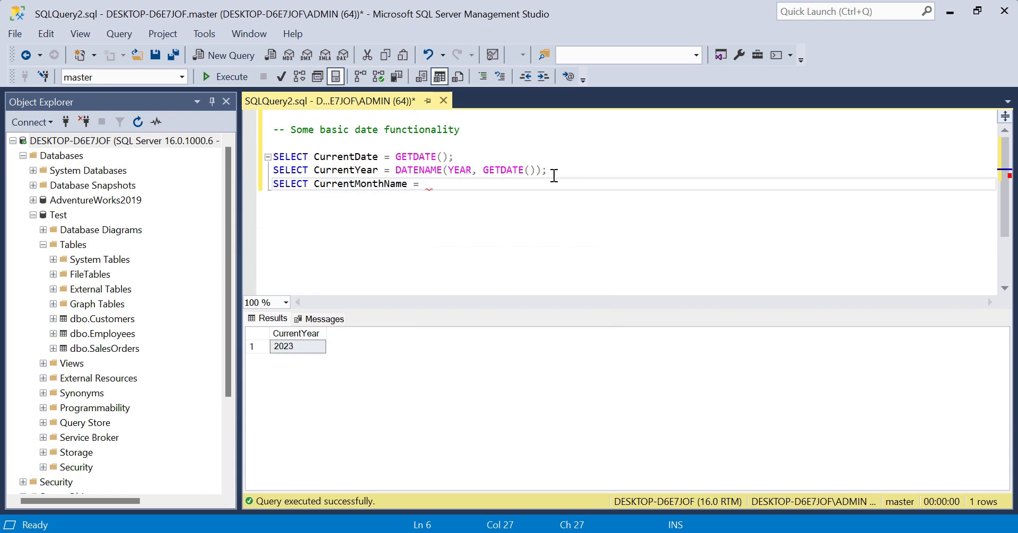
text(DA)
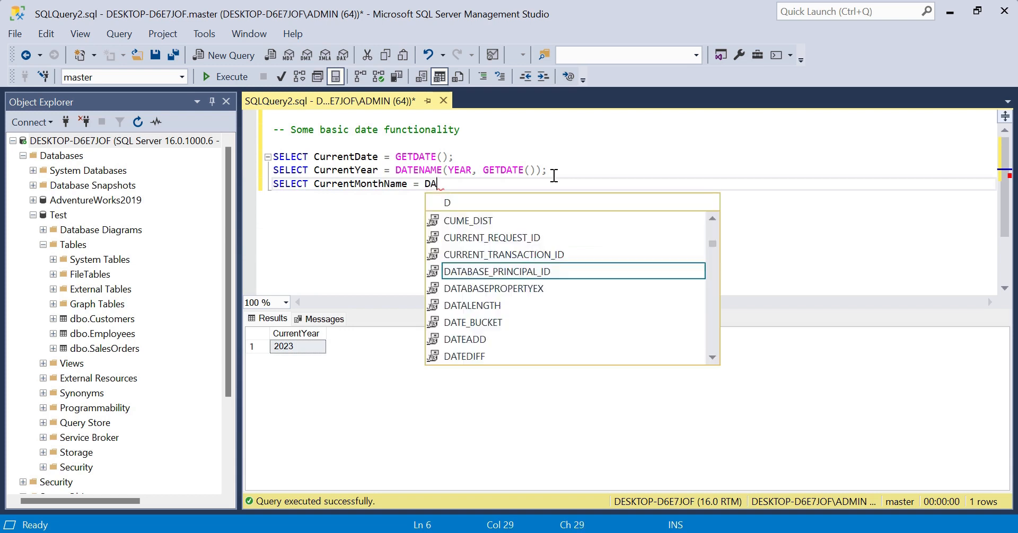
text(TENAME()
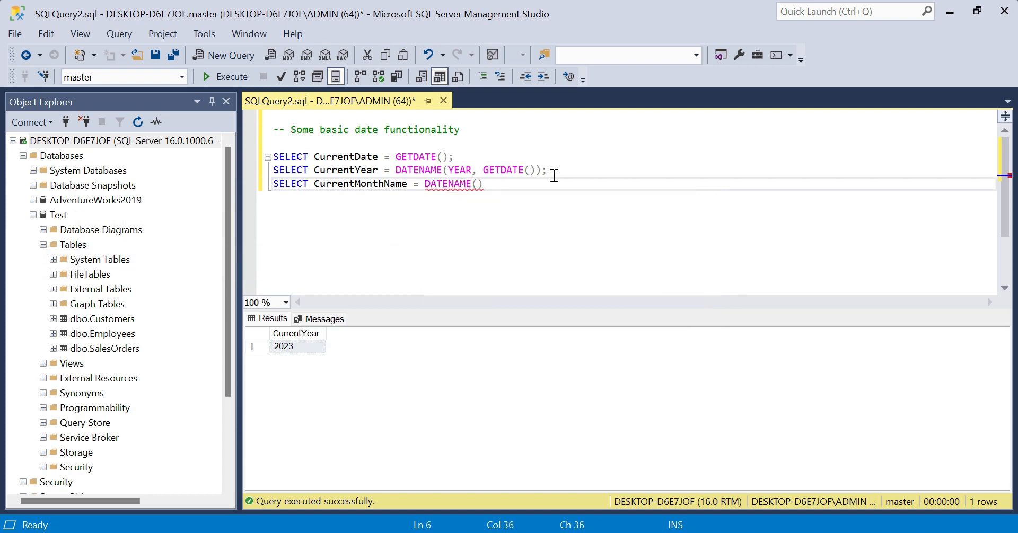
text(Month,)
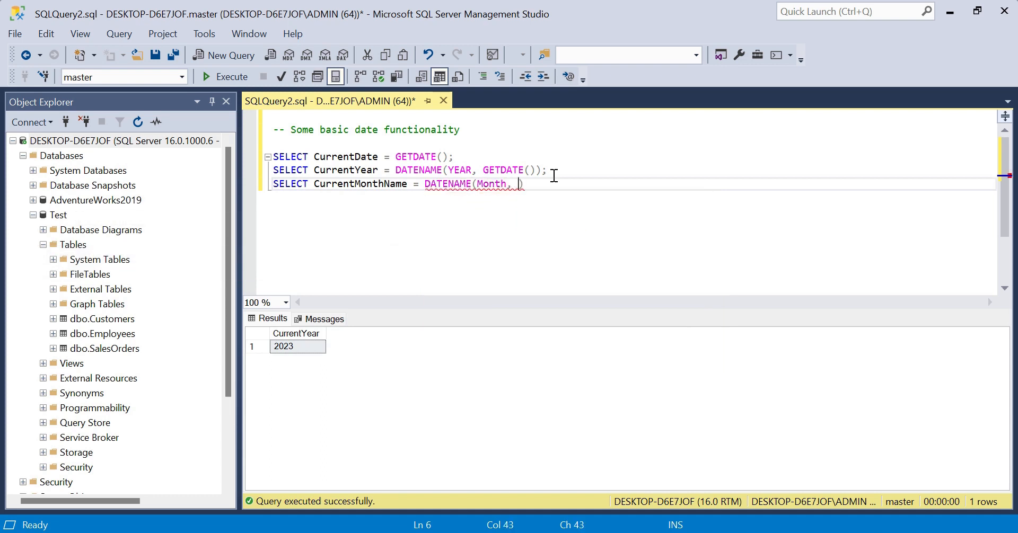
text(GETDATE()
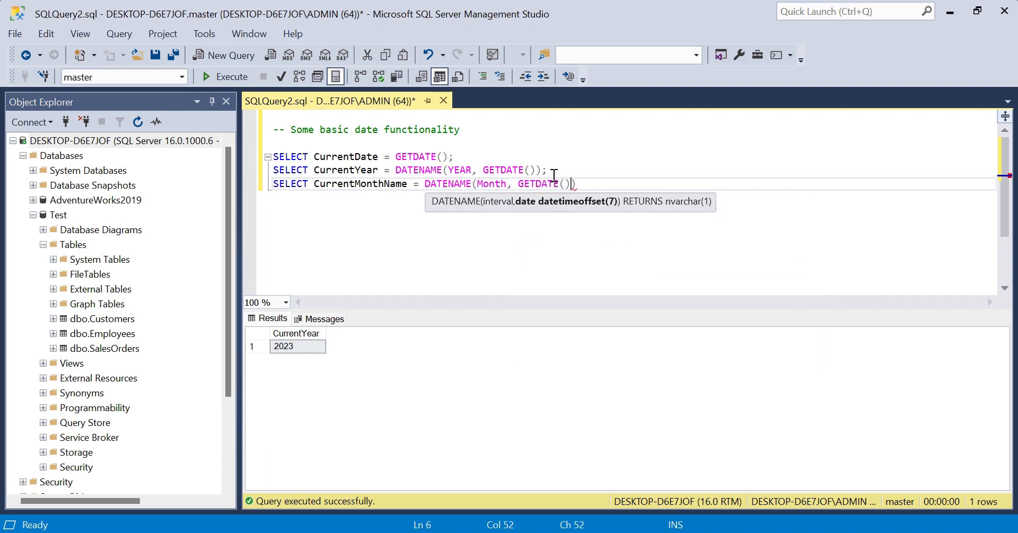
right_click(572, 184)
text())
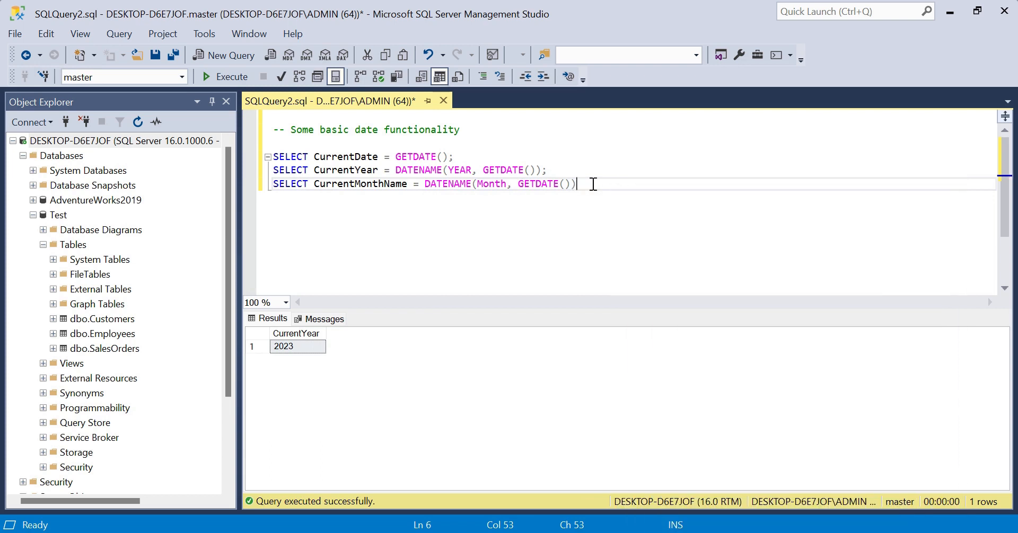
text(;)
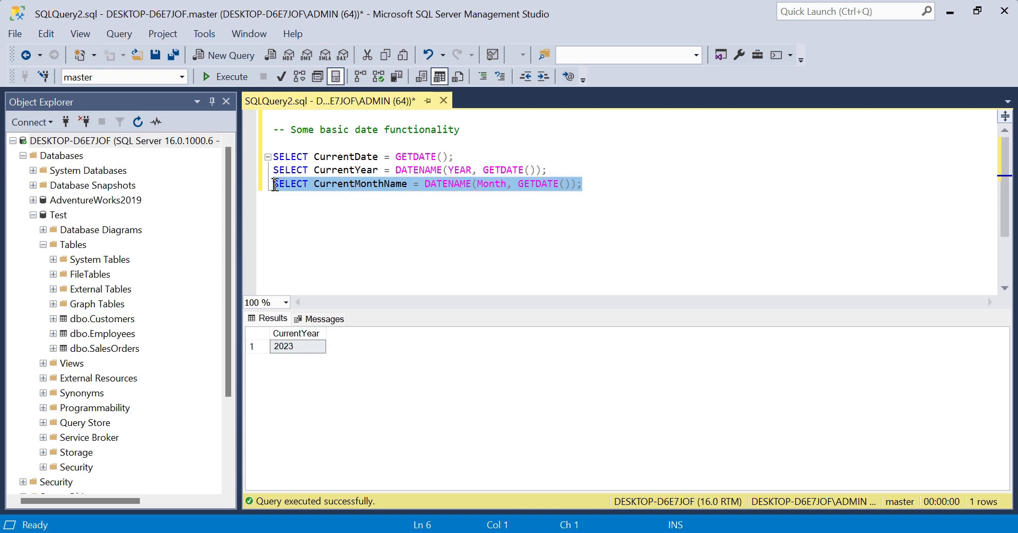
Execute the CurrentMonthName query returning February, then move to a new line
click(228, 77)
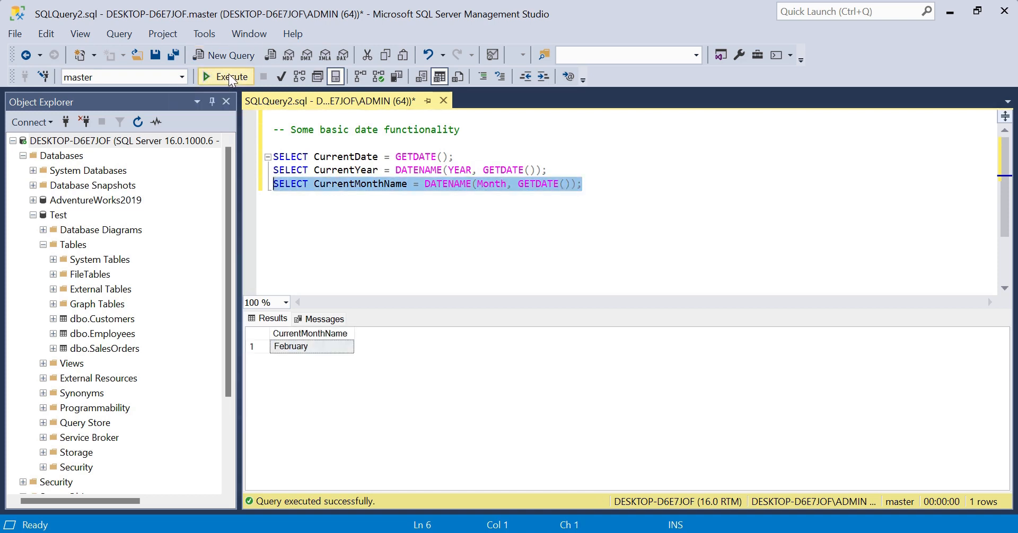
mouse_move(604, 178)
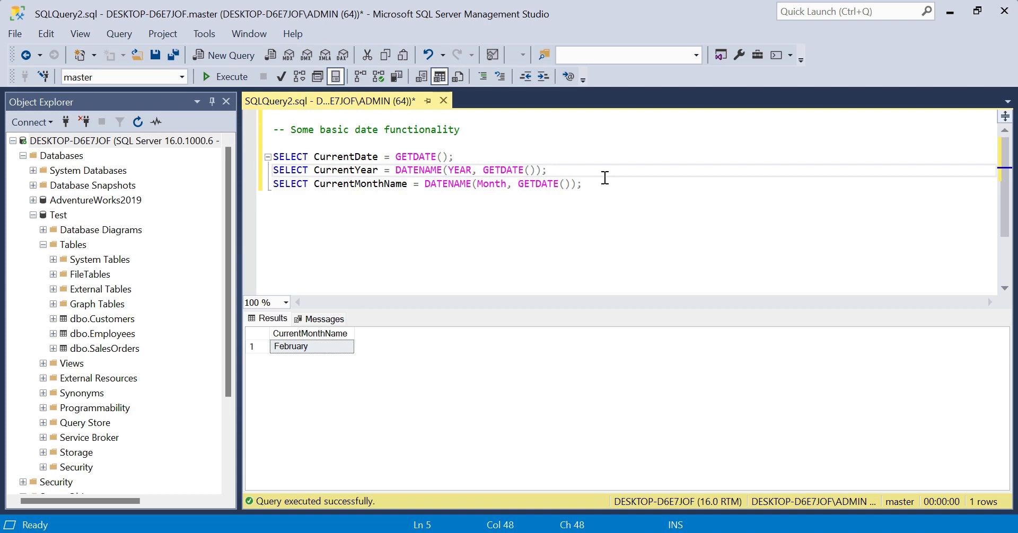
click(582, 183)
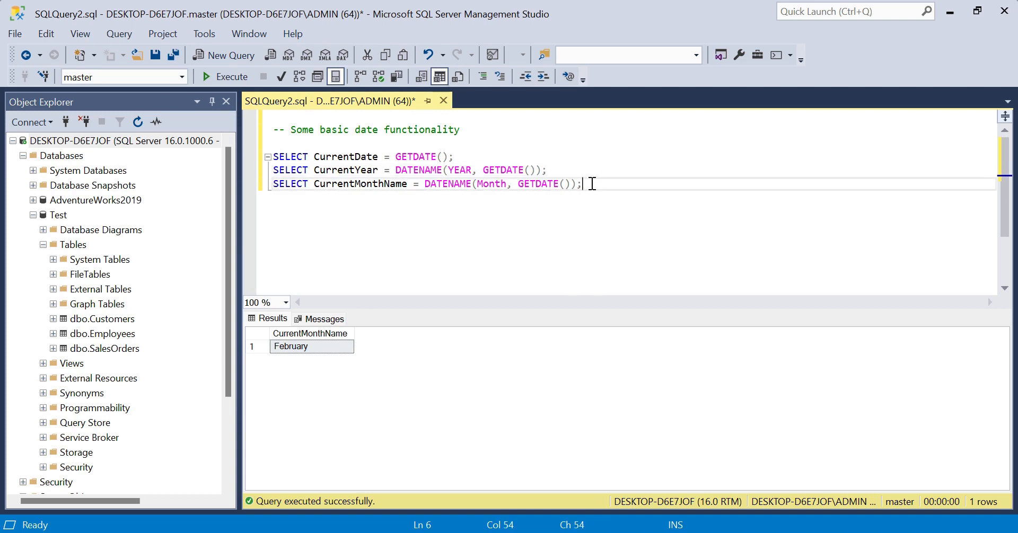
key(Return)
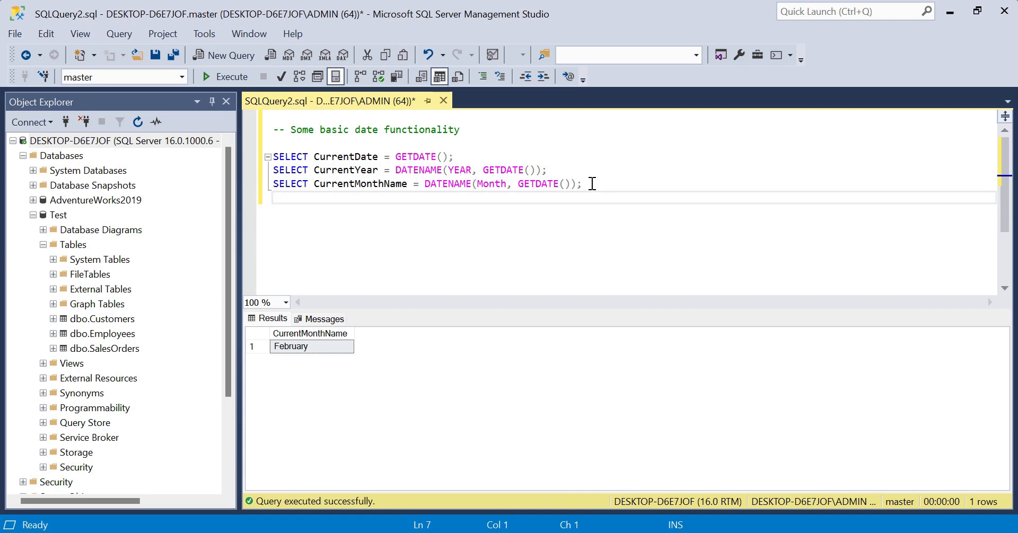
Write and execute SELECT DayOfThisYear = DATENAME(DAYOFYEAR, GETDATE()); returning 34
text(SELECT)
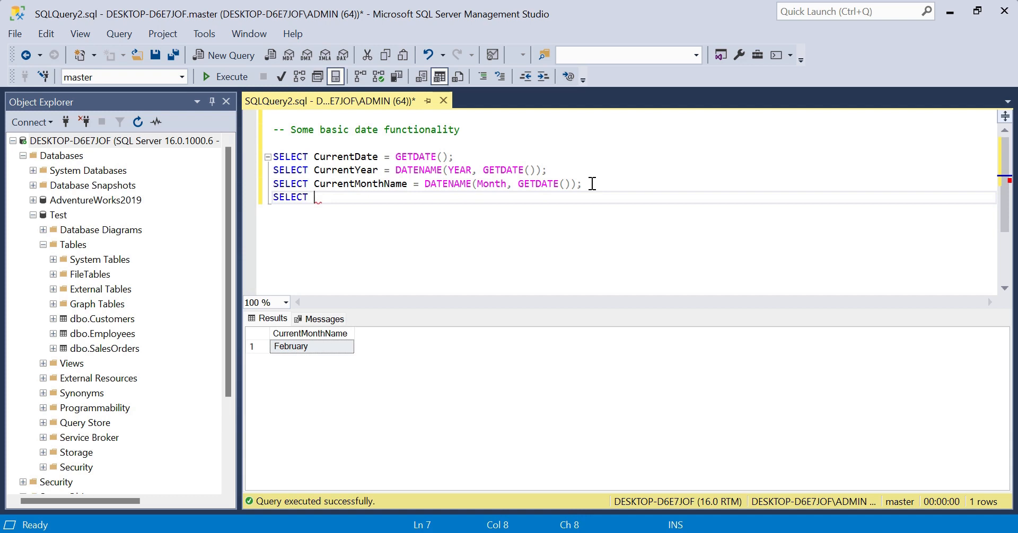
text(D)
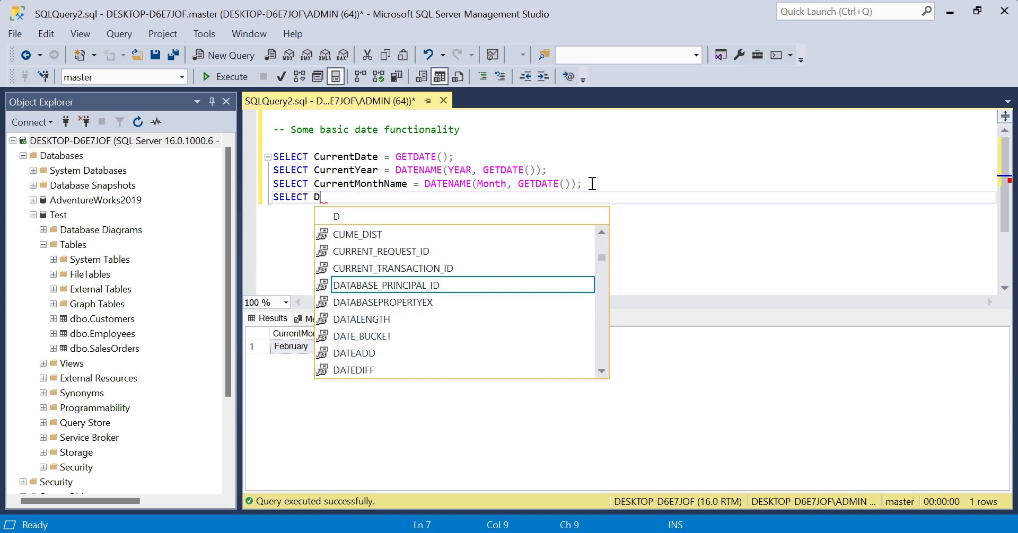
text(ayOf)
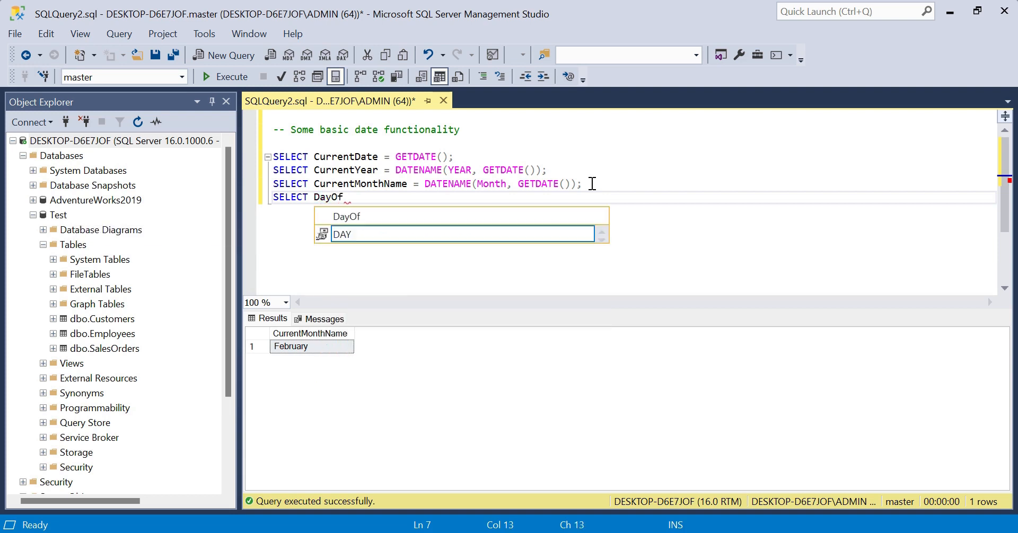
text(ThisYear =)
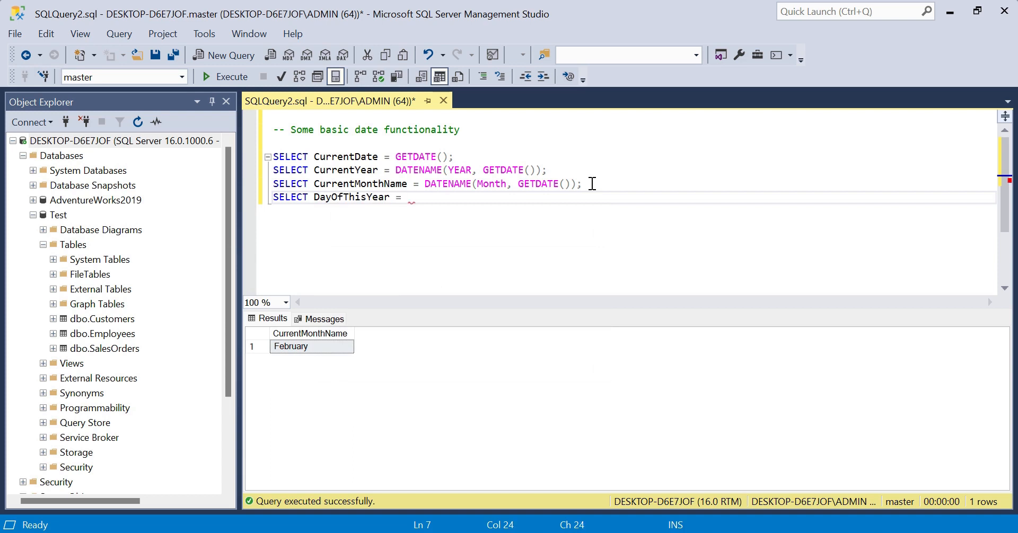
text(DATENAME()
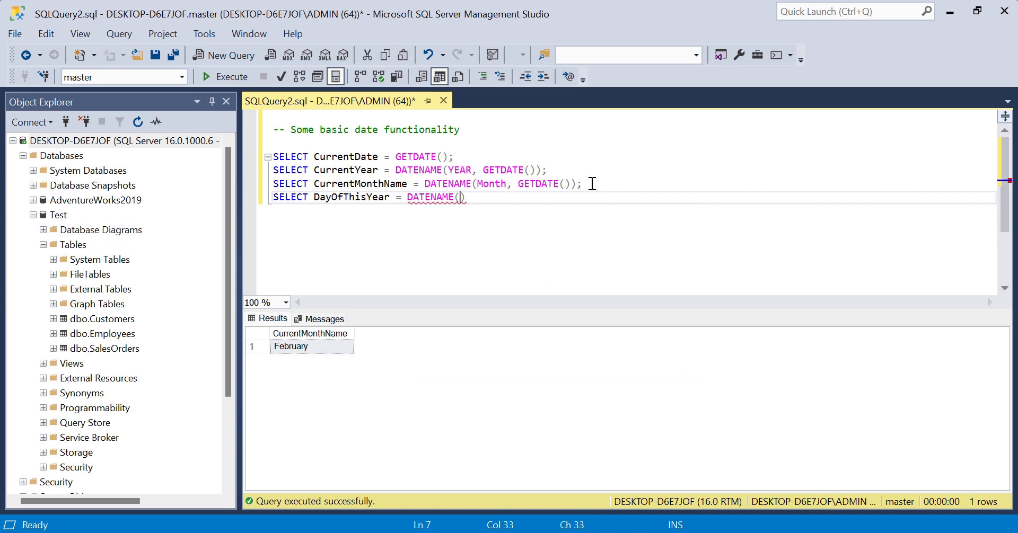
text(DAYOFYEAR)
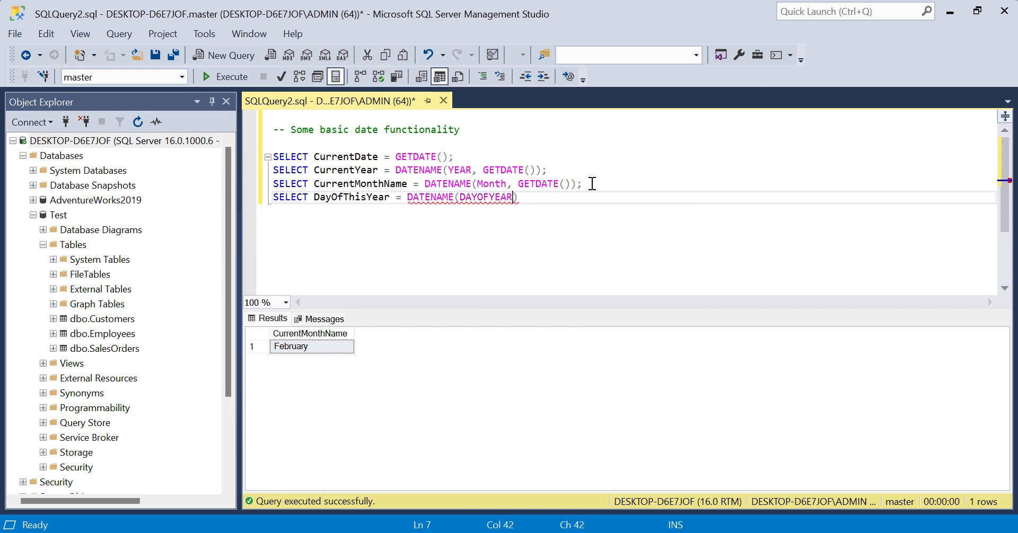
text(, GETDATE()
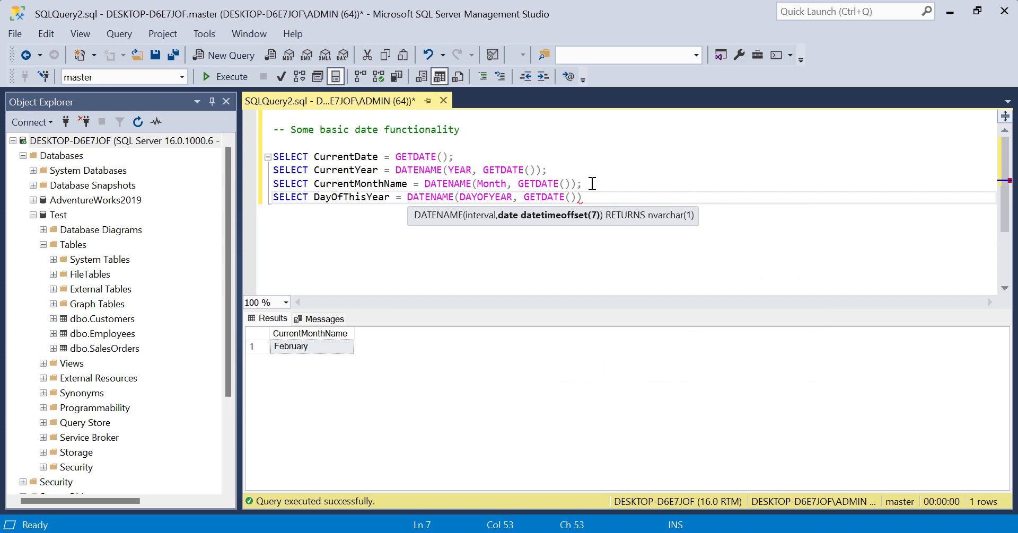
right_click(587, 196)
text(;)
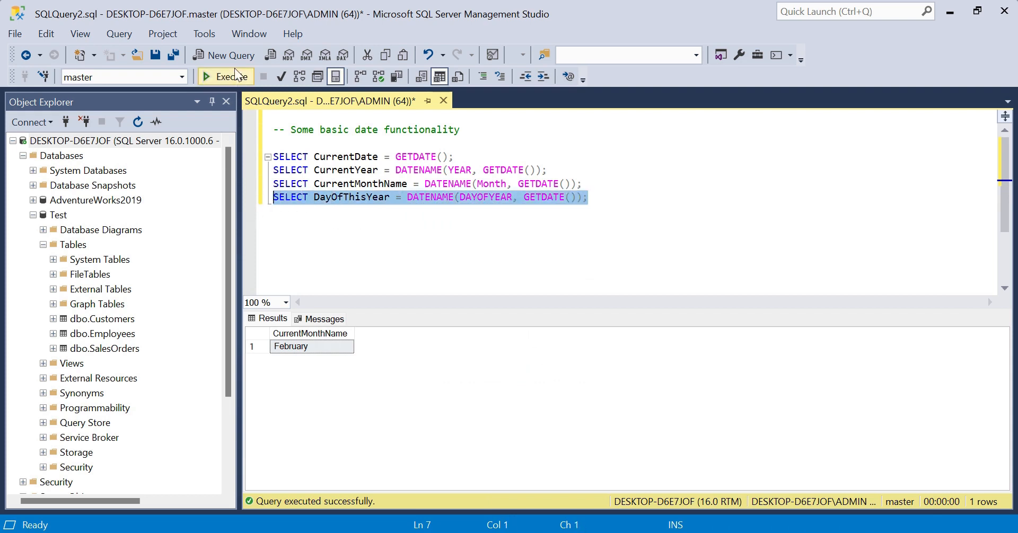
click(225, 76)
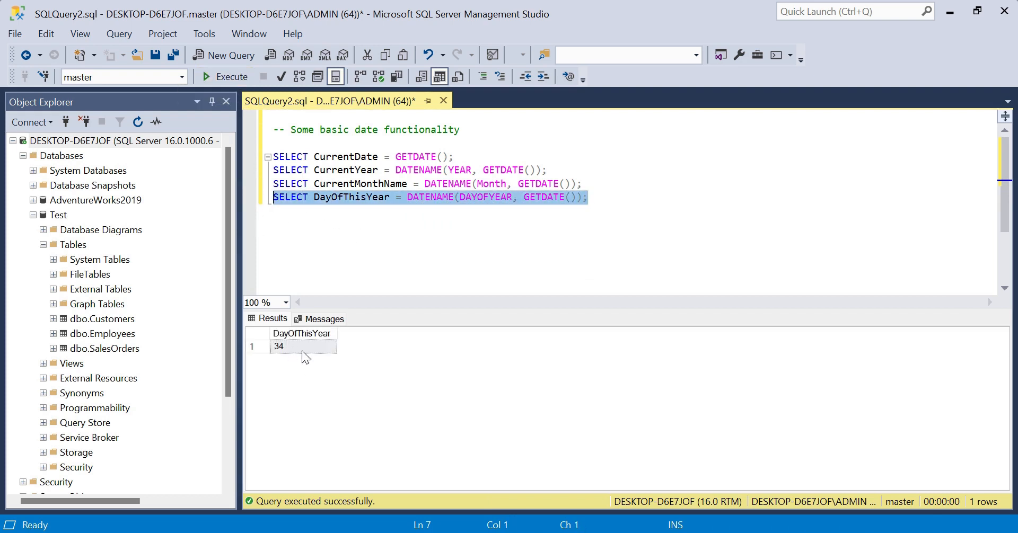
mouse_move(300, 357)
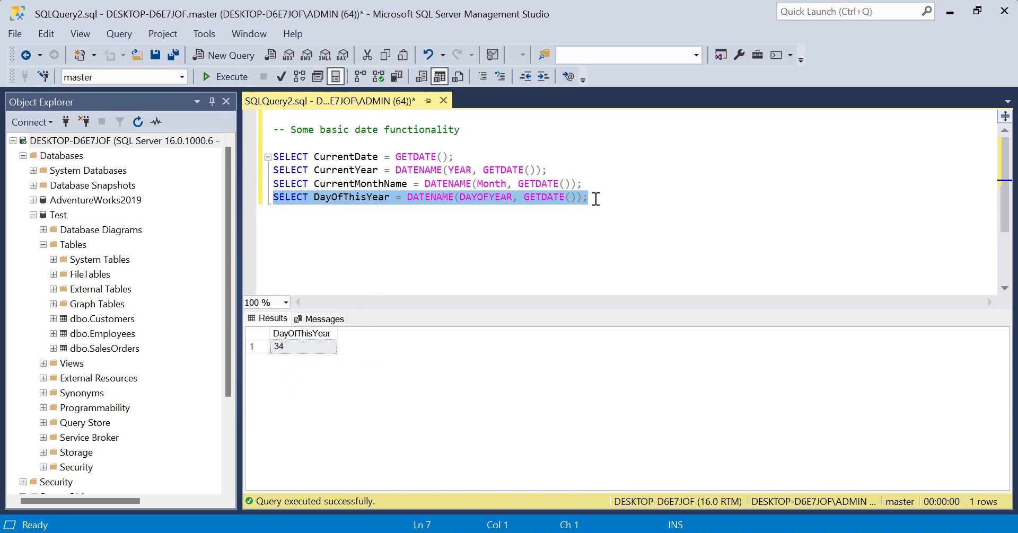
Write and execute SELECT DayNumberOfMonth = DATENAME(DAY, GETDATE()); returning 3
click(587, 198)
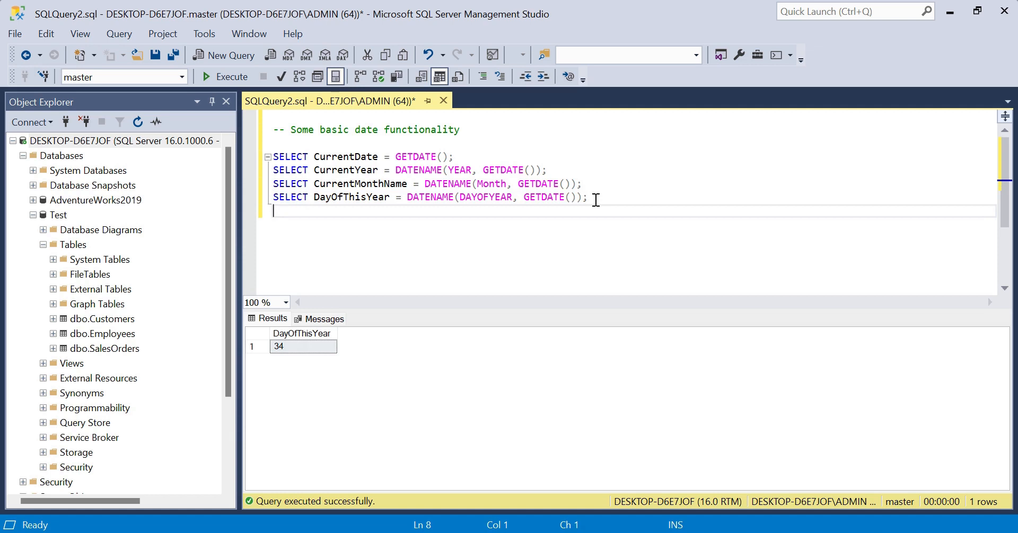
text(SELECT)
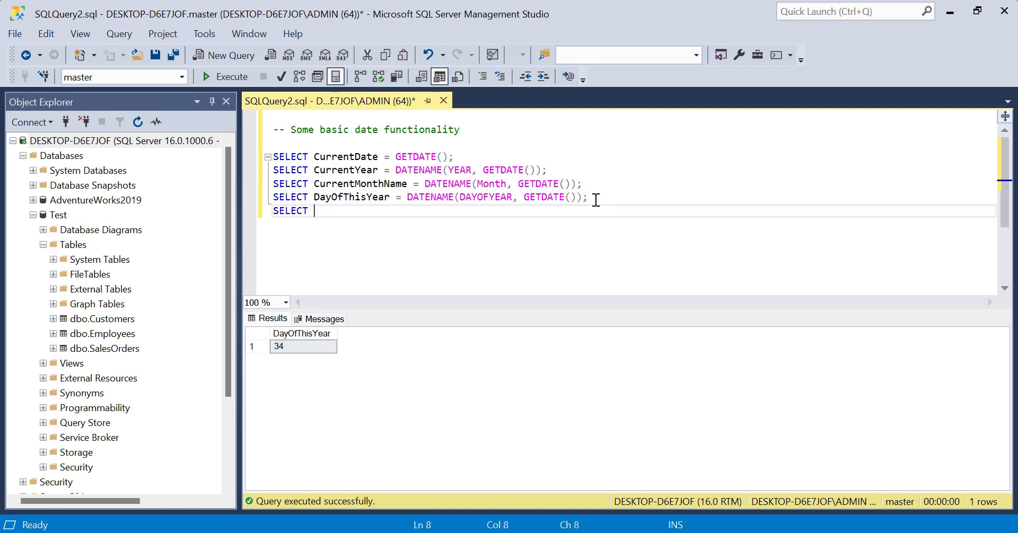
text(Day)
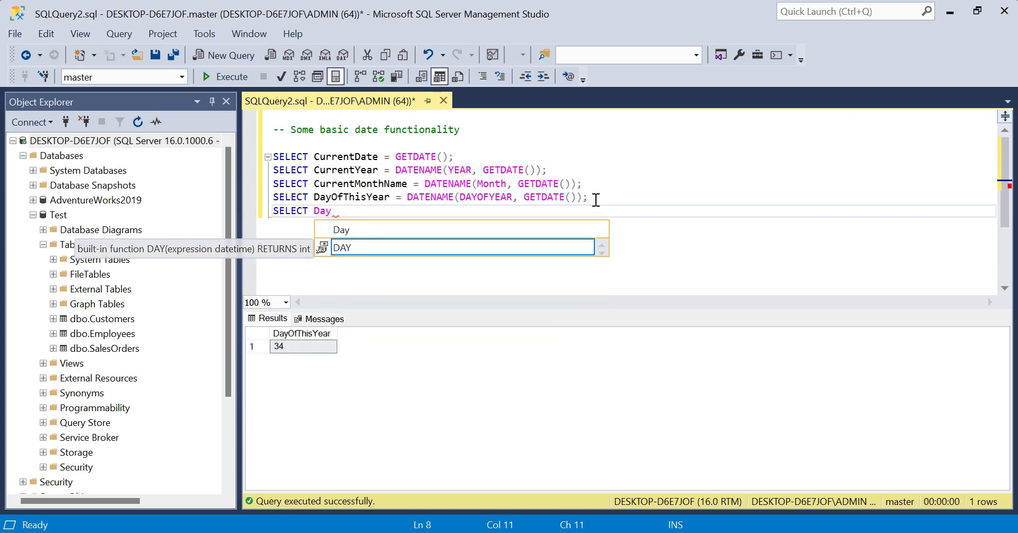
text(Number)
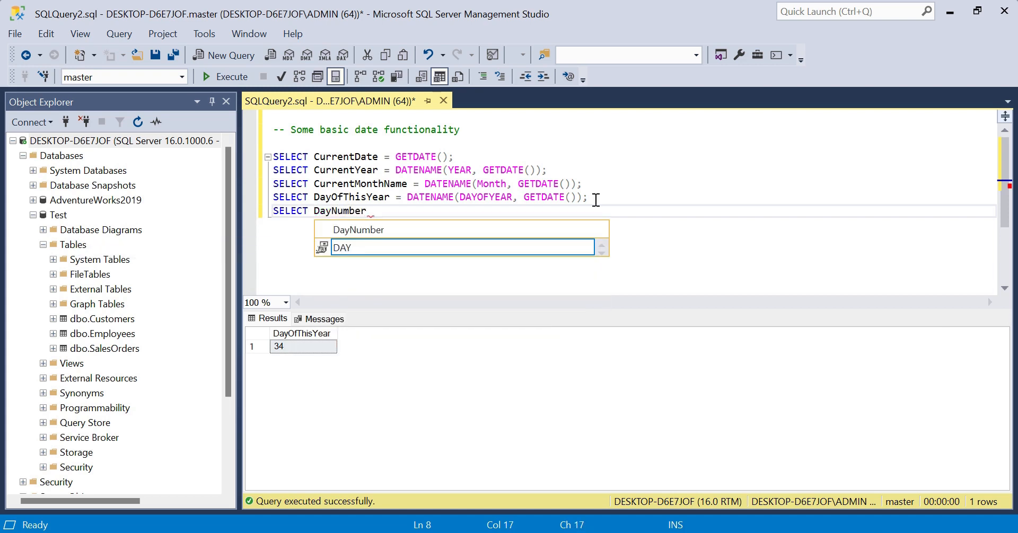
text(OfMonth =)
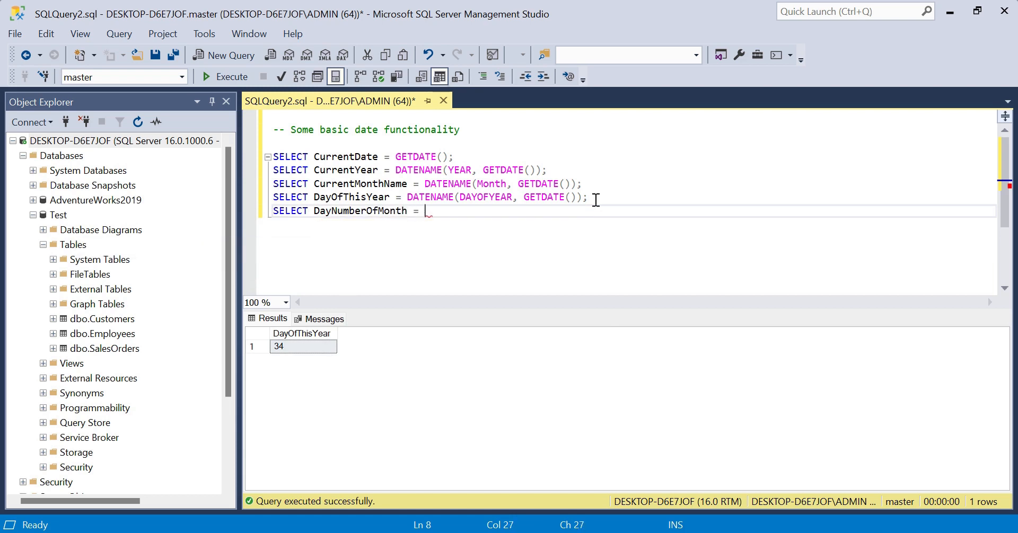
text(DATENAME)
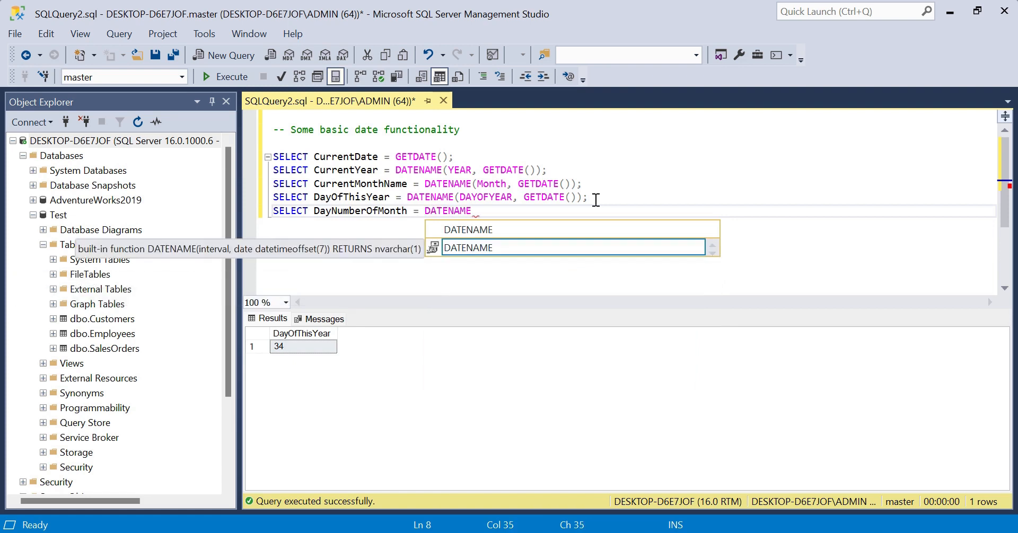
text(()
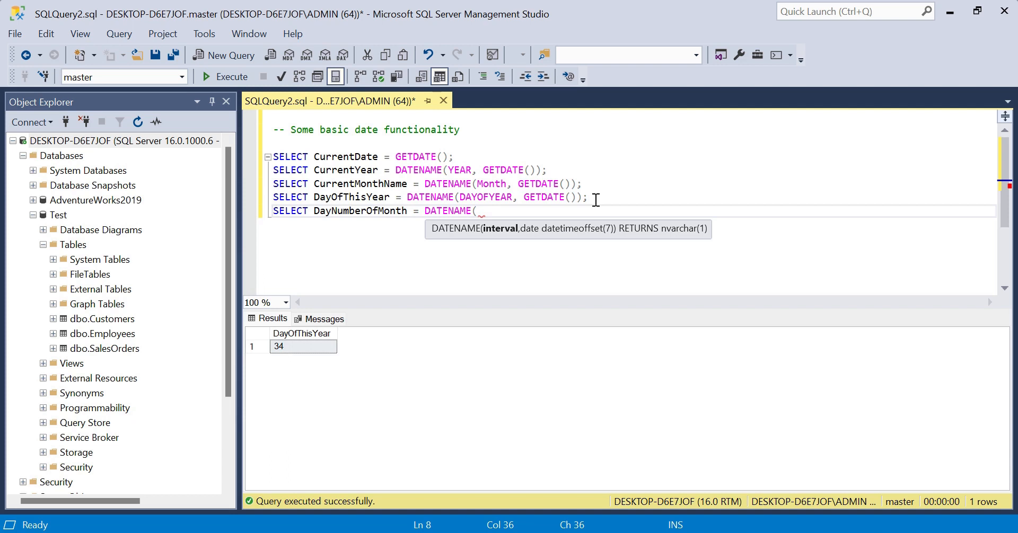
text(DA)
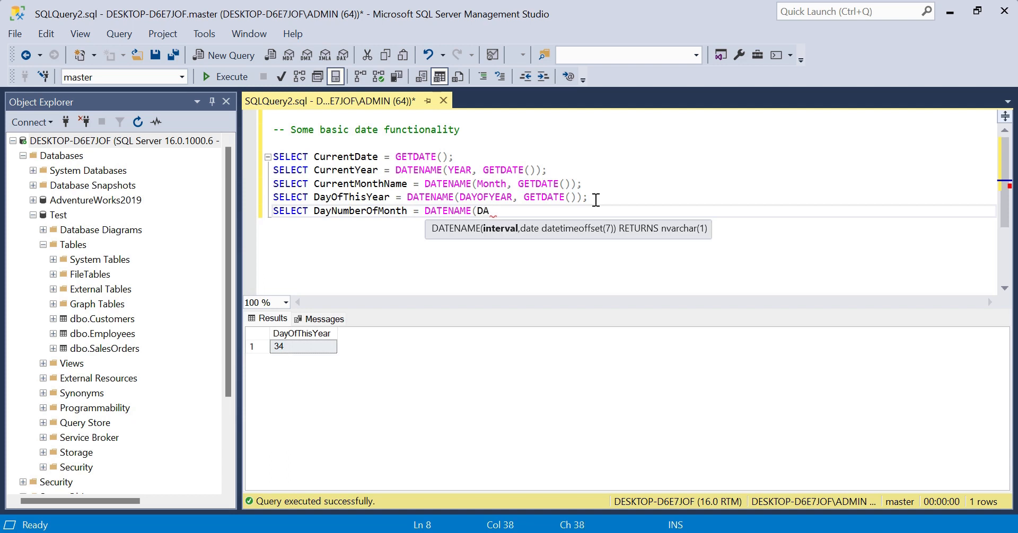
text(Y,)
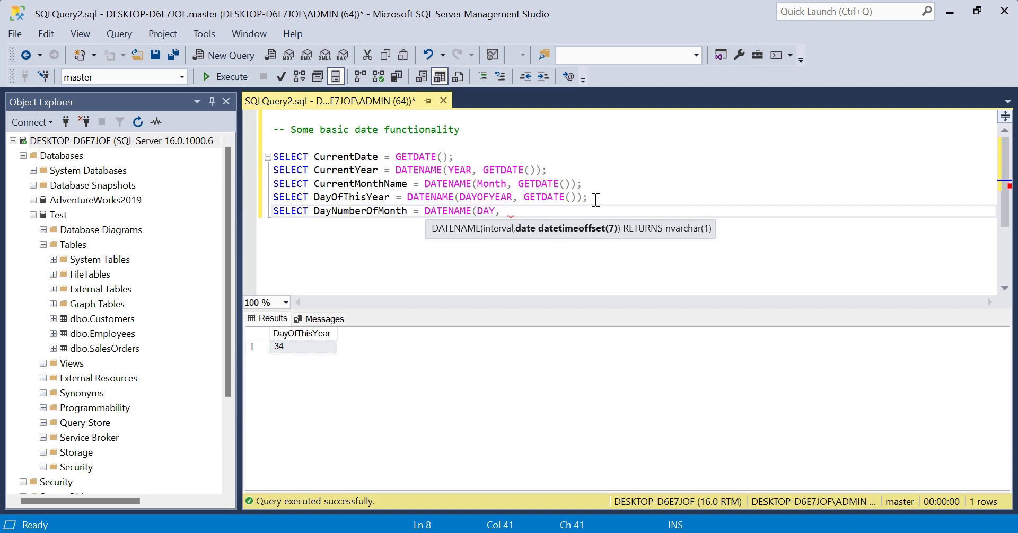
text(GETDATE());)
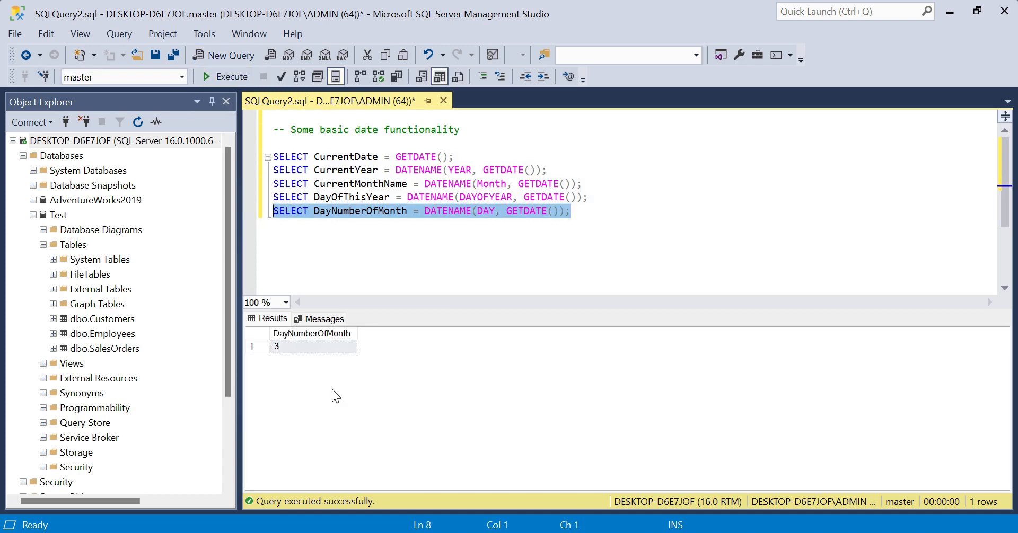
mouse_move(559, 252)
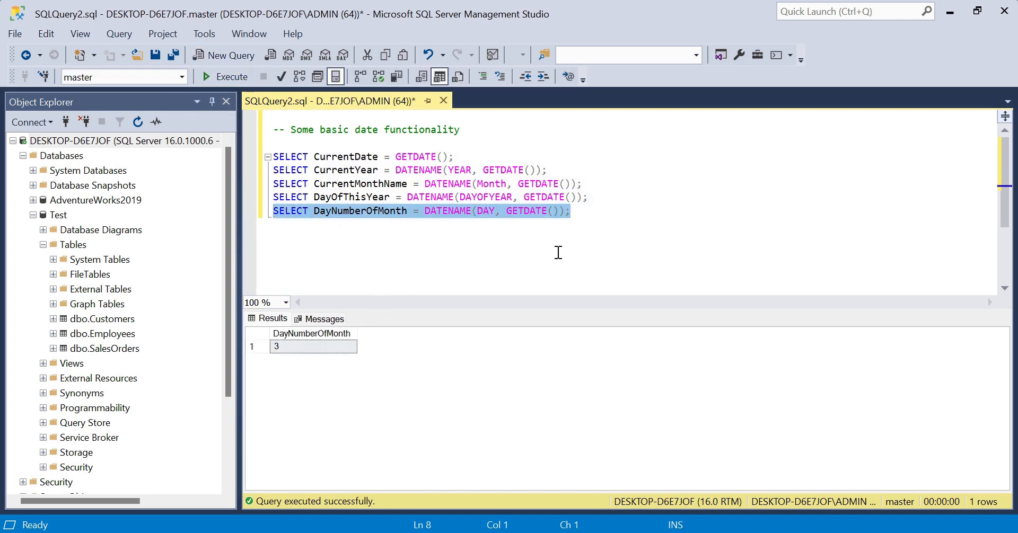
click(570, 211)
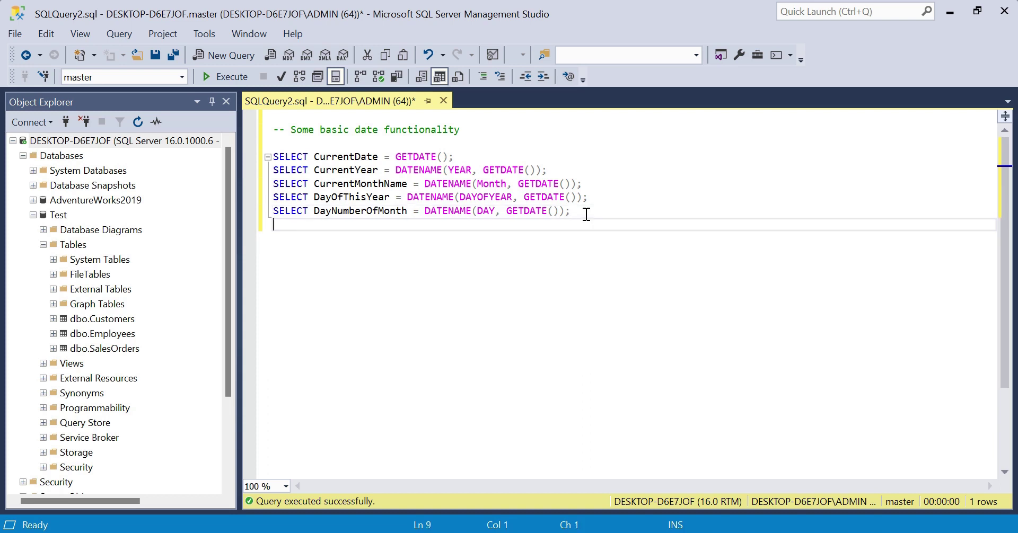
Start a fresh line below the DayNumberOfMonth query for the next comment
key(Return)
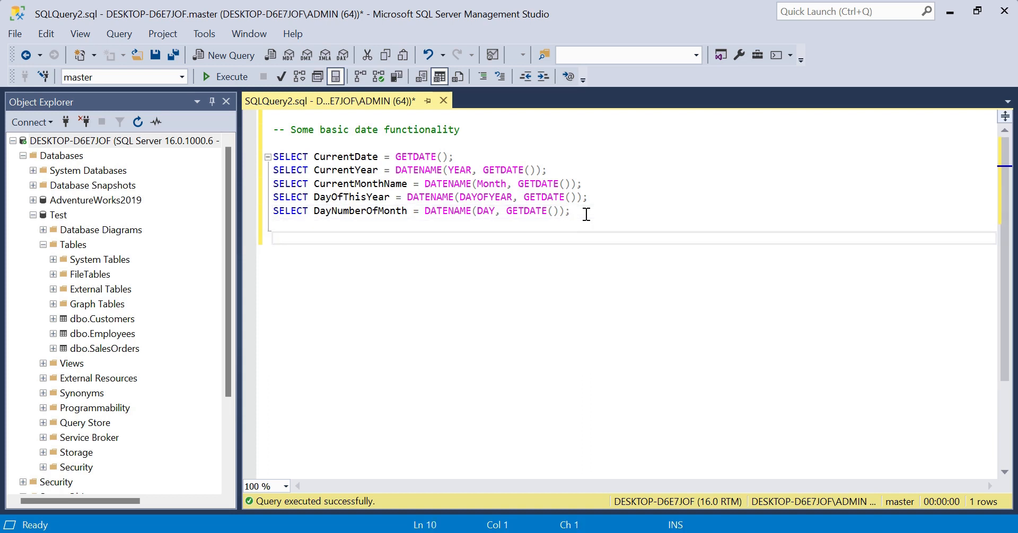
Write the comment '-- A closer to real world example, using tabular data'
text(--)
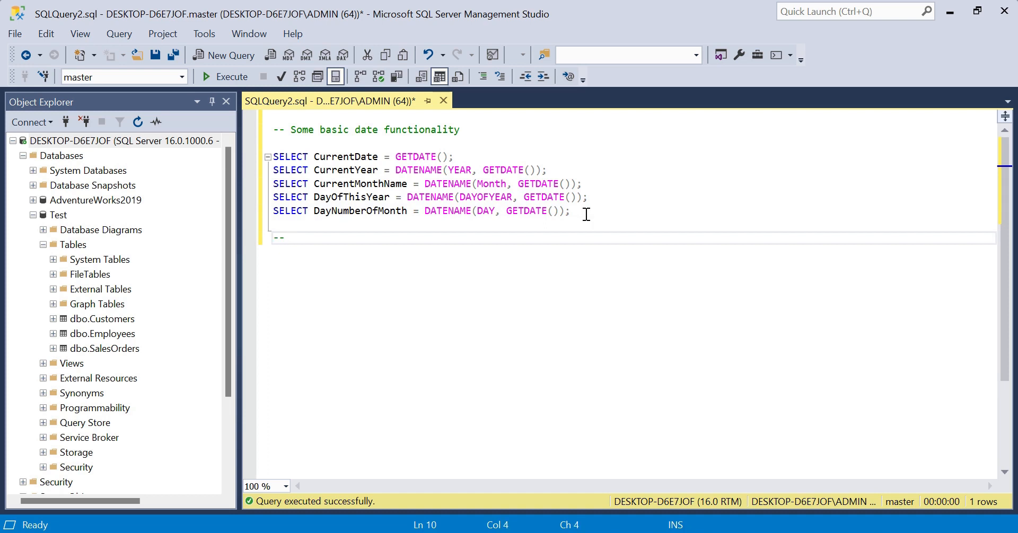
text(A closer)
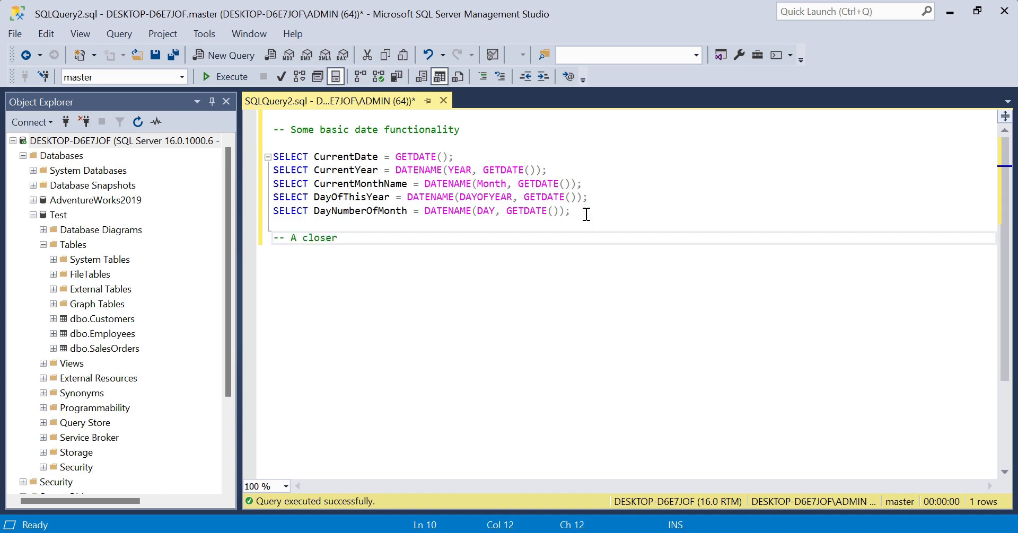
text(to real wor)
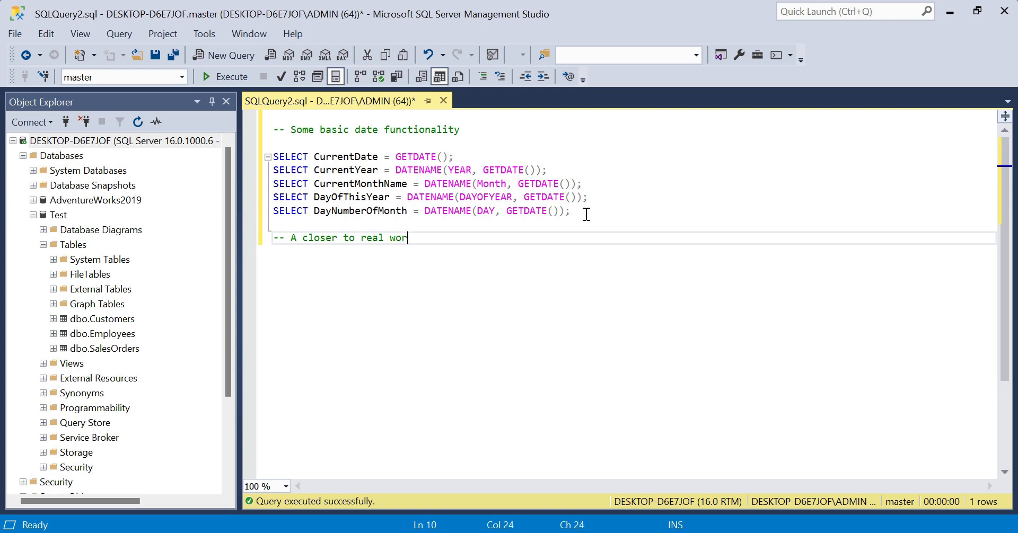
text(ld example,)
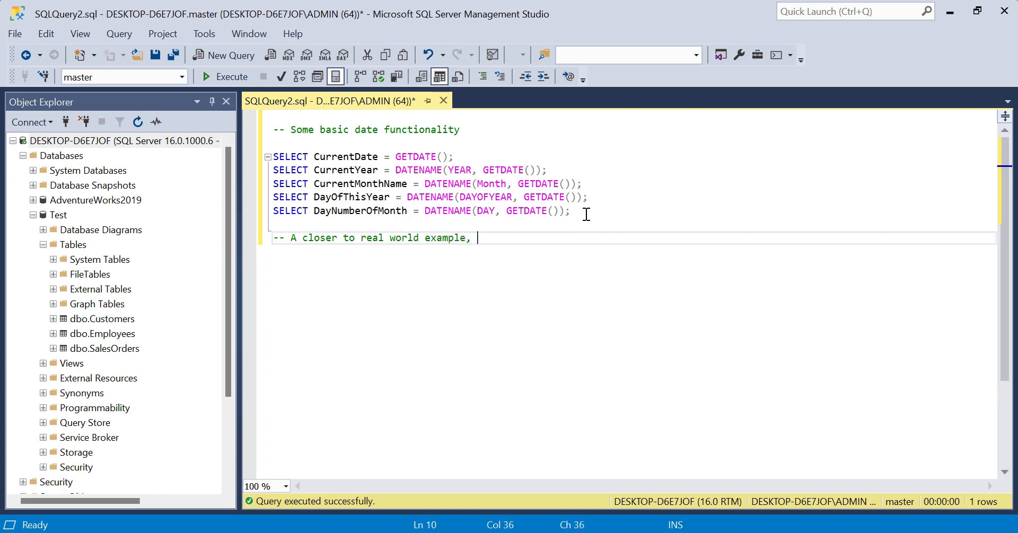
text(using tabular data)
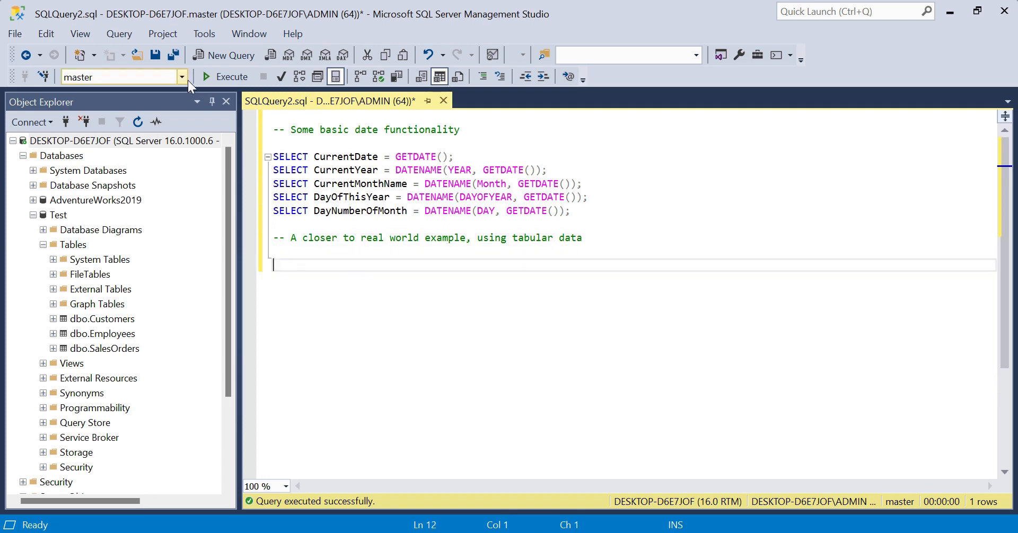
click(182, 77)
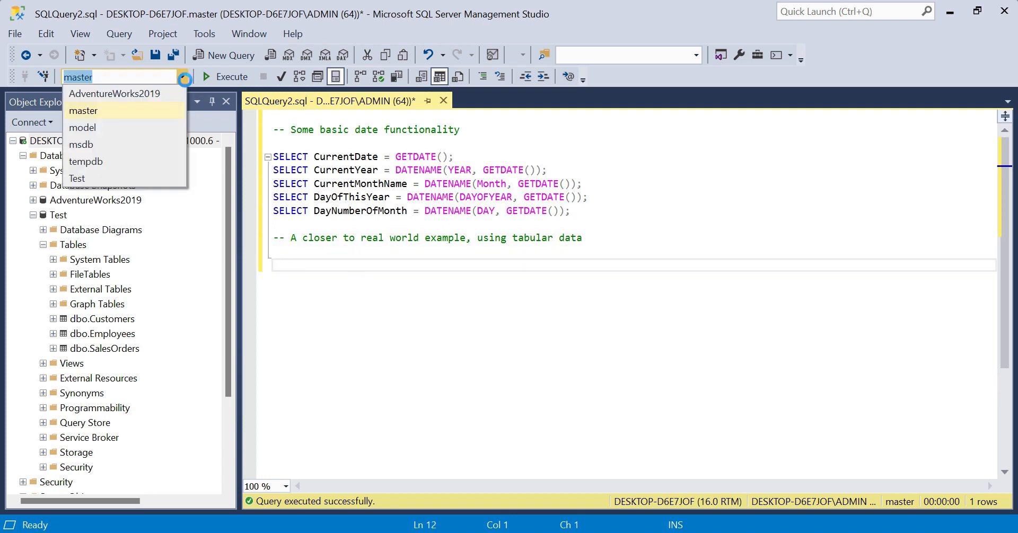
Switch the query's target database from master to Test
click(76, 178)
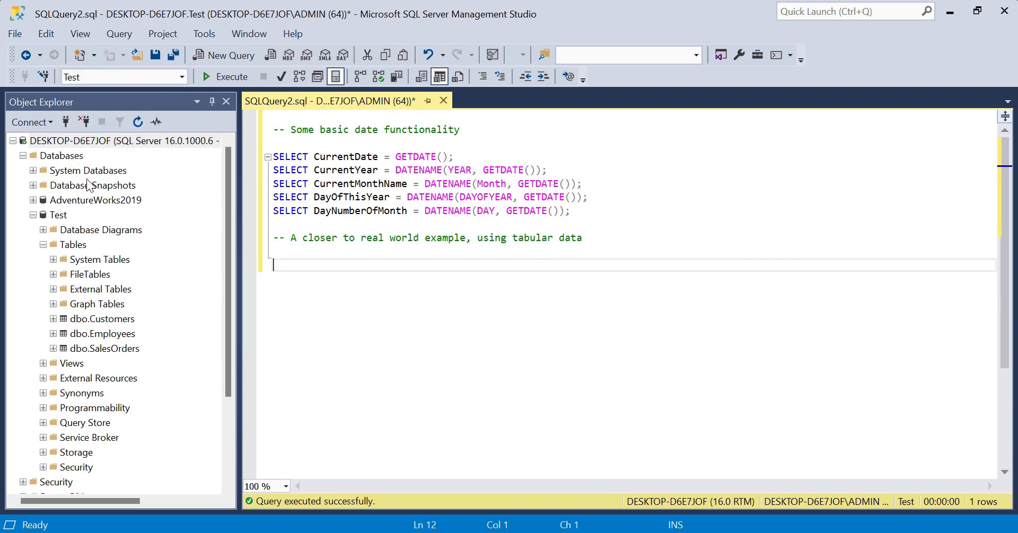
mouse_move(94, 353)
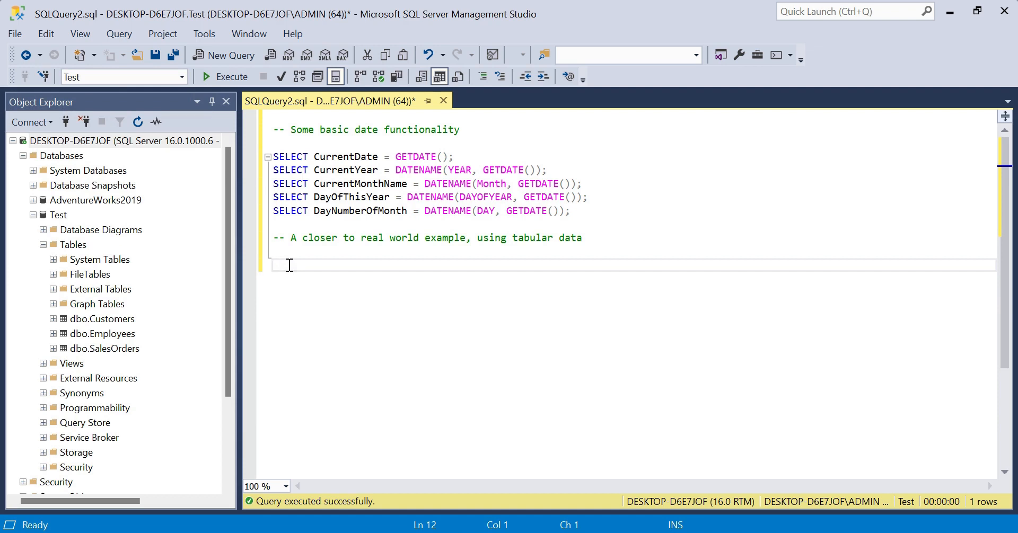
Write SELECT listing OrderID, Customer, City, OrderAmount and OrderDate columns
text(SELECT)
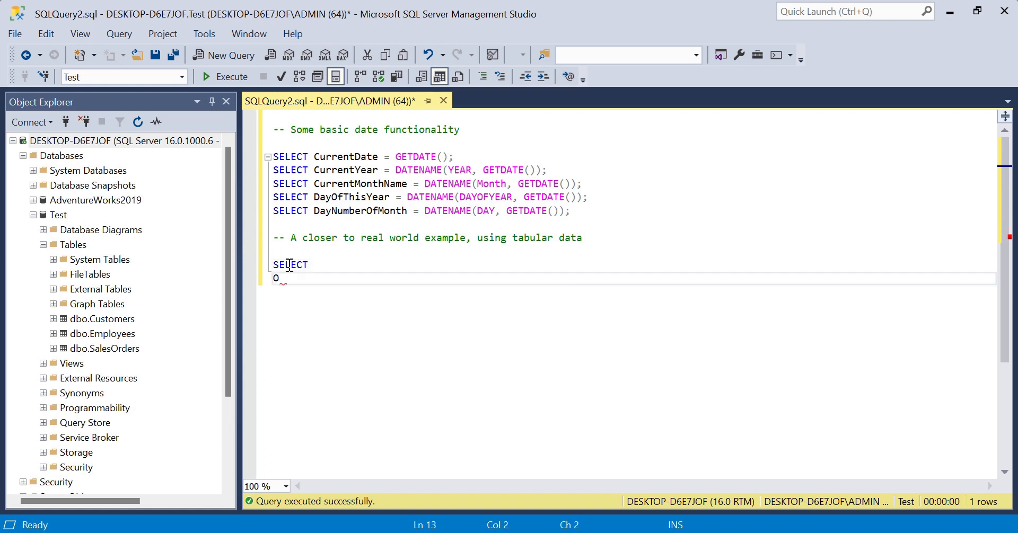
text(OrderID)
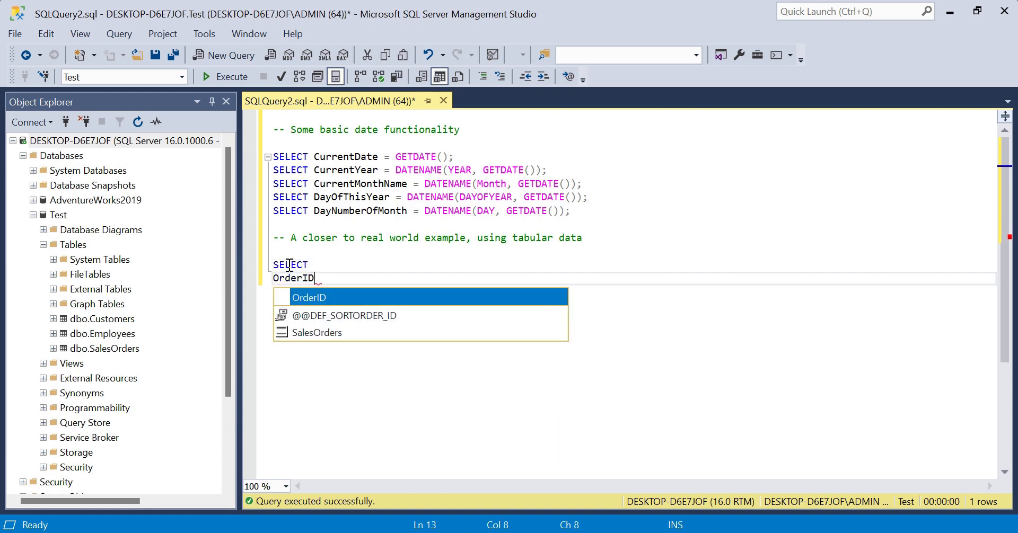
text(,)
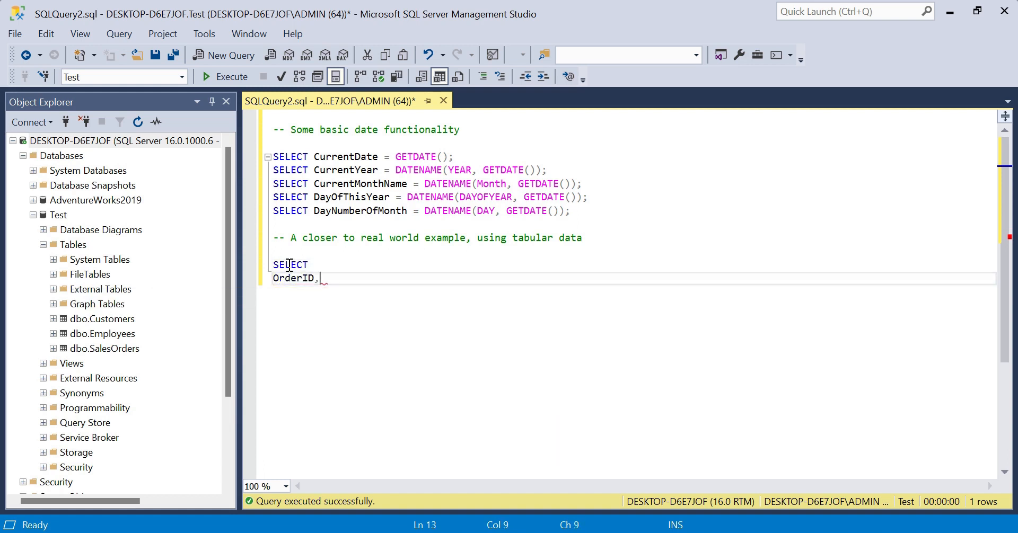
text(C)
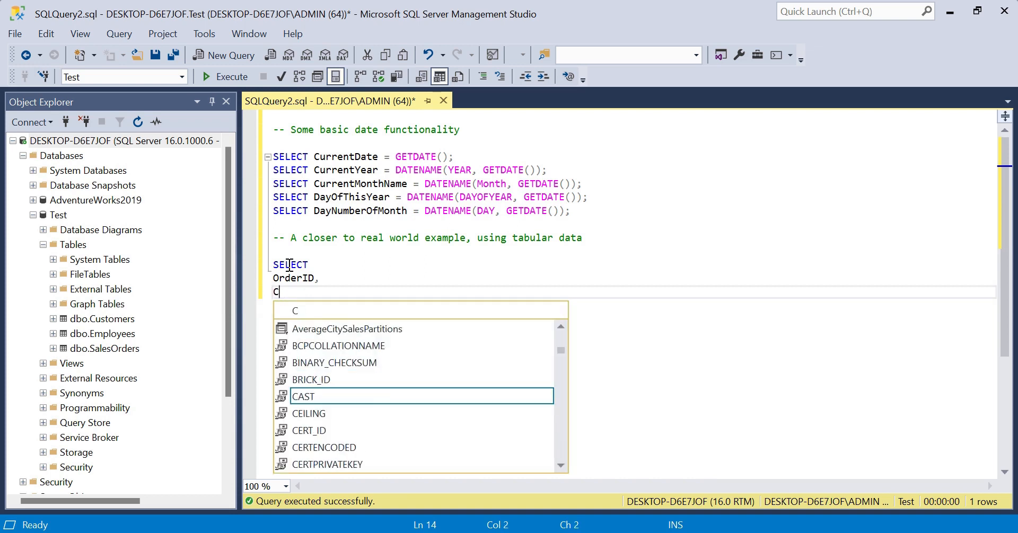
text(ustomer,)
text(City,)
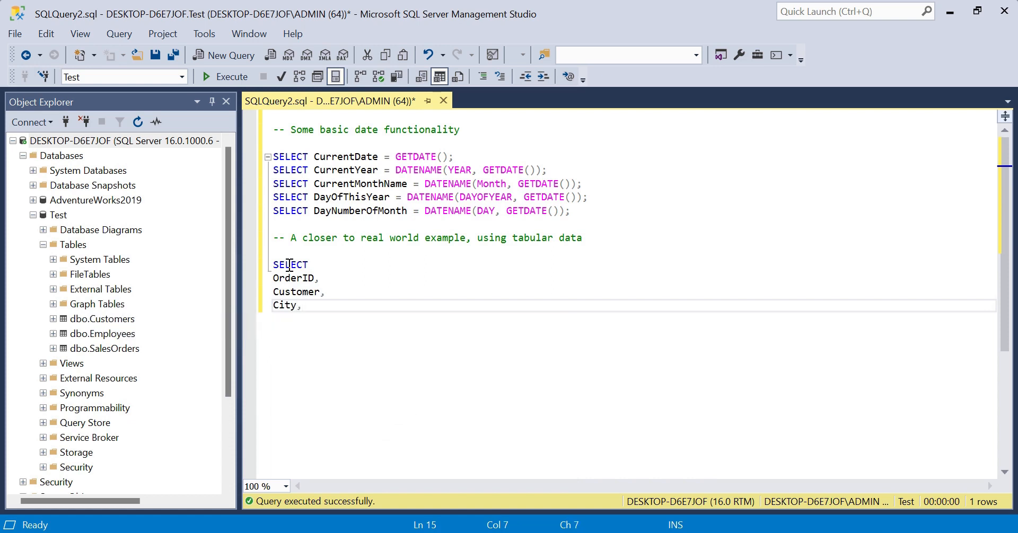
text(Order)
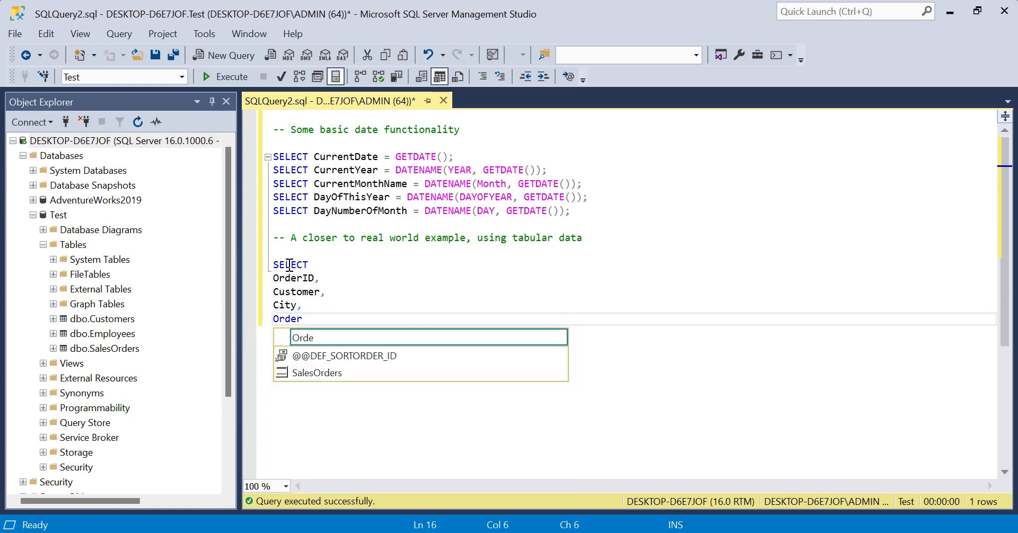
text(Amount,)
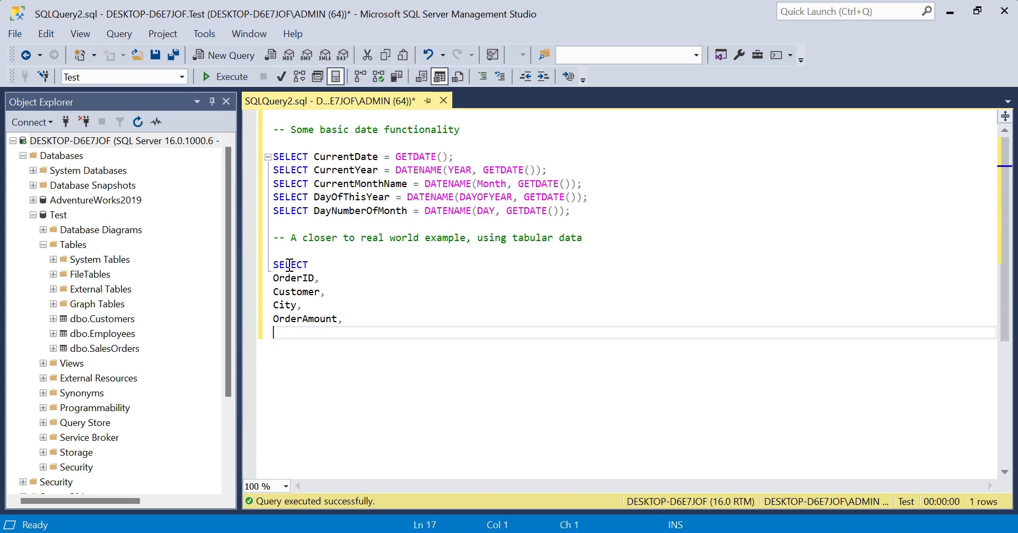
text(OrderDa)
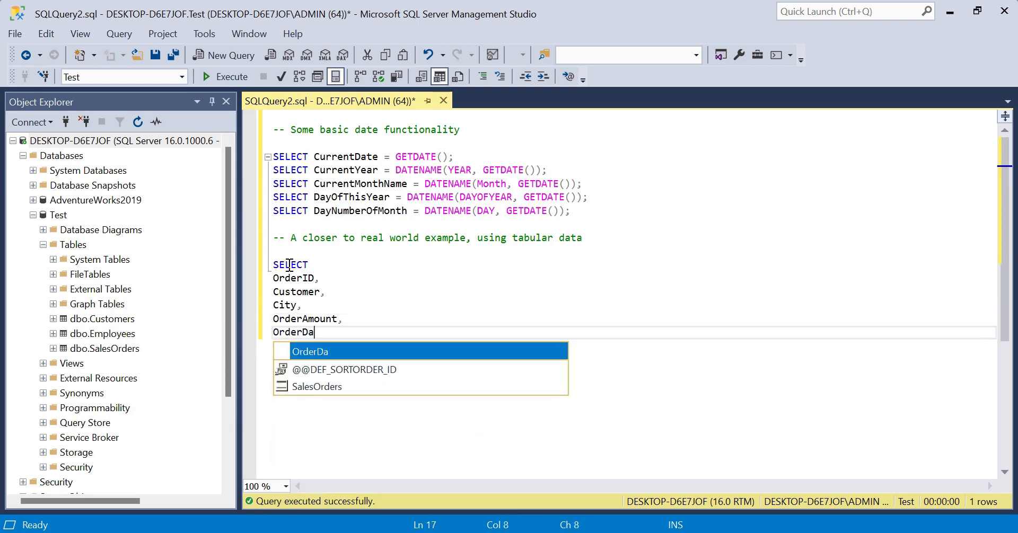
text(te)
text(FR)
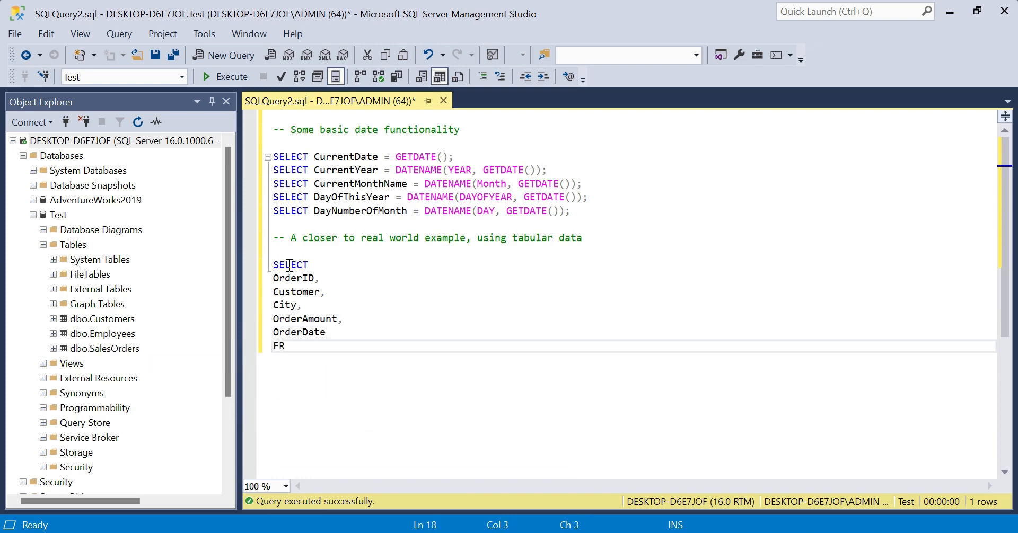
Finish the statement with FROM dbo.SalesOrders and a closing semicolon
text(OM d)
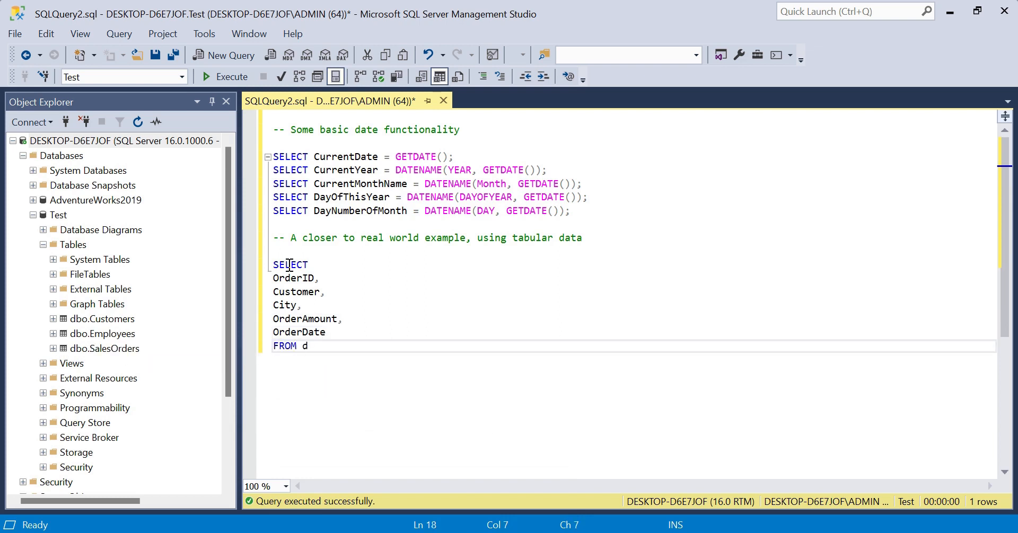
text(bo.SalesOrders)
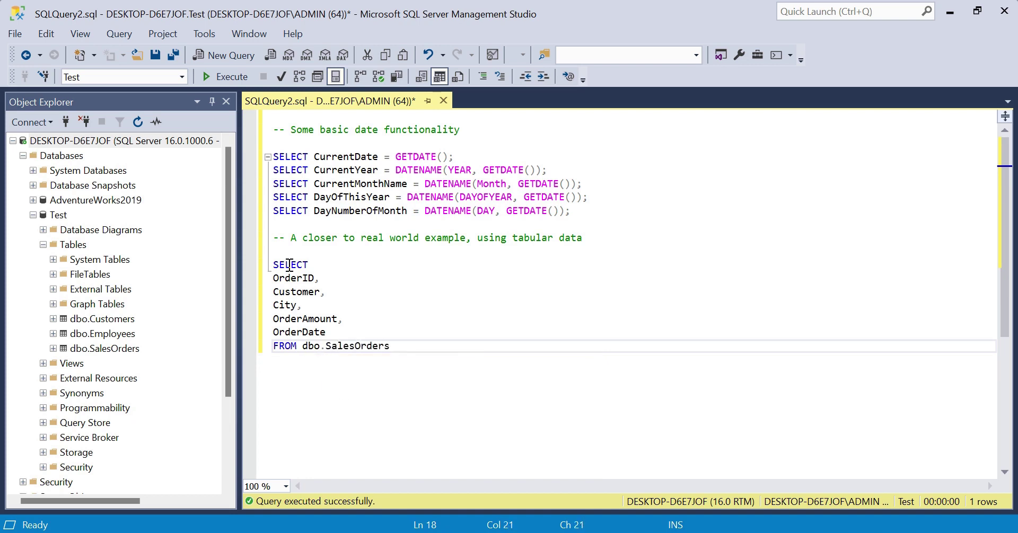
text(;)
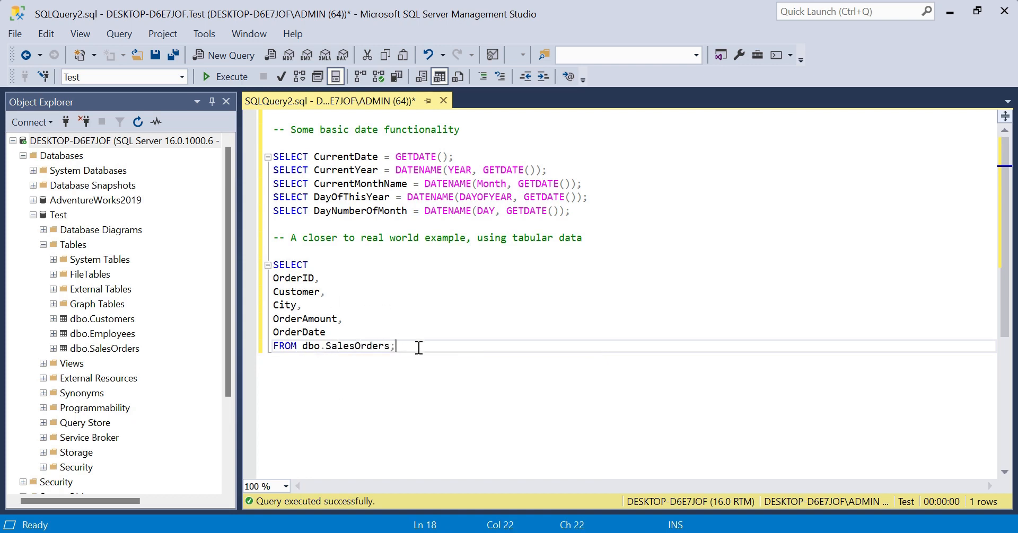
Execute the selected SalesOrders query and get its 11 order rows in the Results grid
drag(394, 345, 273, 265)
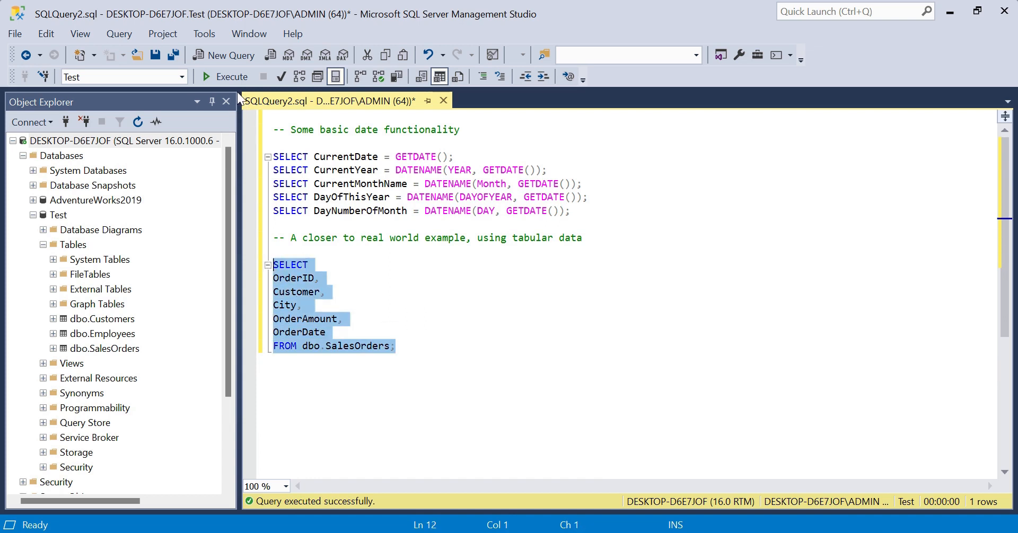
click(225, 76)
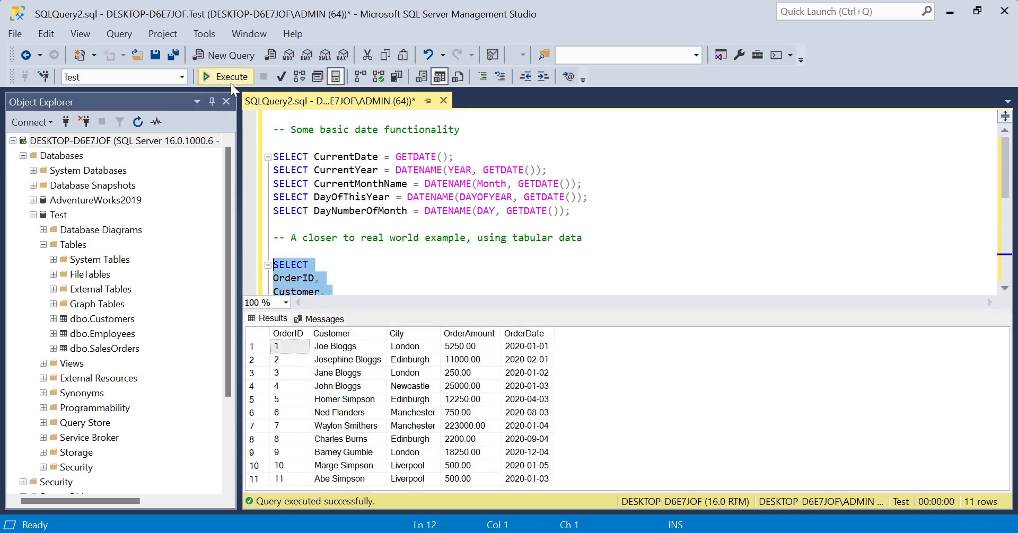
mouse_move(578, 391)
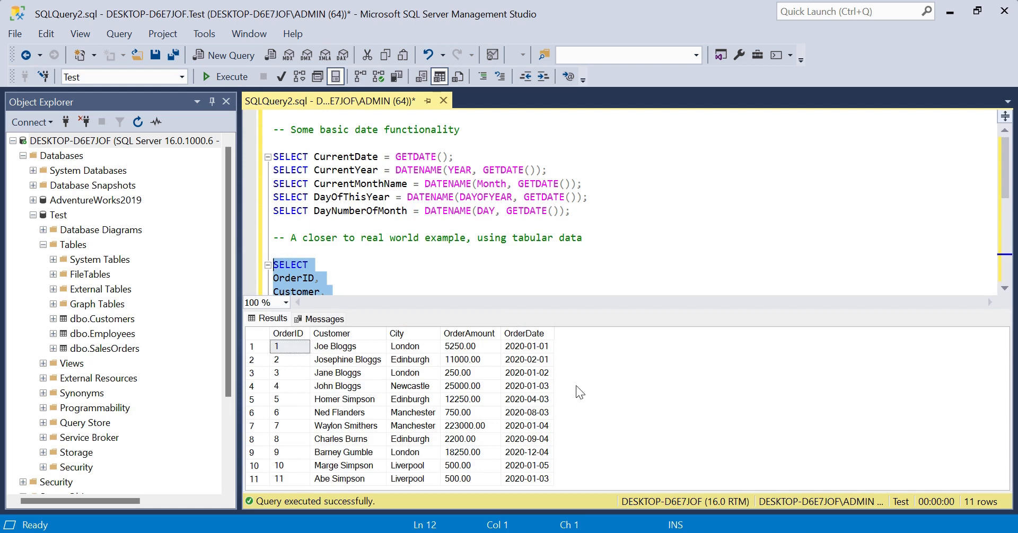
mouse_move(548, 373)
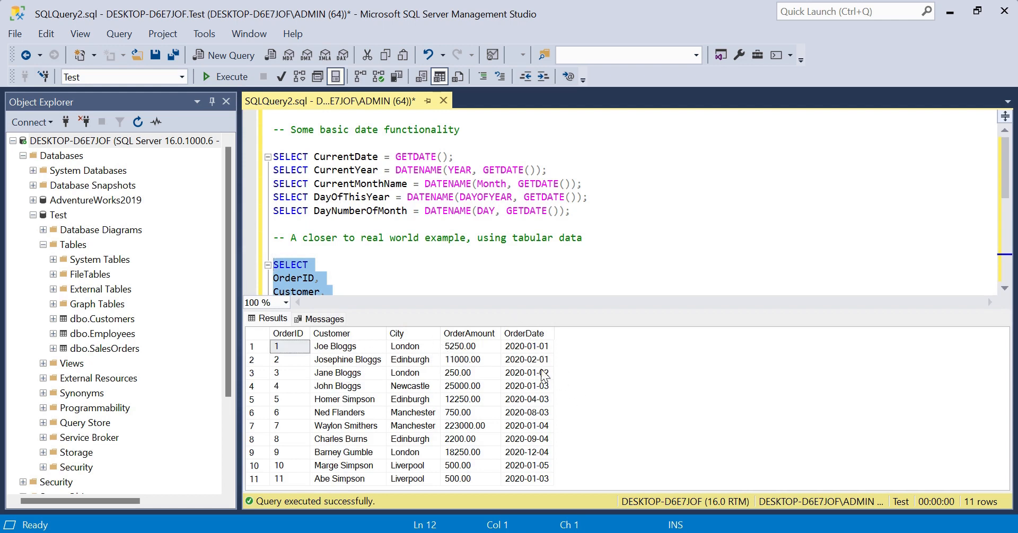
mouse_move(554, 389)
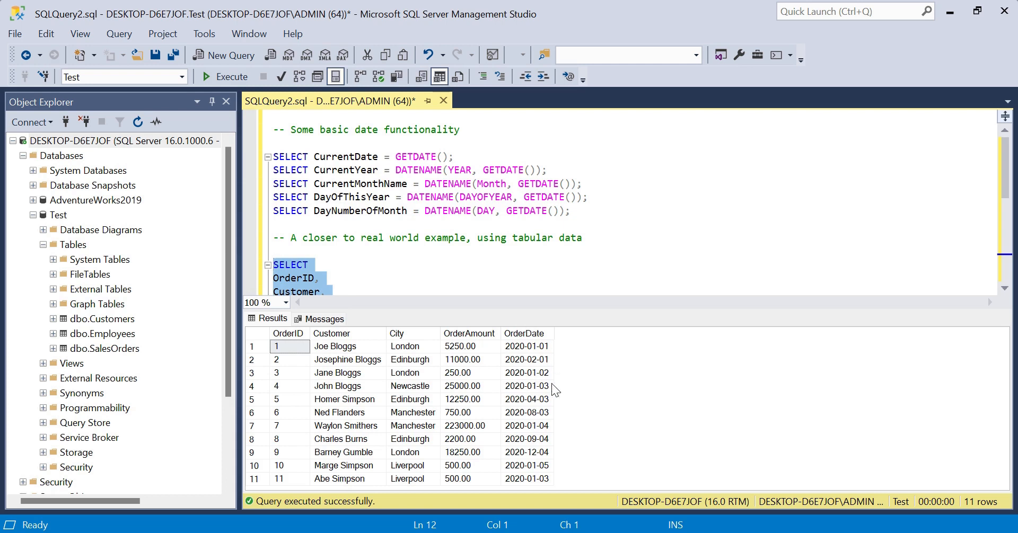
mouse_move(559, 390)
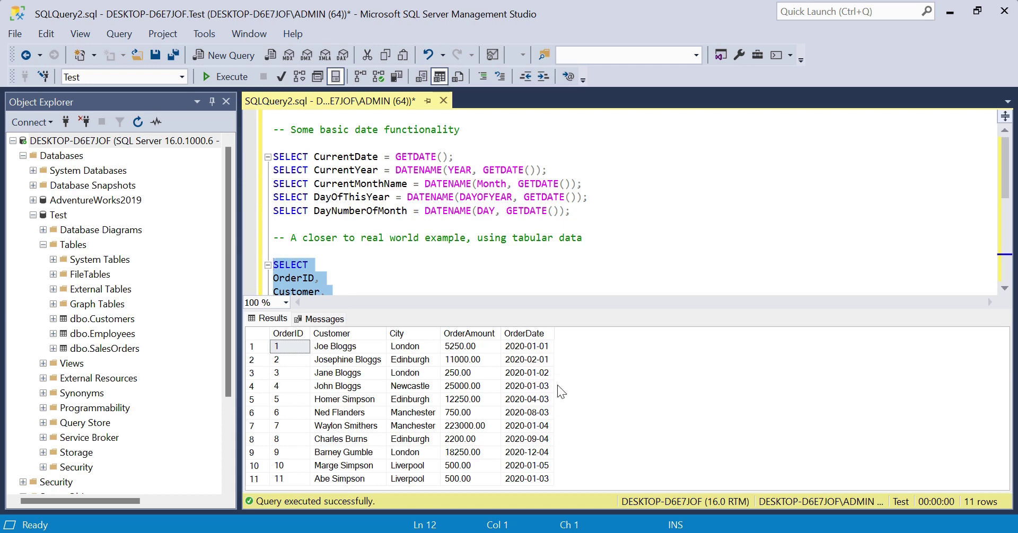
mouse_move(528, 333)
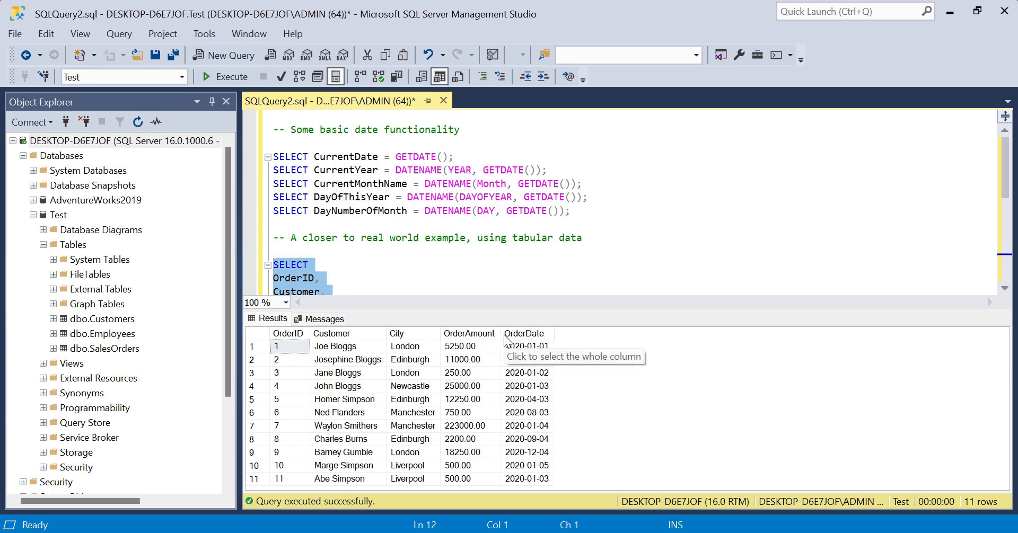
mouse_move(344, 274)
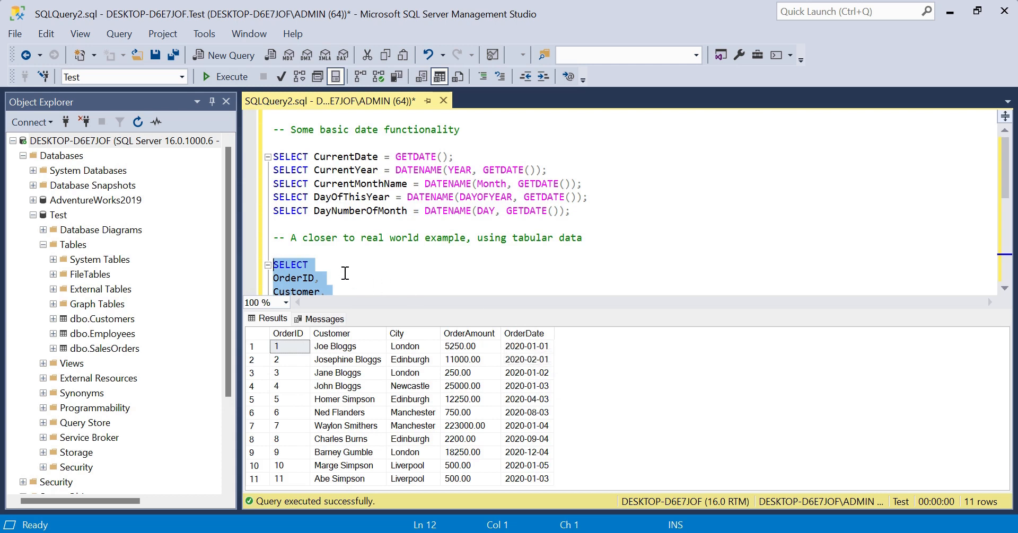
mouse_move(515, 353)
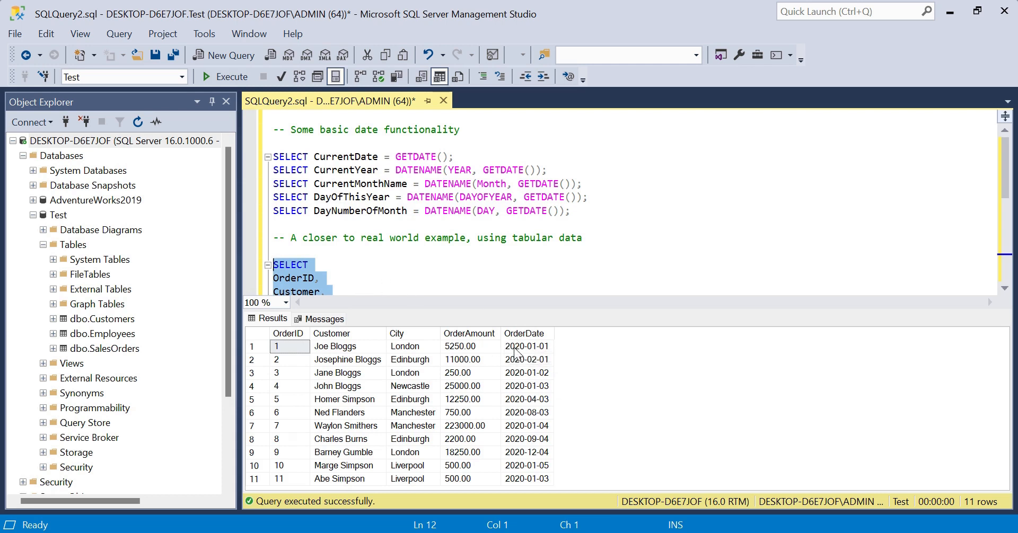
mouse_move(538, 363)
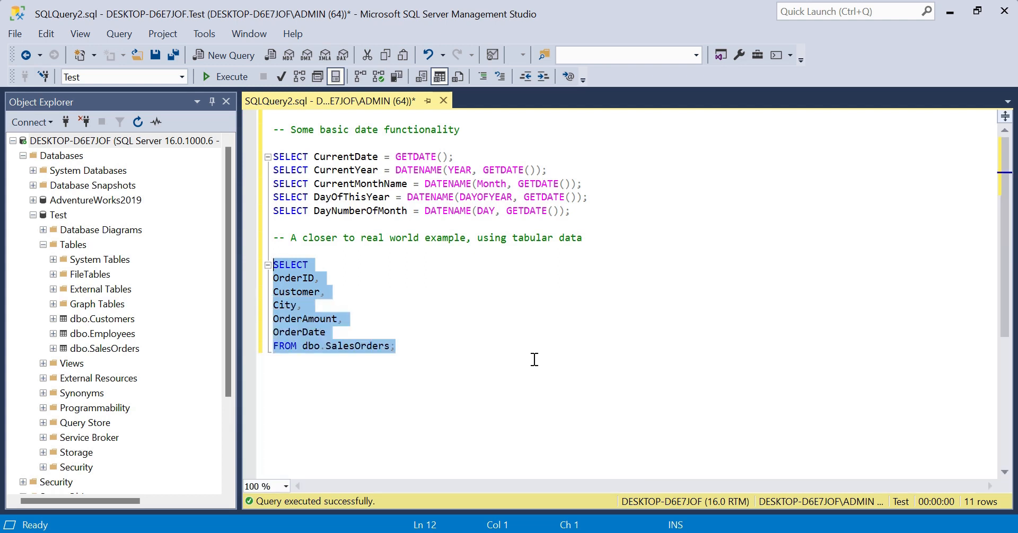
Add the column line UKDateFormat = FORMAT(OrderDate, 'dd/MM/yyyy') after OrderDate
click(327, 332)
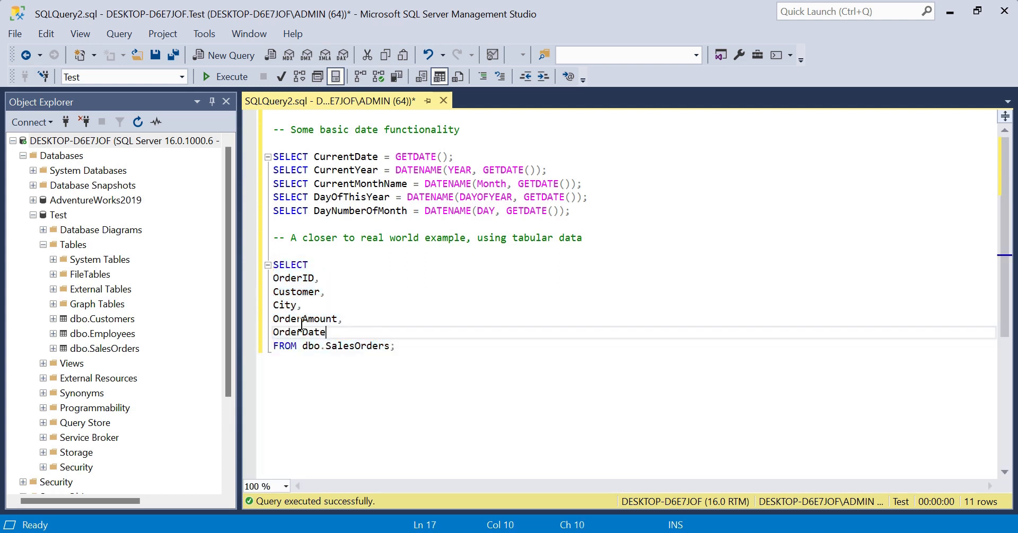
mouse_move(318, 332)
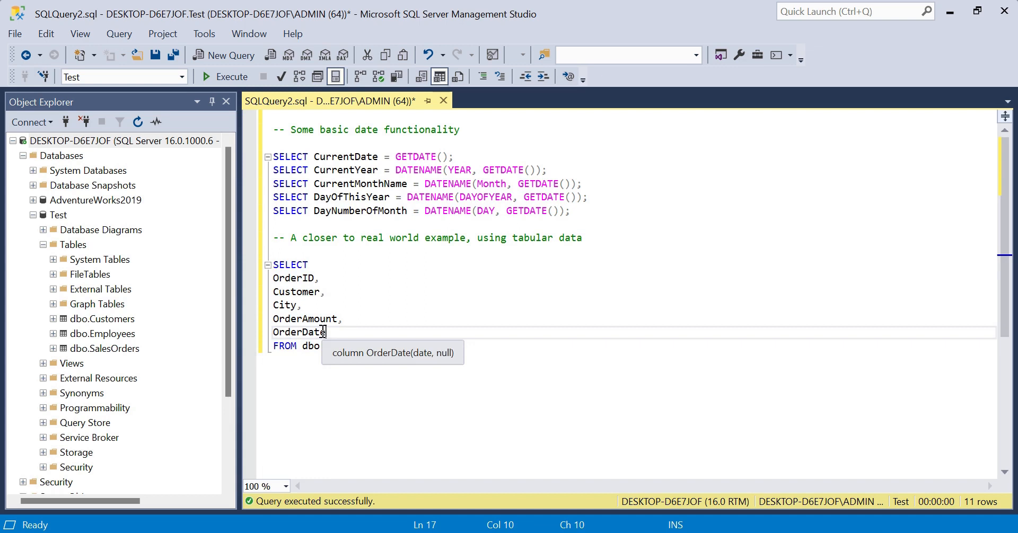
key(enter)
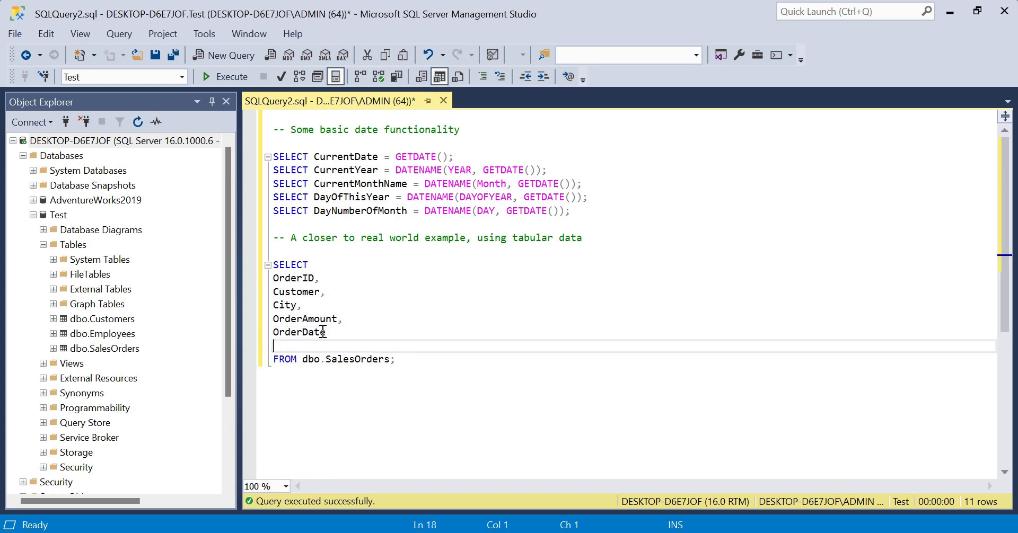
text(UKD)
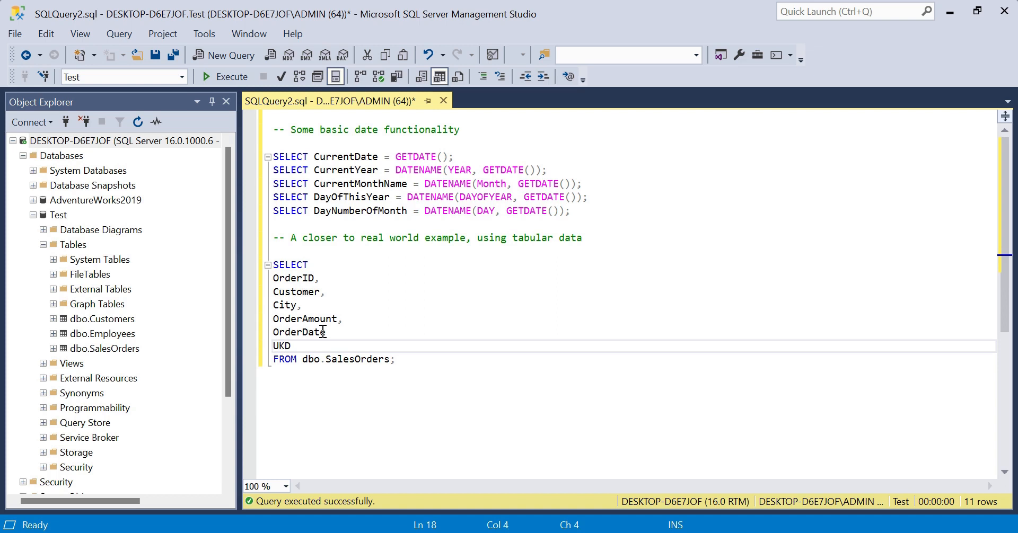
text(ateFormat)
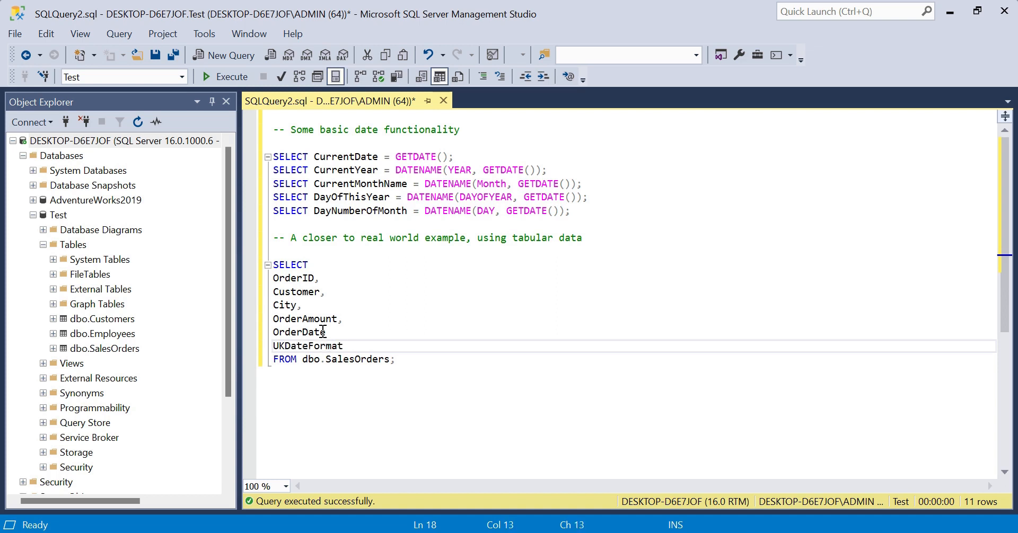
text(=)
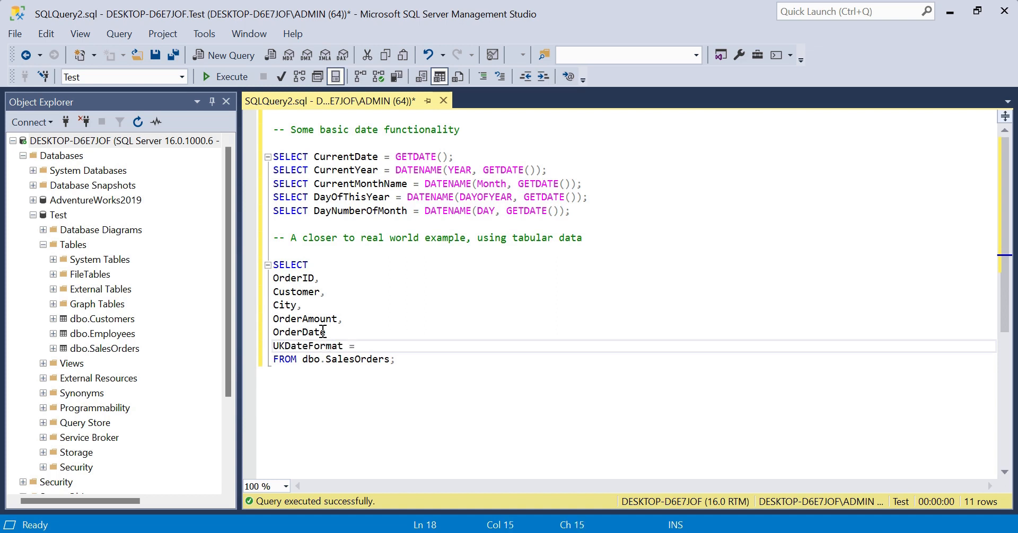
text(FORMAT)
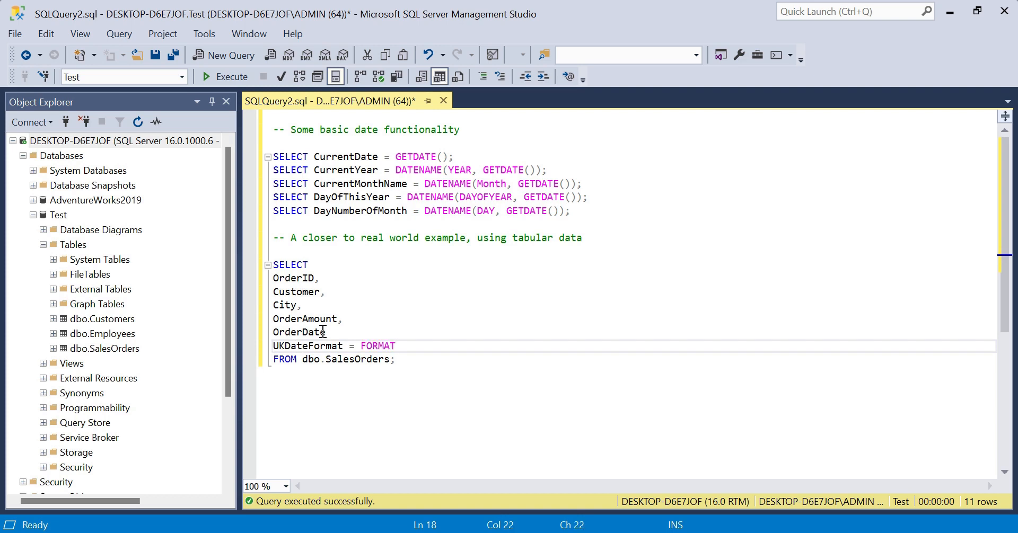
text(())
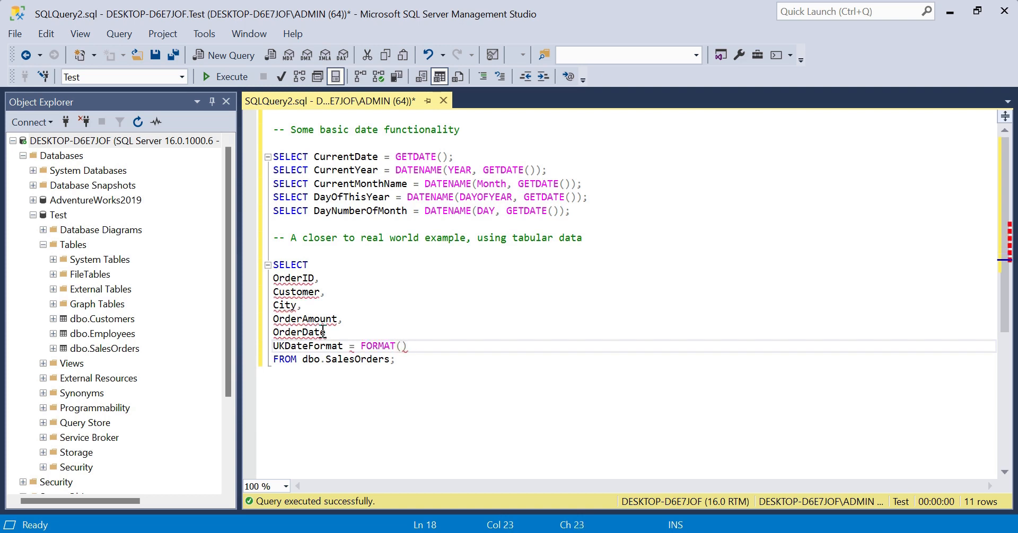
text(Or)
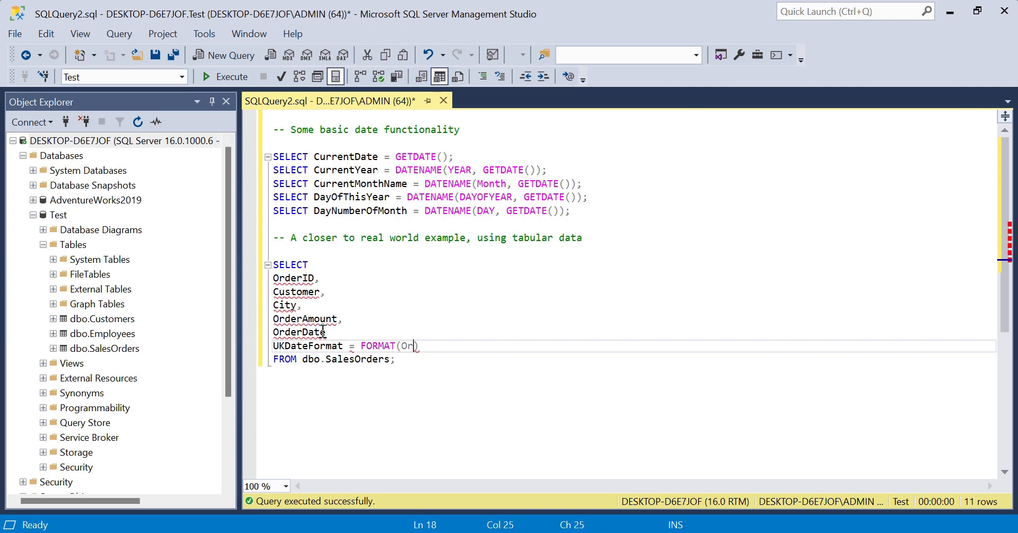
text(derDate,)
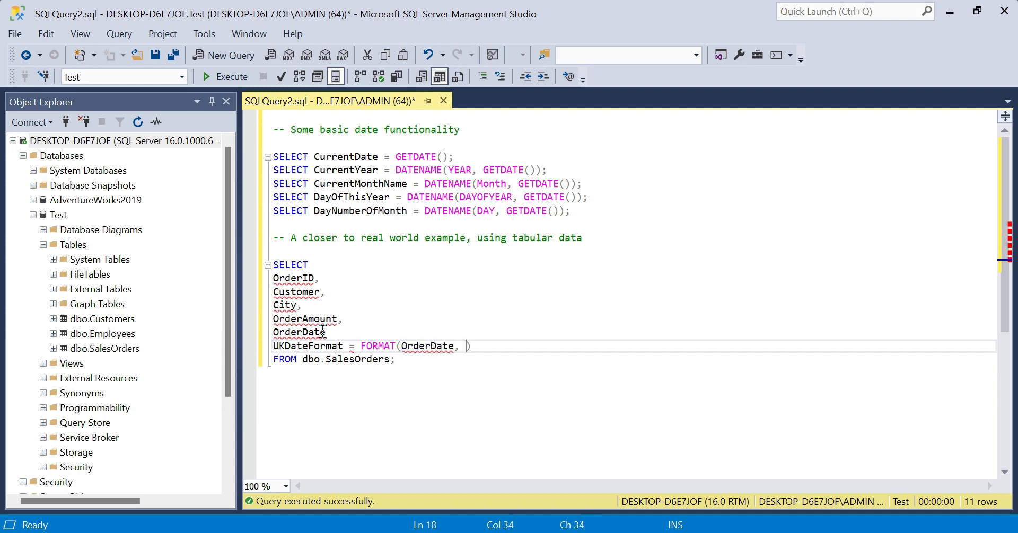
text('')
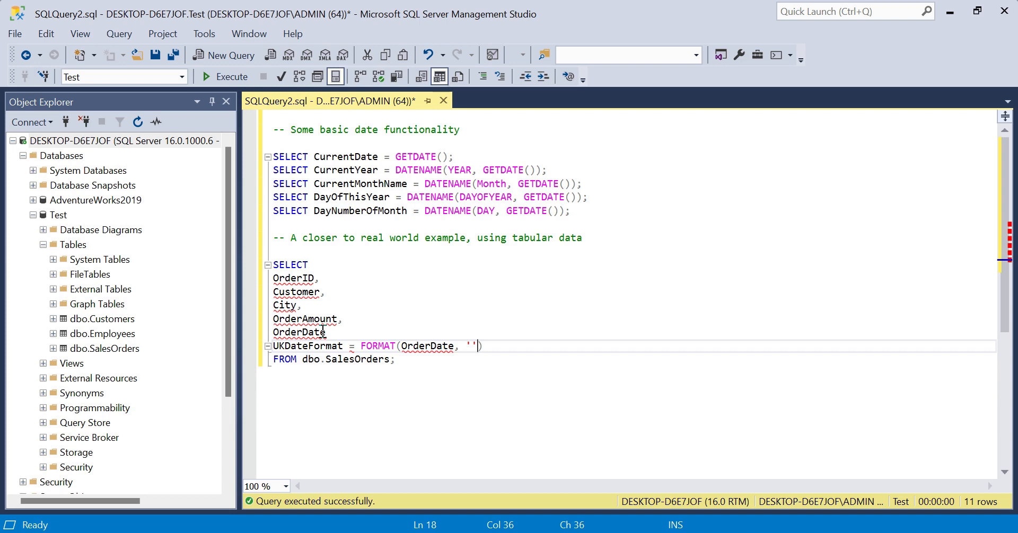
text(dd)
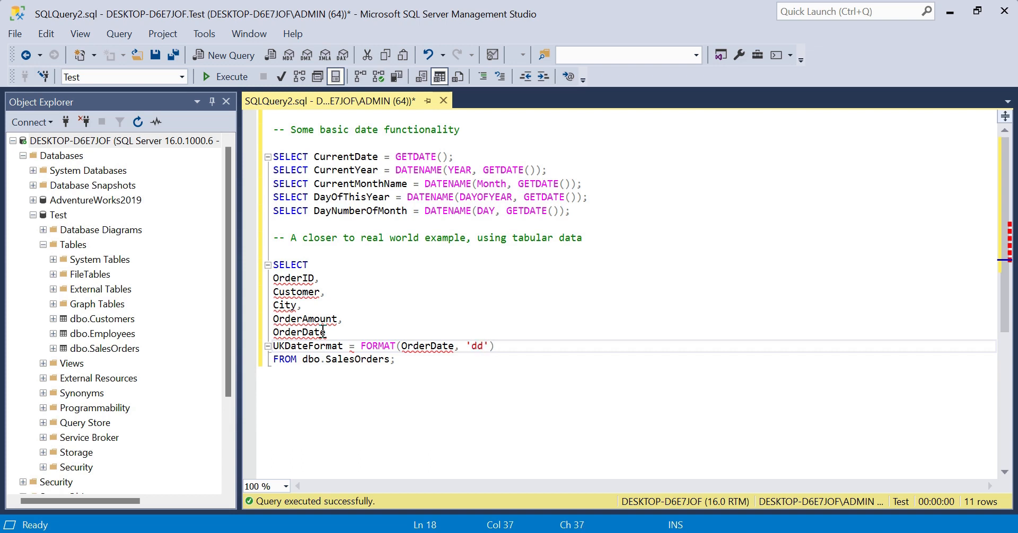
text(/MM)
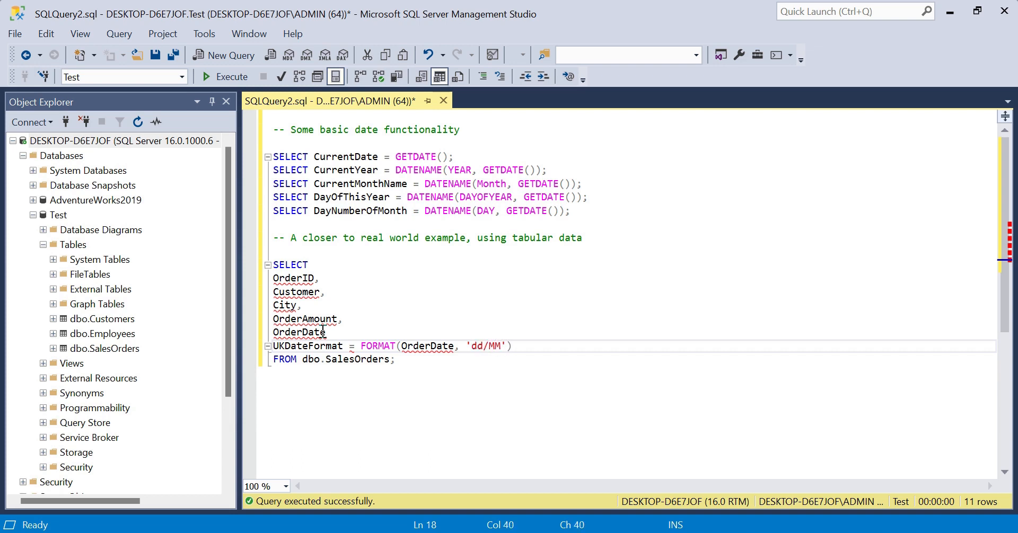
text(/)
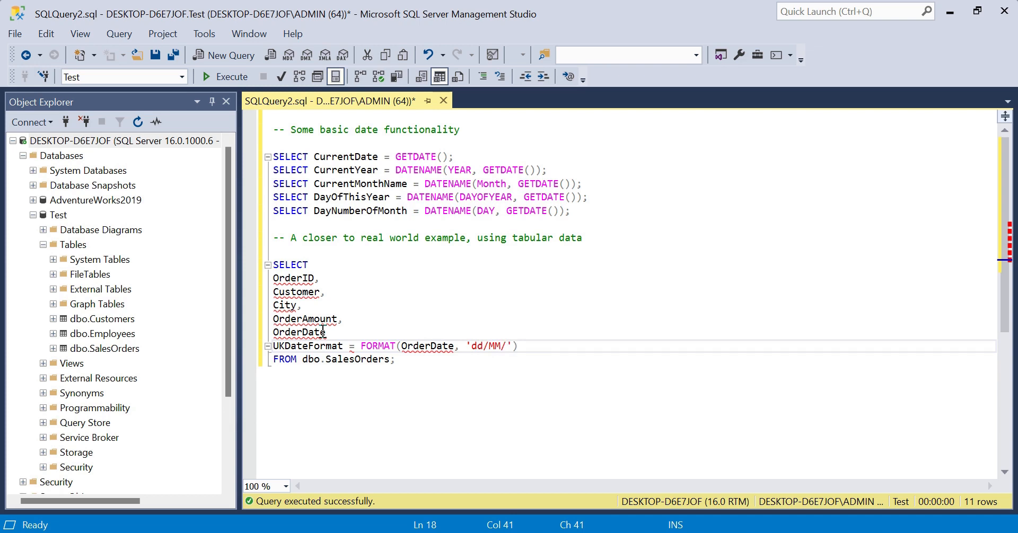
text(yyyy)
click(300, 332)
text(,)
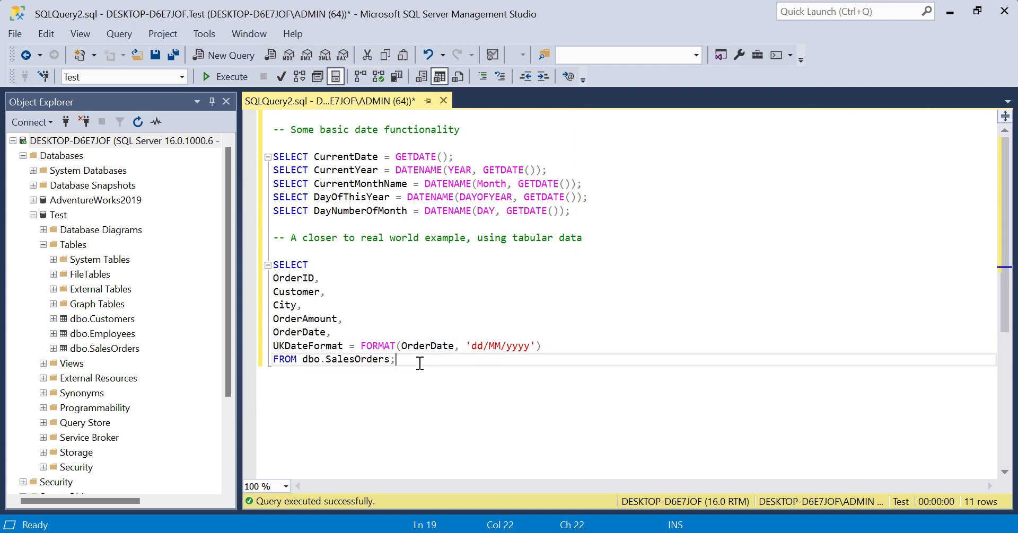
Execute the selected query to get 11 rows with UK-formatted dates like 01/01/2020
drag(394, 359, 272, 265)
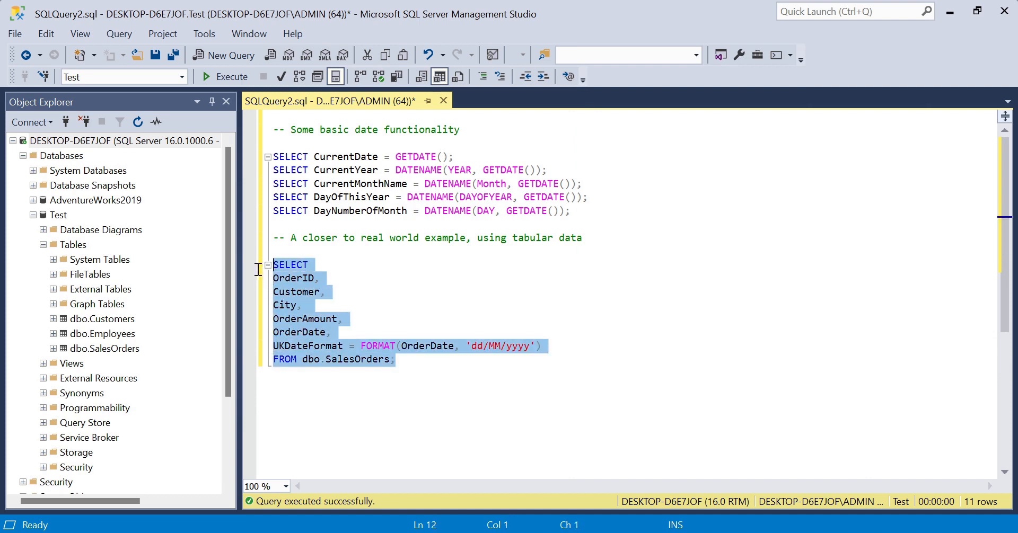
click(225, 76)
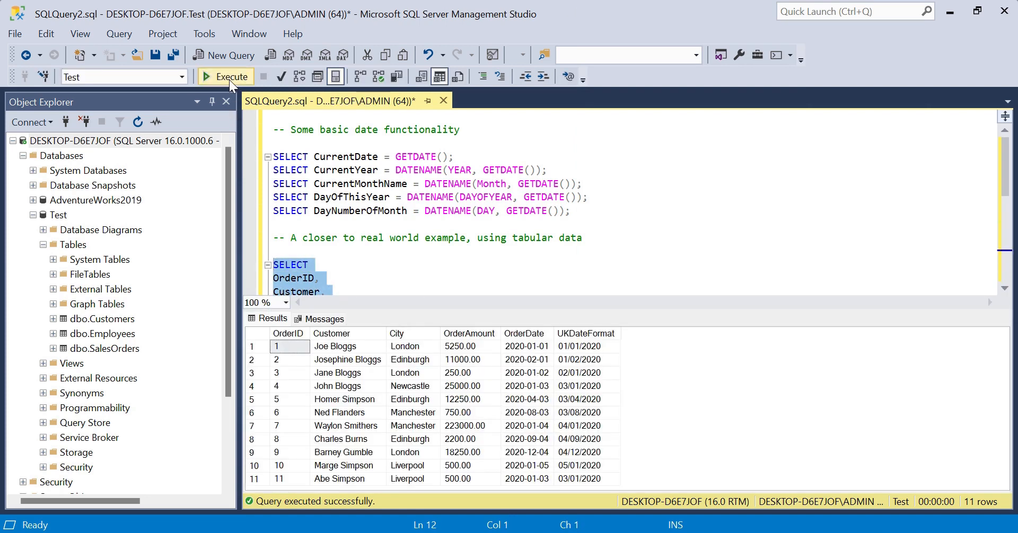
mouse_move(522, 341)
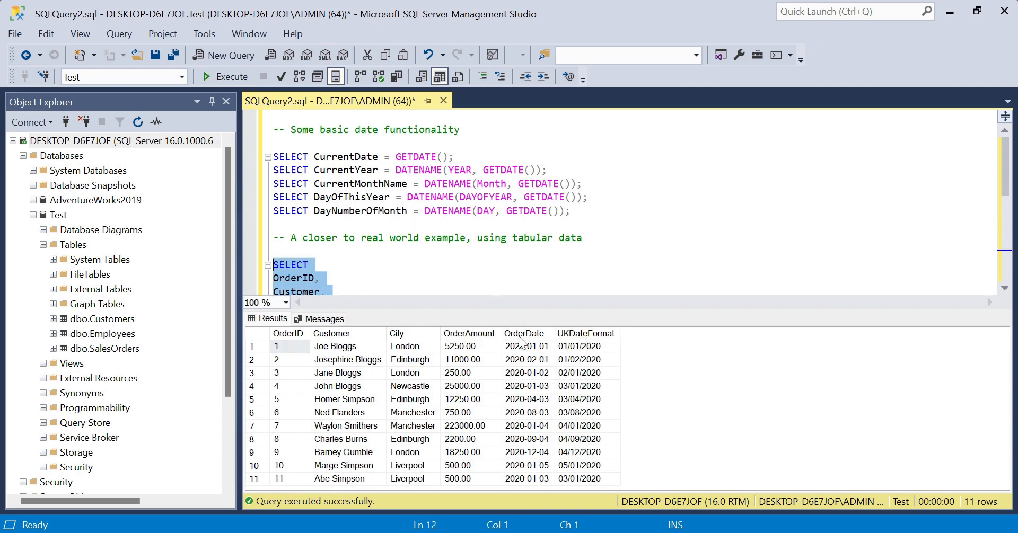
mouse_move(572, 370)
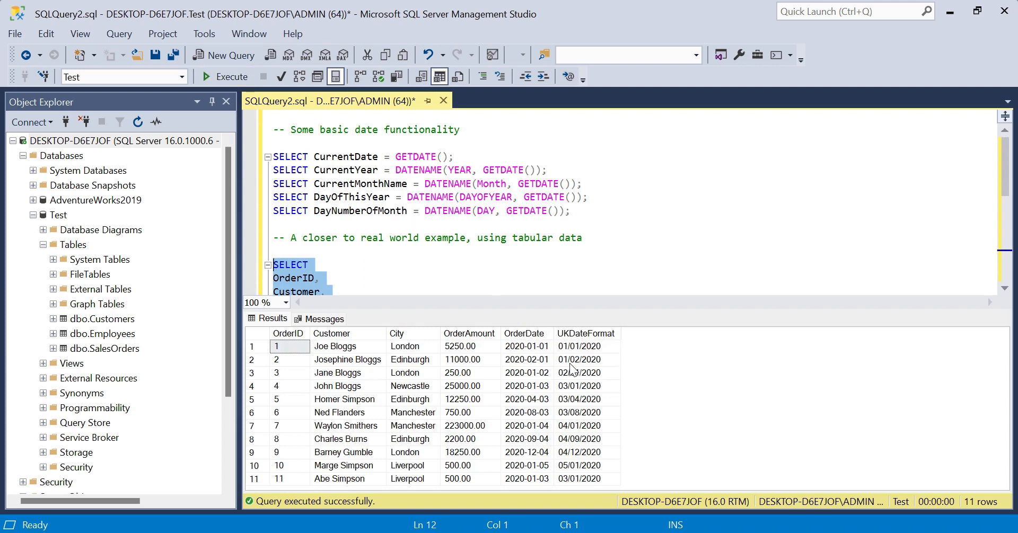
mouse_move(581, 425)
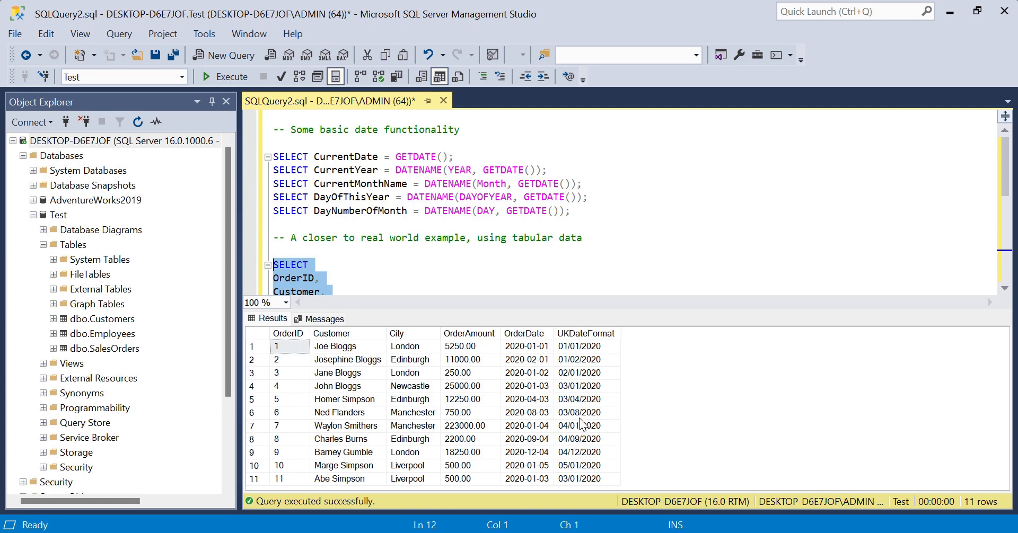
mouse_move(553, 358)
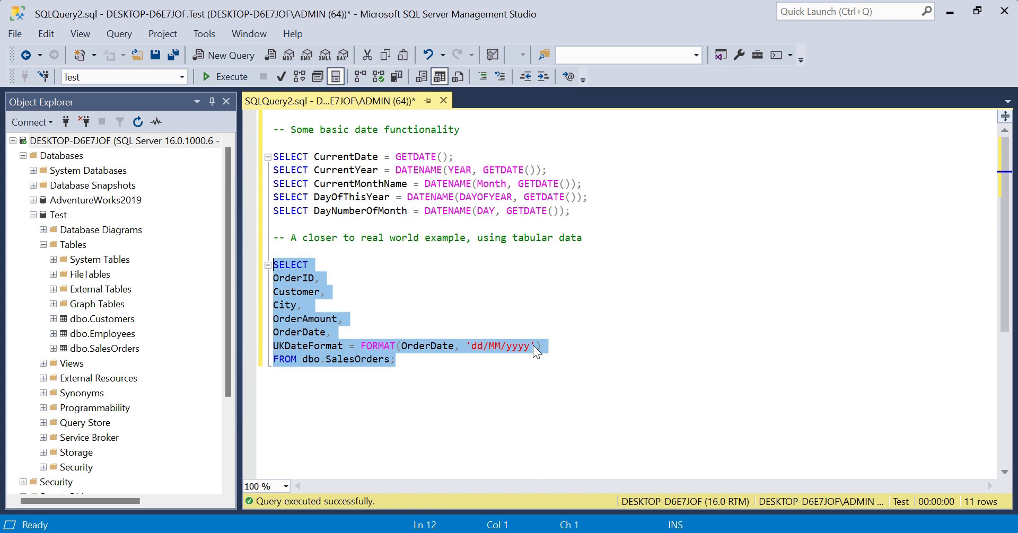
mouse_move(543, 350)
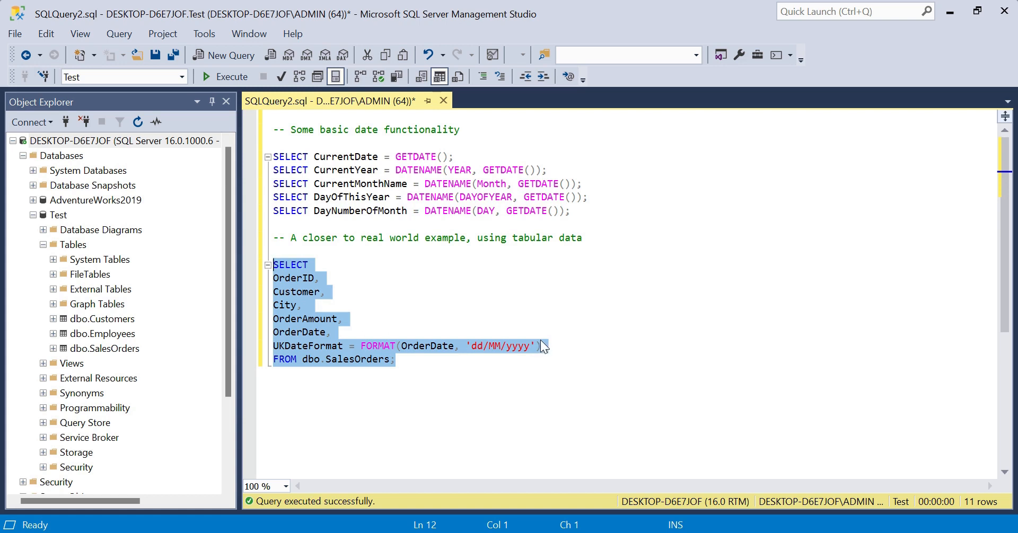
Start a new column line OrderMonth = MONTH( after the UKDateFormat line
click(542, 345)
text(,)
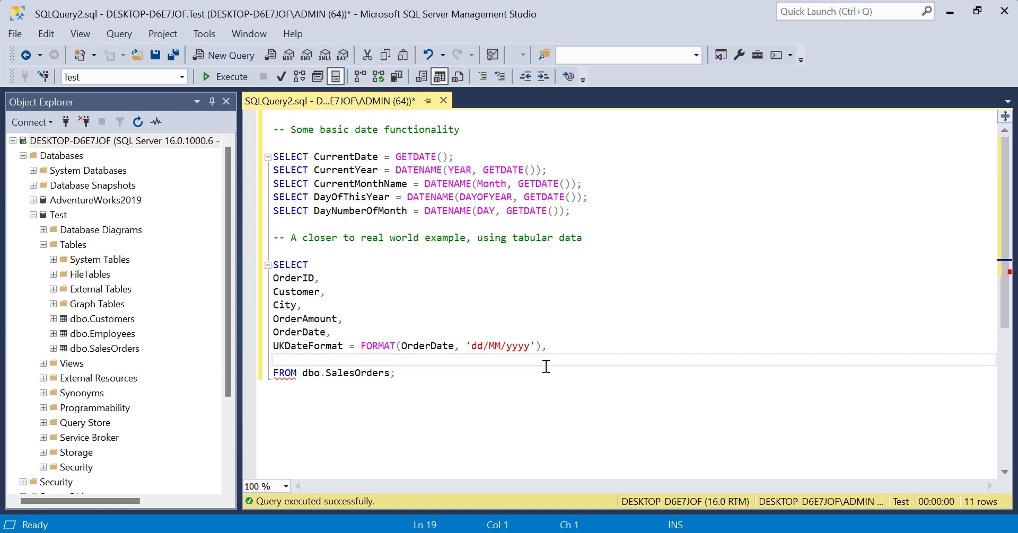
text(OrderMonth =)
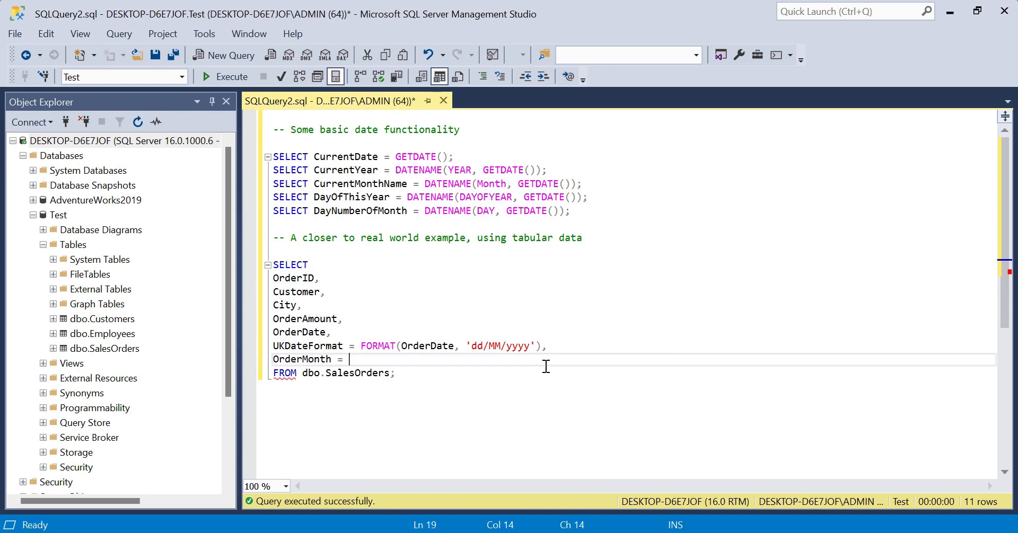
text(MONTH(Orde)
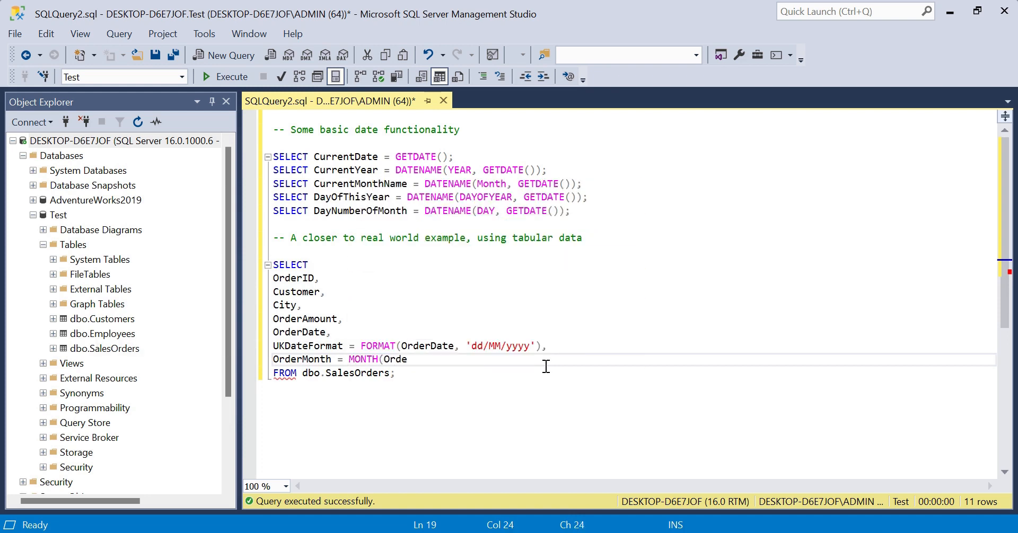
Complete MONTH(OrderDate) and execute the query to show each order's month number
text(rDate))
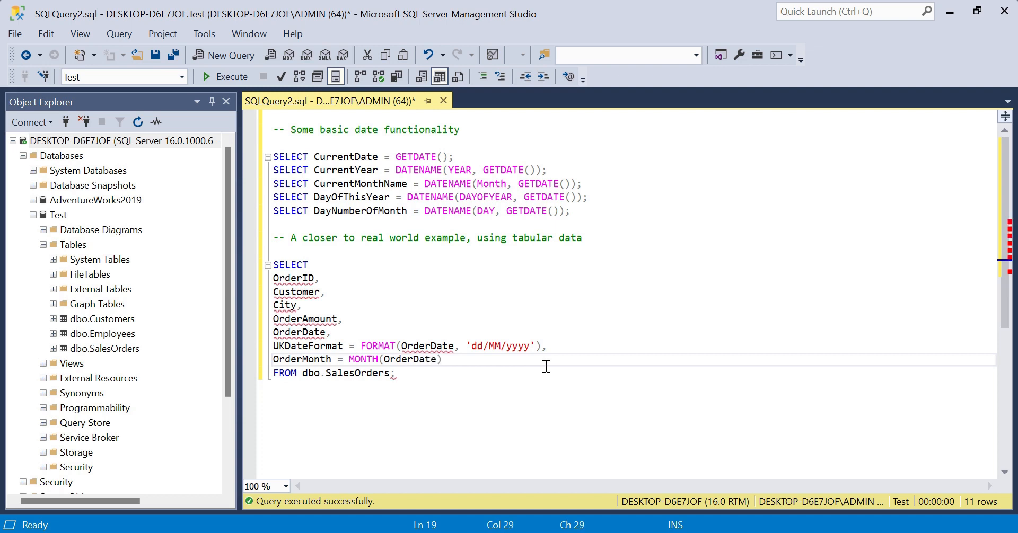
click(397, 373)
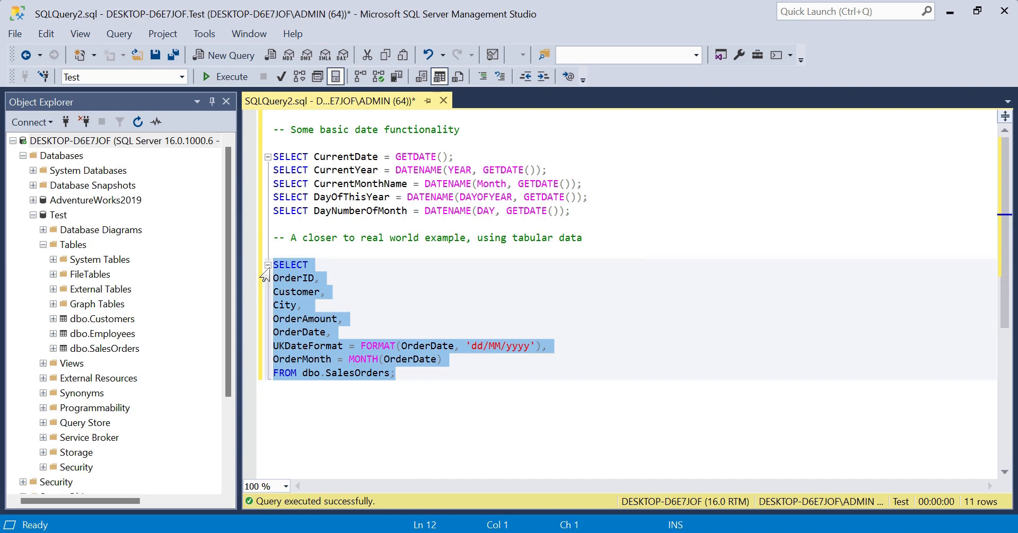
click(225, 76)
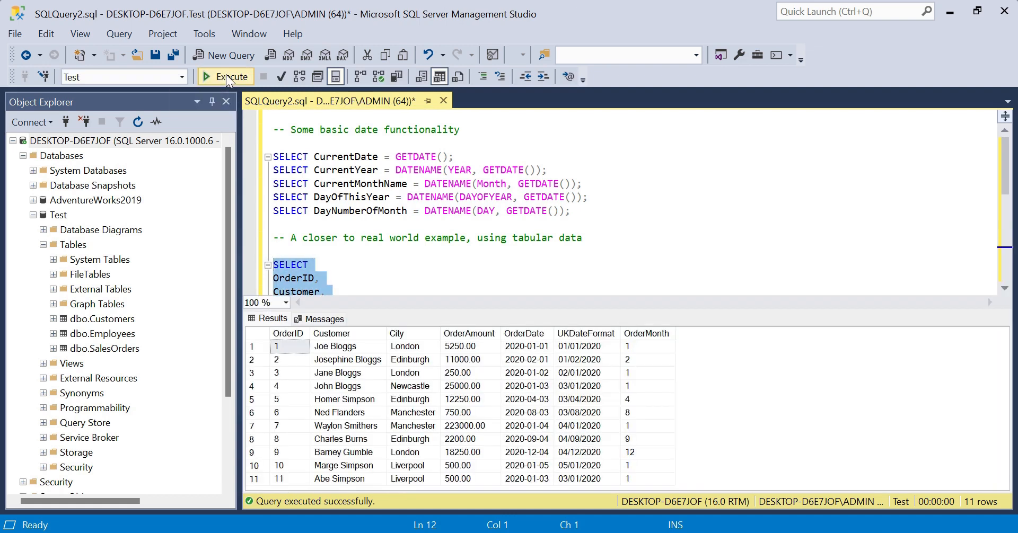
mouse_move(606, 397)
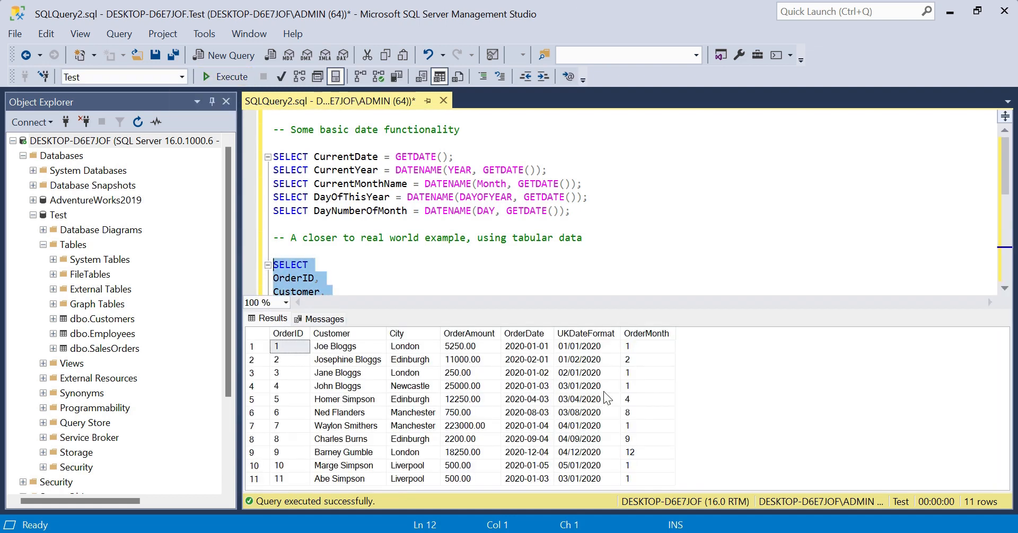
mouse_move(648, 361)
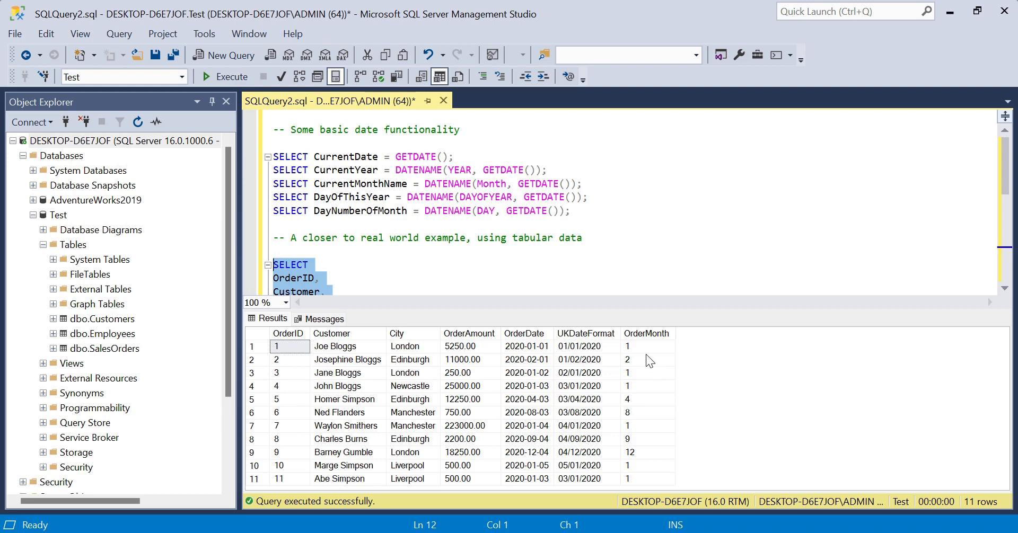
mouse_move(649, 464)
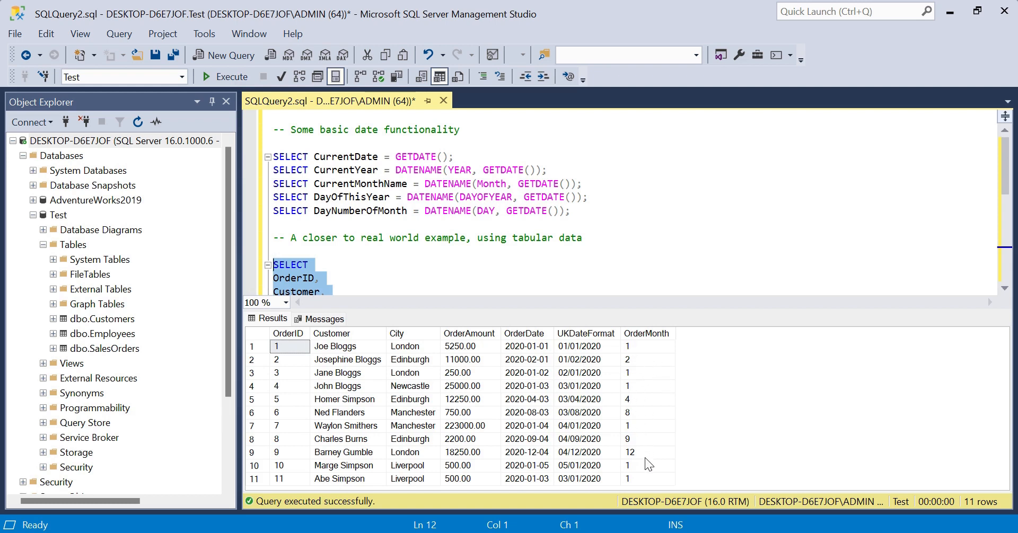
mouse_move(559, 456)
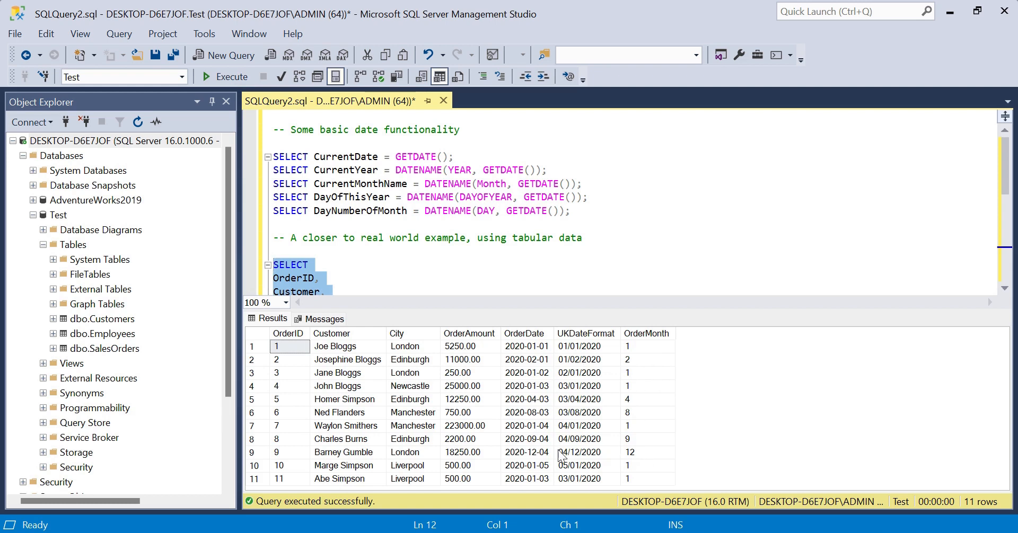
mouse_move(632, 459)
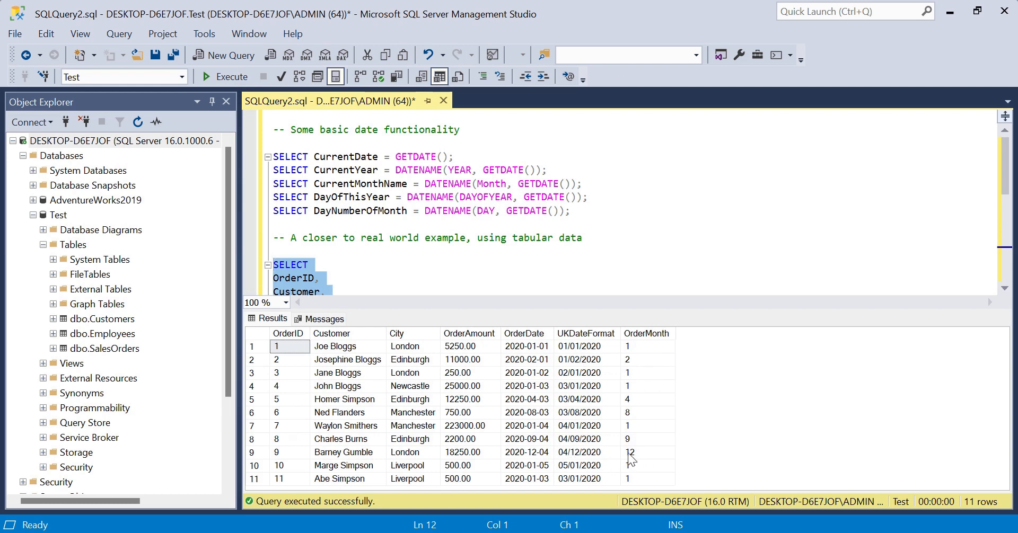
mouse_move(623, 425)
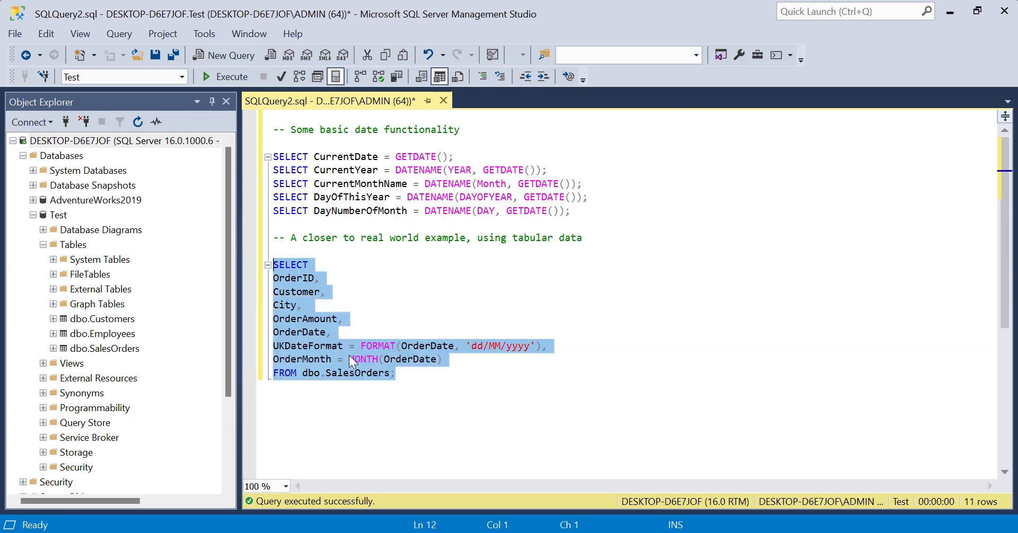
Start a new column line OrderYear = YEAR(OrderDate) after the OrderMonth expression
click(443, 359)
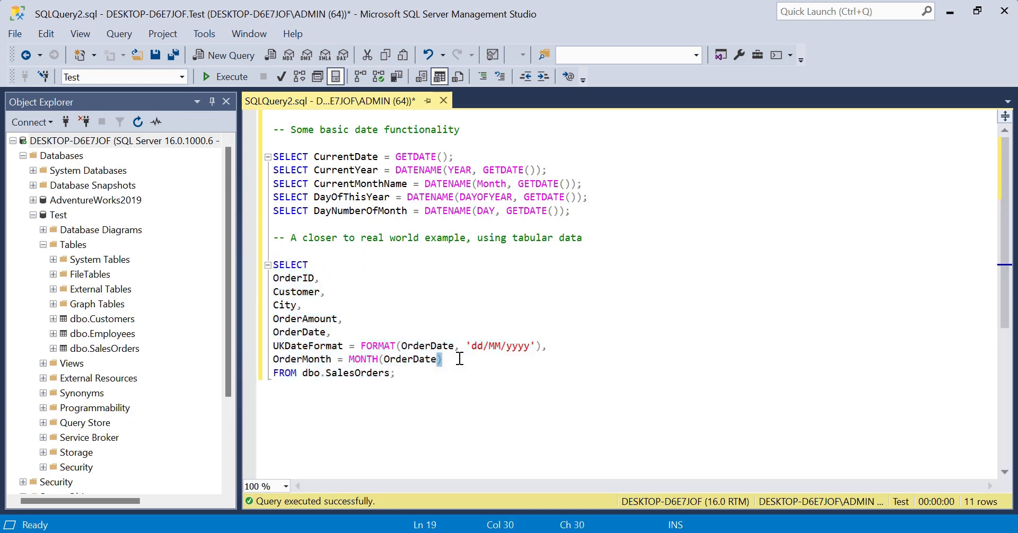
key(enter)
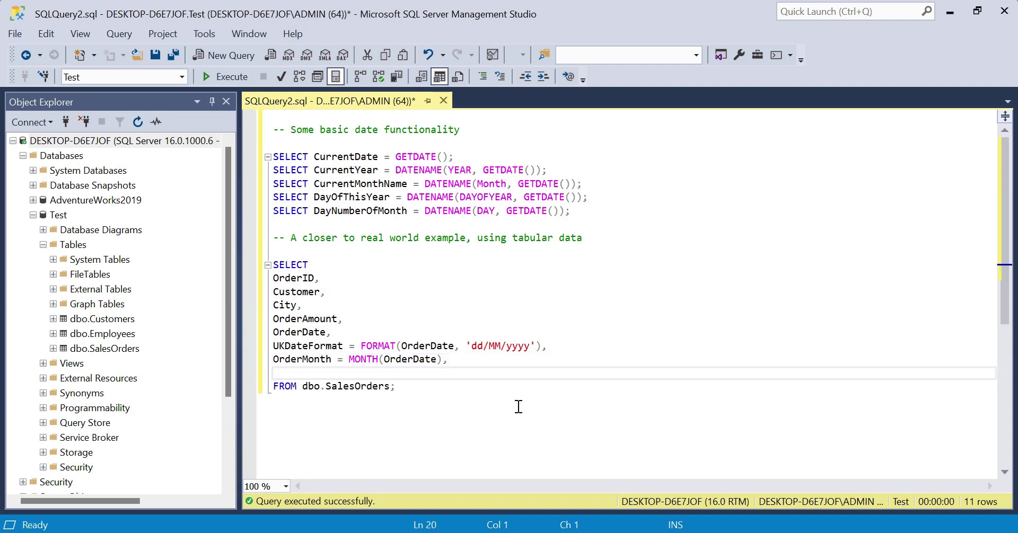
text(OrderYear = YEAR()
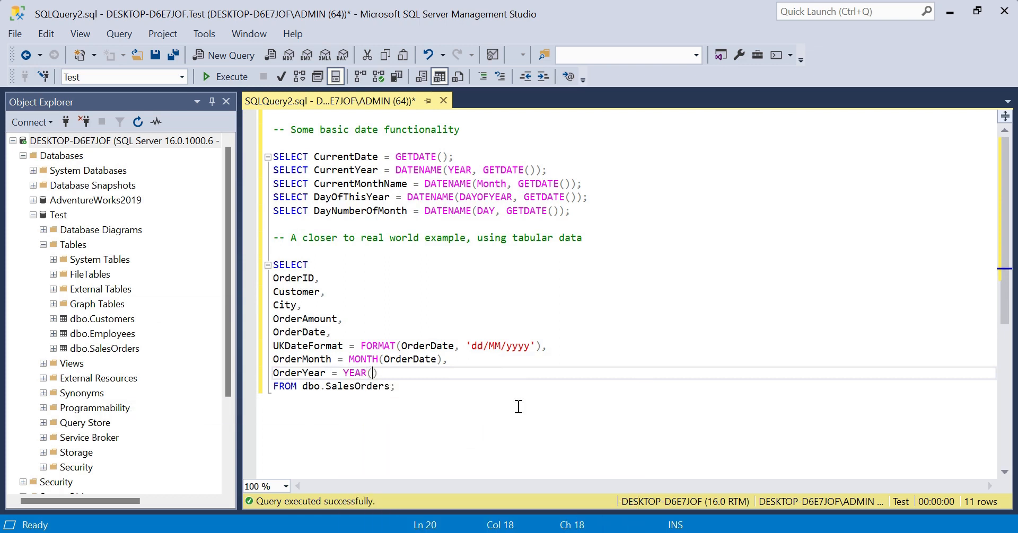
text(Or)
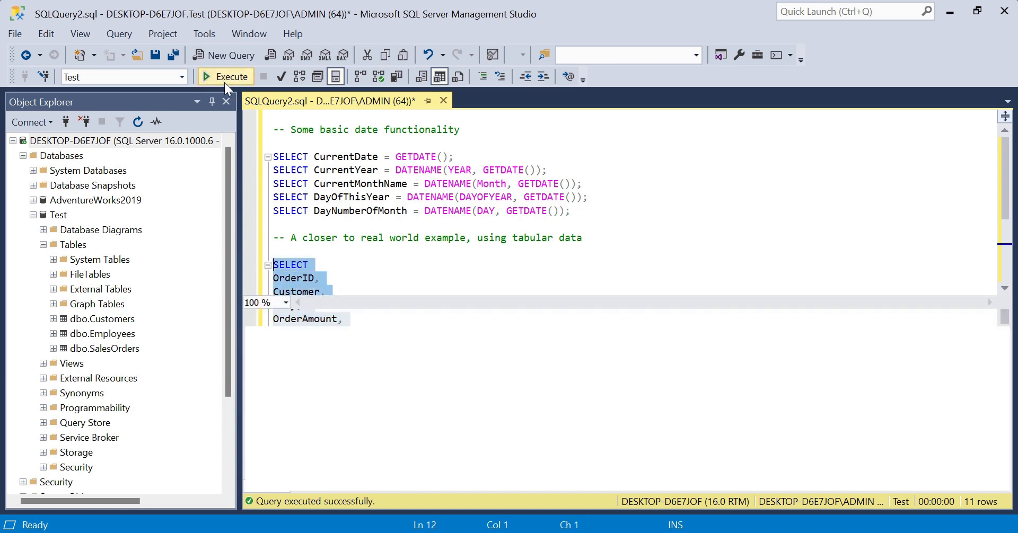
Execute the query to confirm OrderYear shows 2020 for all 11 rows
click(225, 77)
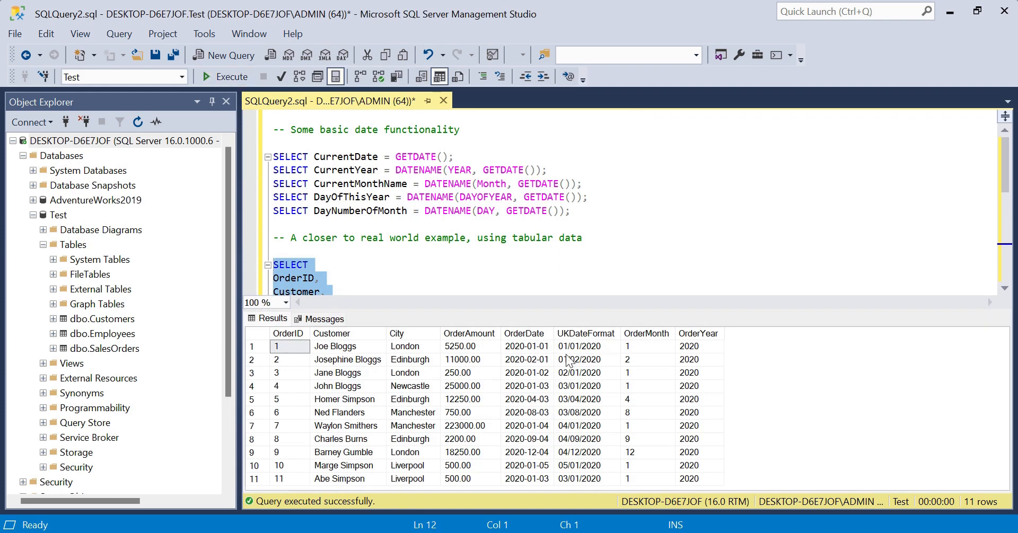
mouse_move(716, 358)
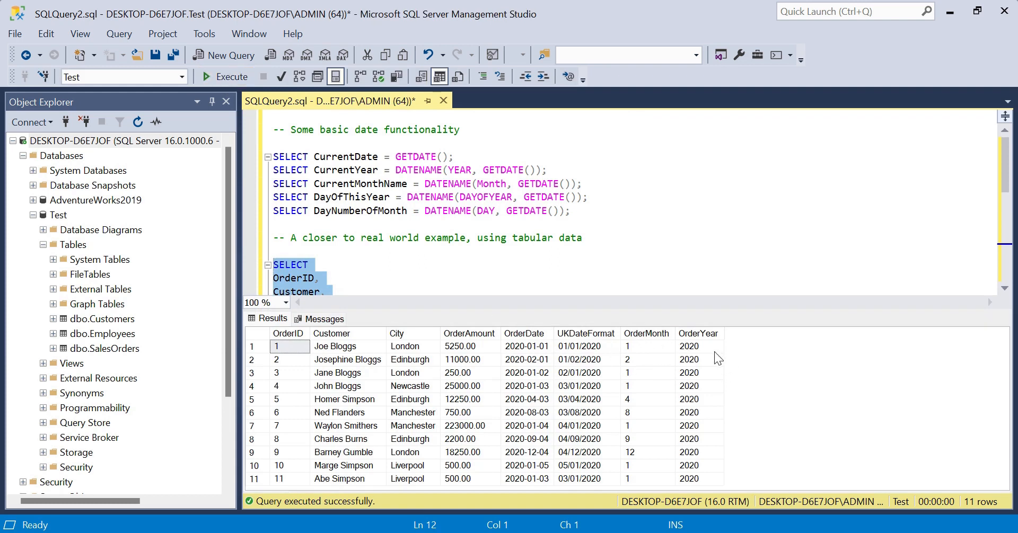
mouse_move(688, 409)
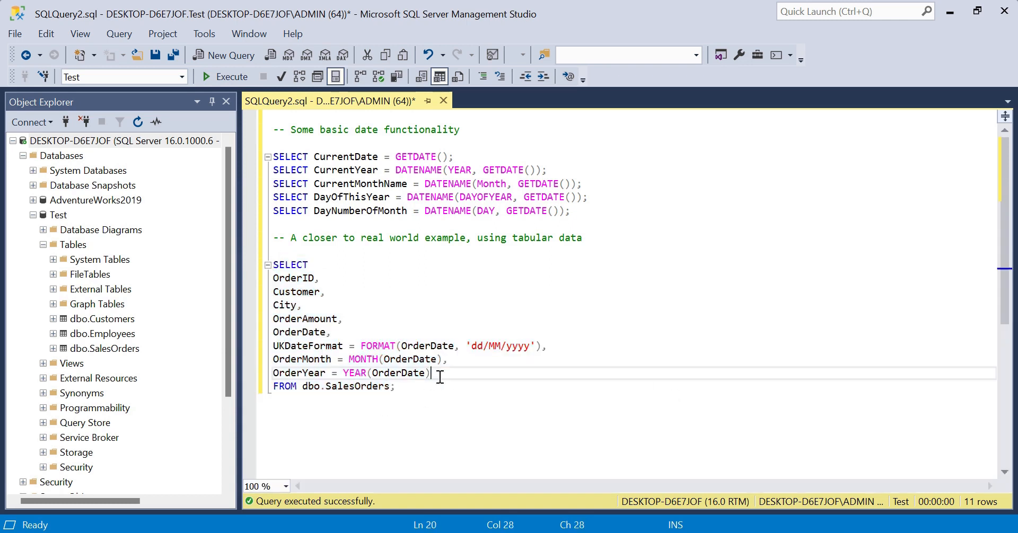
Add the column line OrderAge = DATEDIFF(DAY, OrderDate, GETDATE())
text(,)
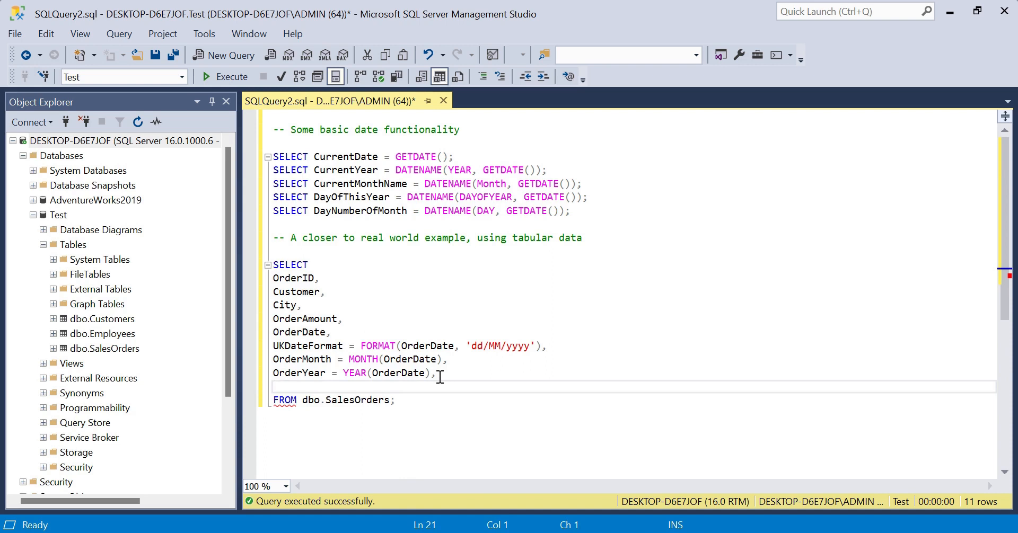
text(OrderAge =)
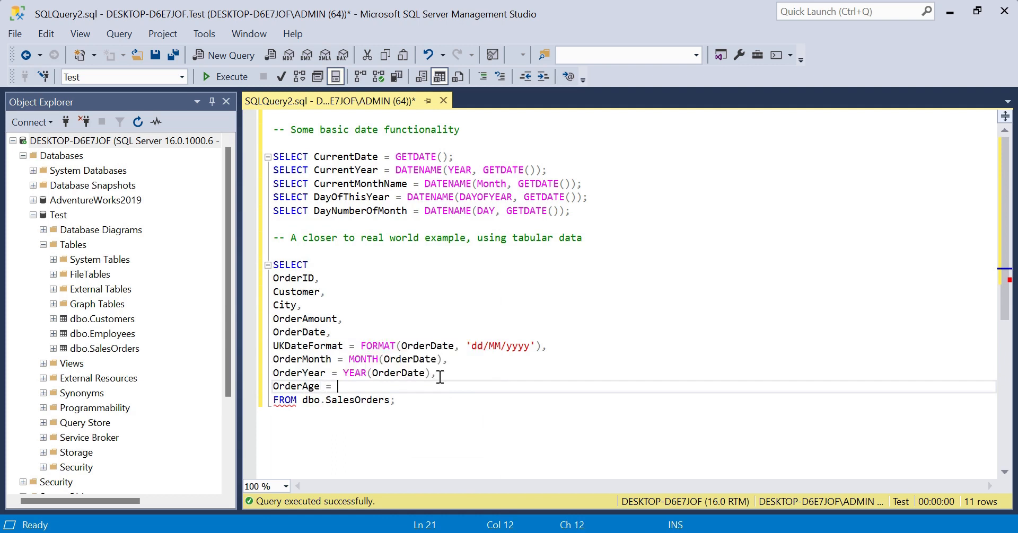
text(DATEDIFF()
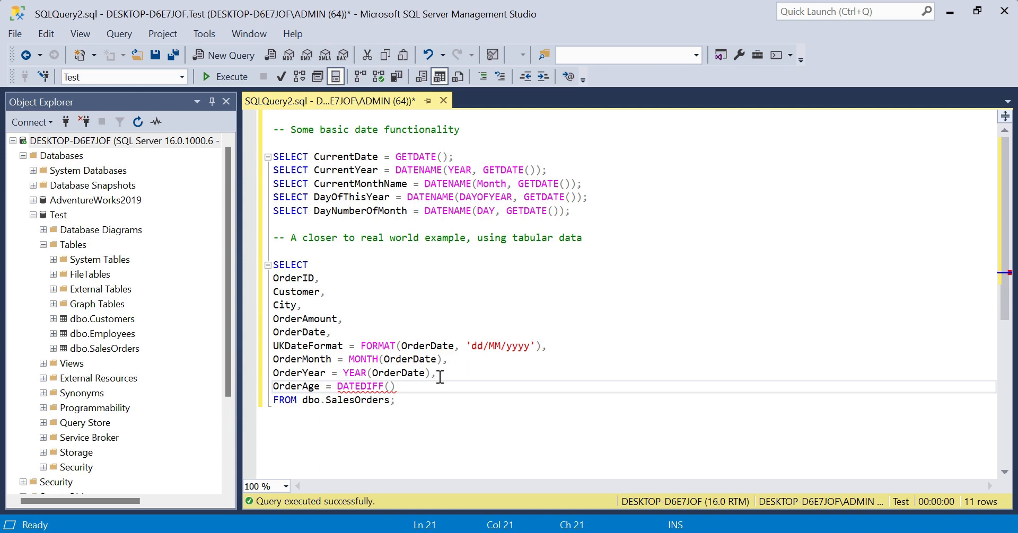
text(DAY,)
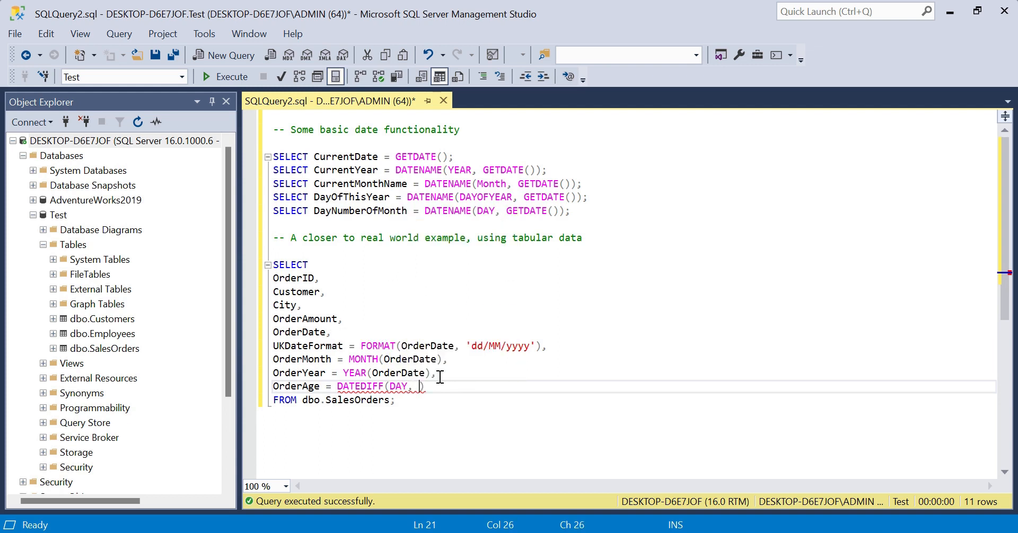
text(OrderDate, GETDATE()
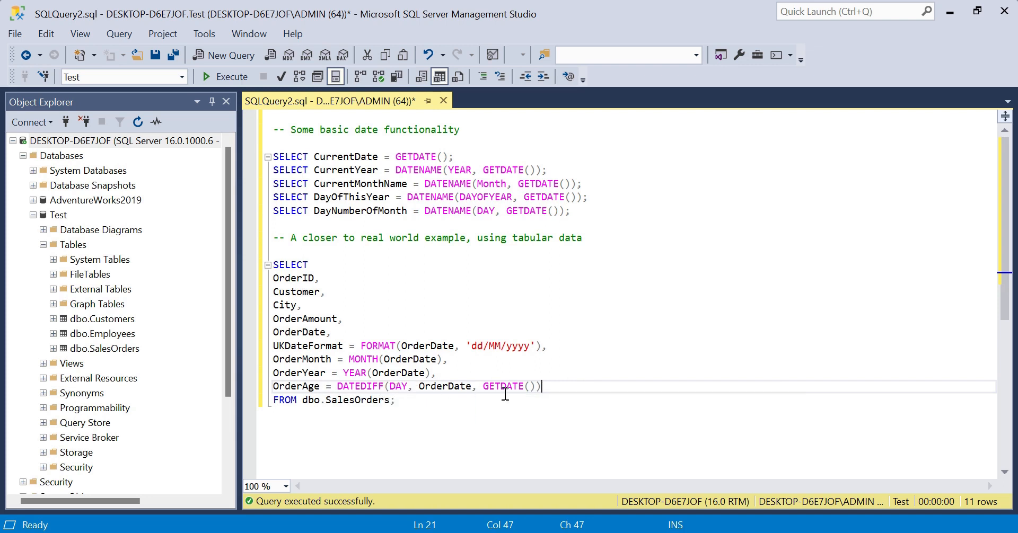
mouse_move(548, 392)
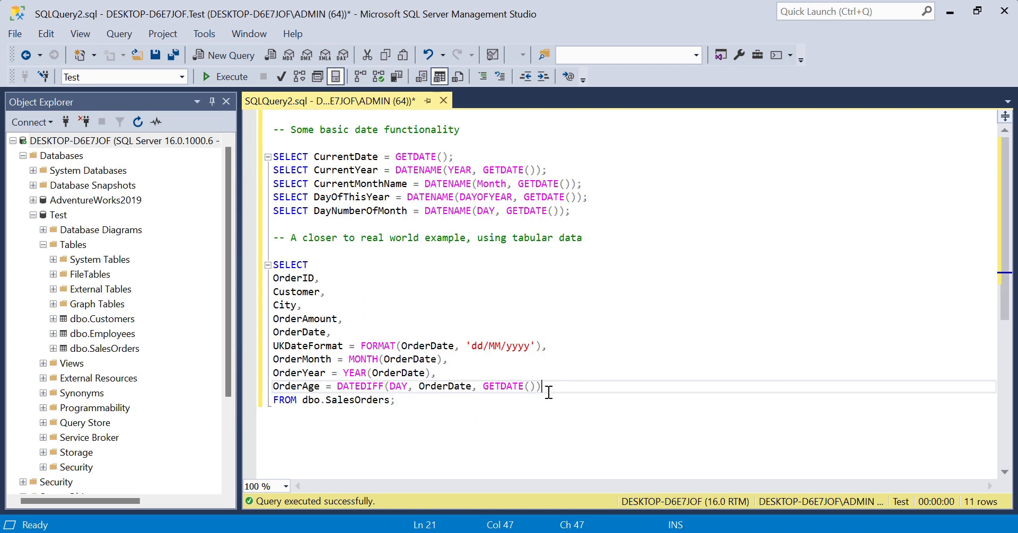
mouse_move(412, 401)
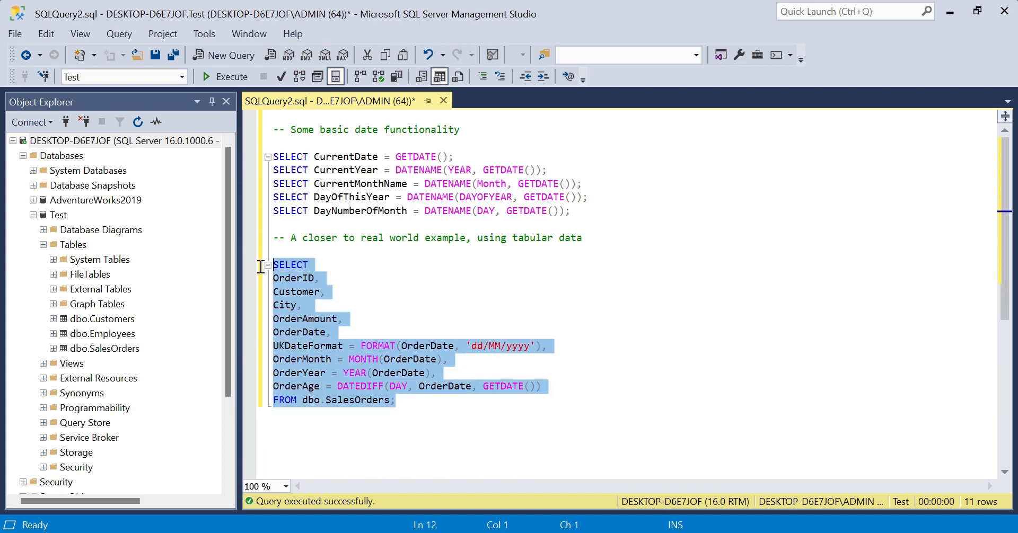
Execute the SalesOrders query to review the OrderAge day counts for all 11 orders
click(230, 77)
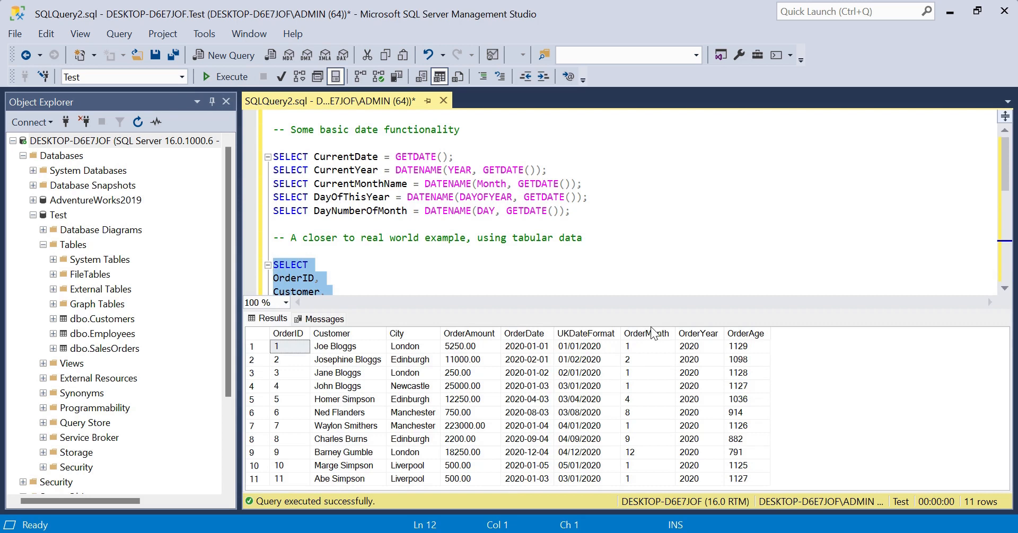
mouse_move(297, 401)
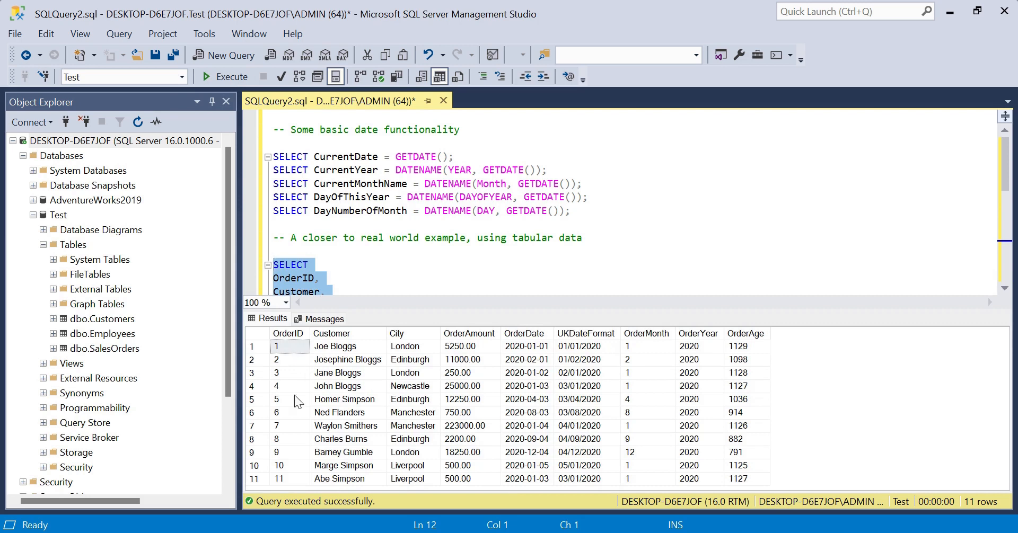
mouse_move(447, 348)
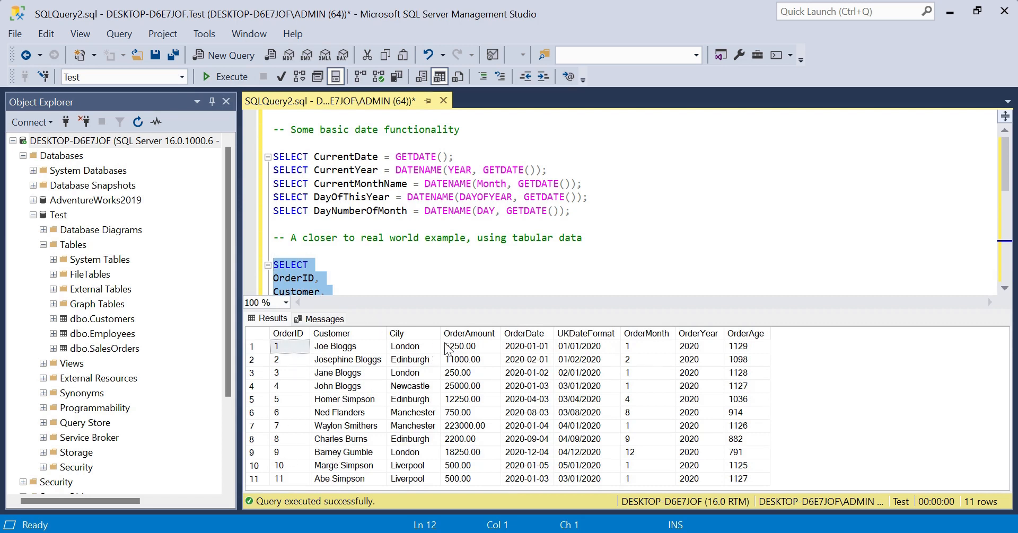
mouse_move(541, 459)
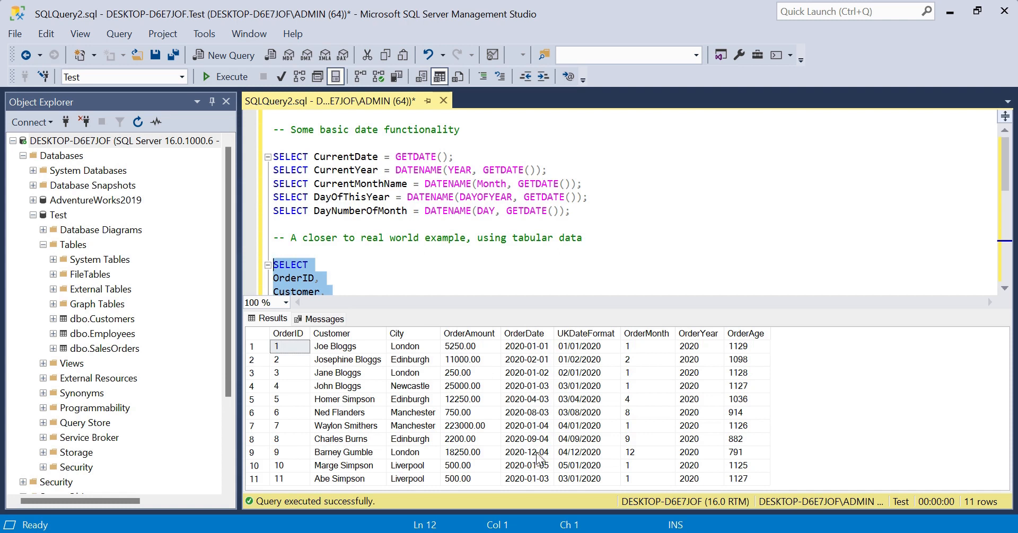
mouse_move(587, 388)
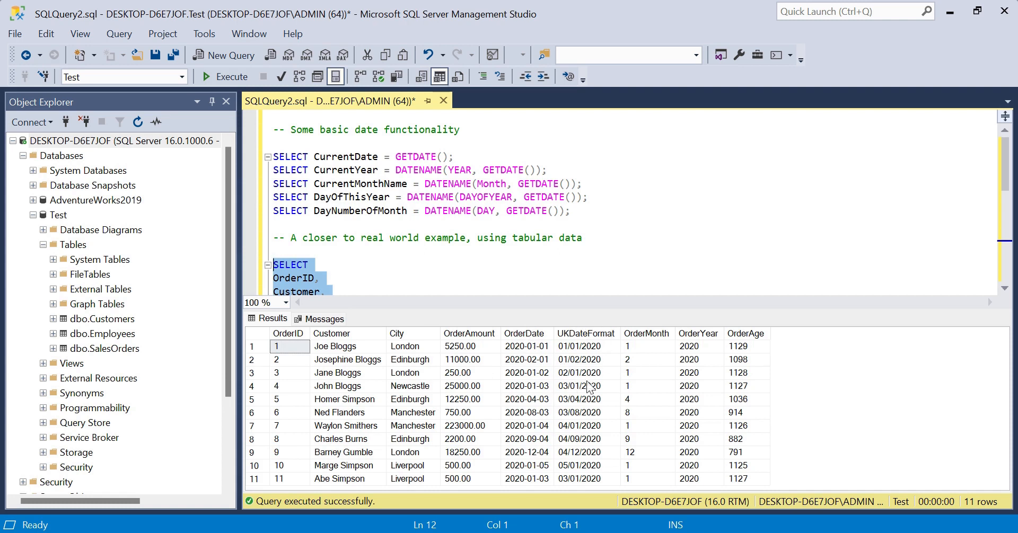
mouse_move(534, 419)
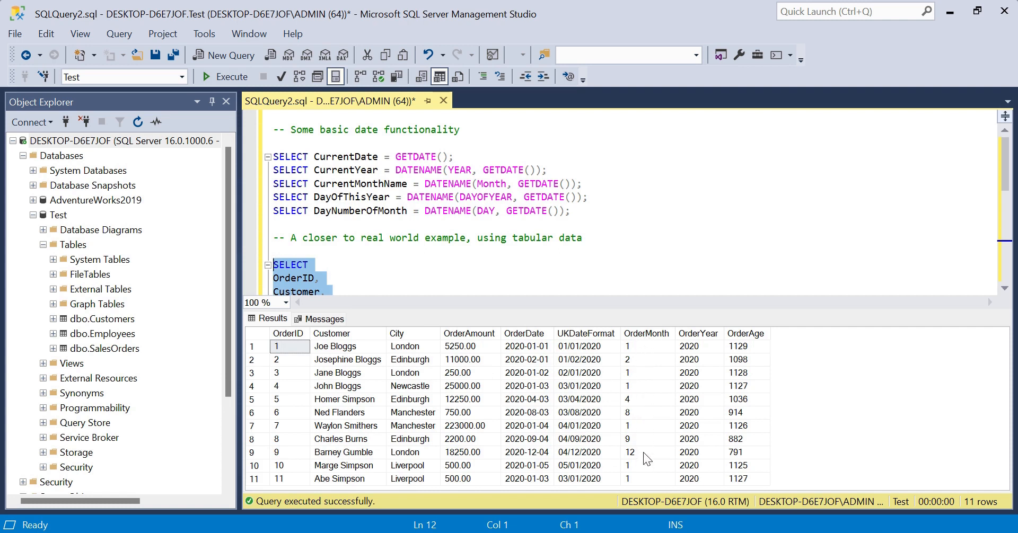
mouse_move(526, 361)
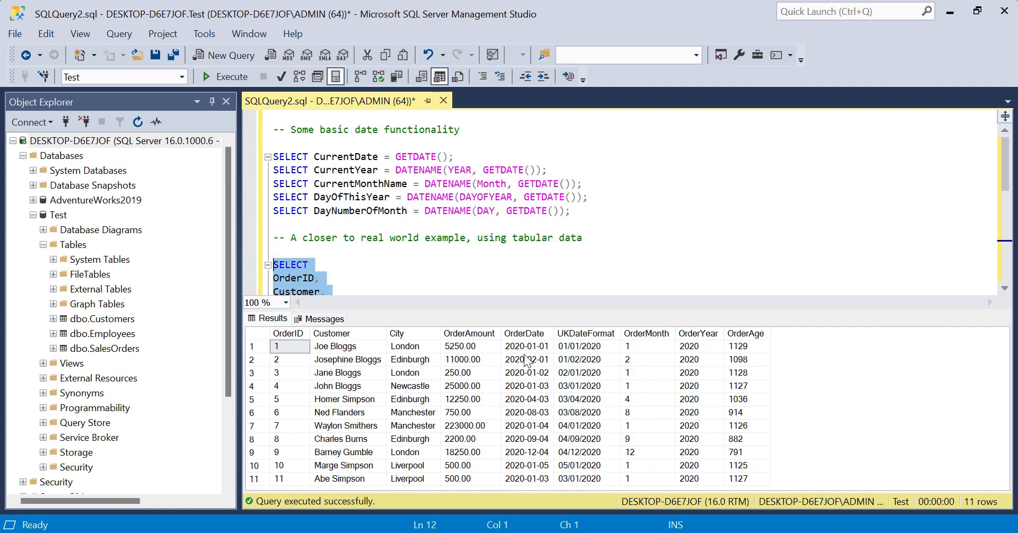
mouse_move(687, 375)
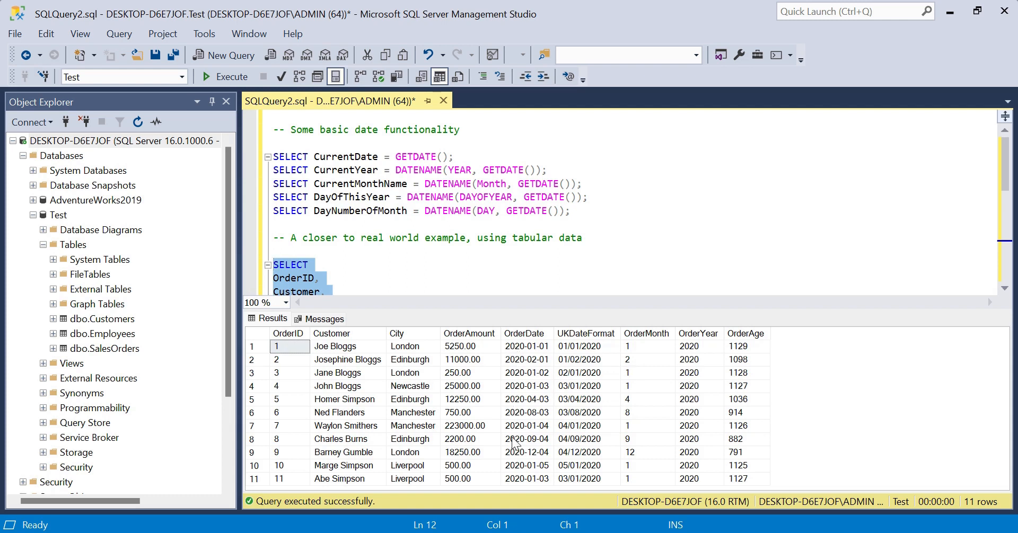
mouse_move(764, 463)
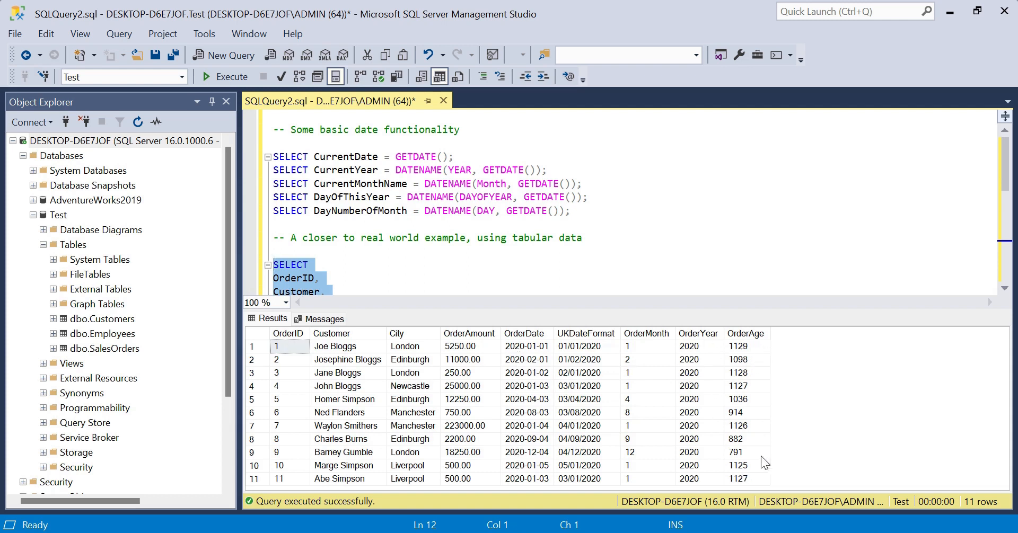
mouse_move(742, 352)
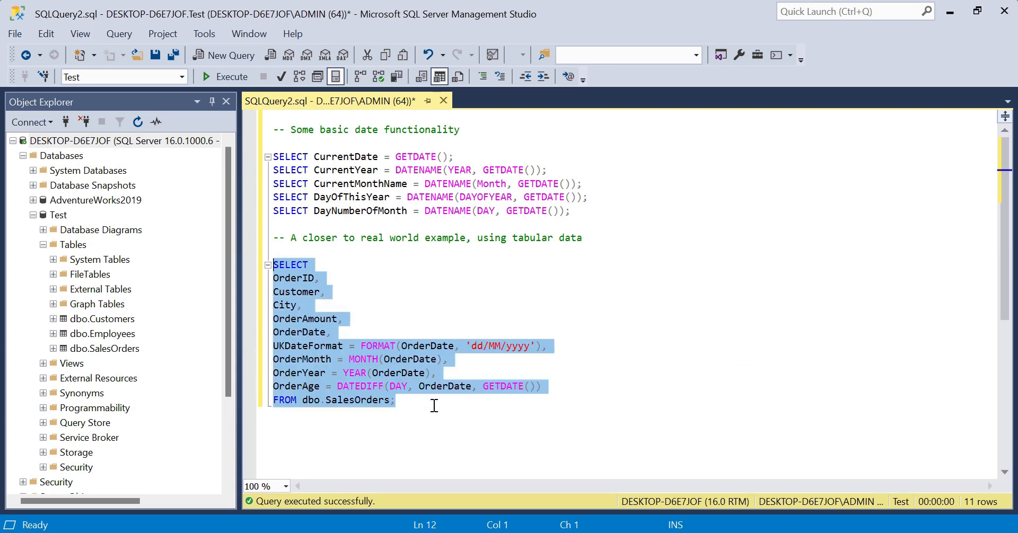
click(394, 399)
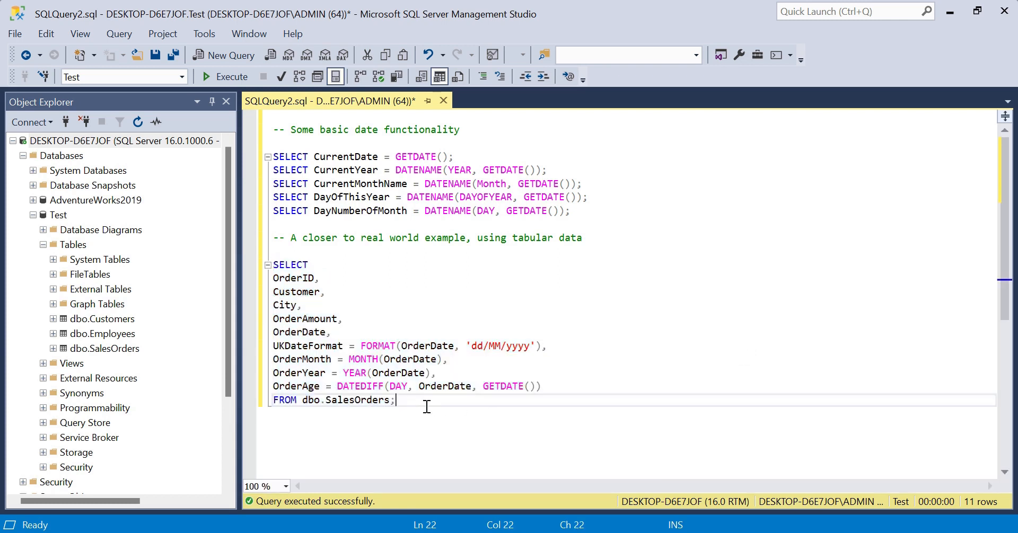
mouse_move(443, 216)
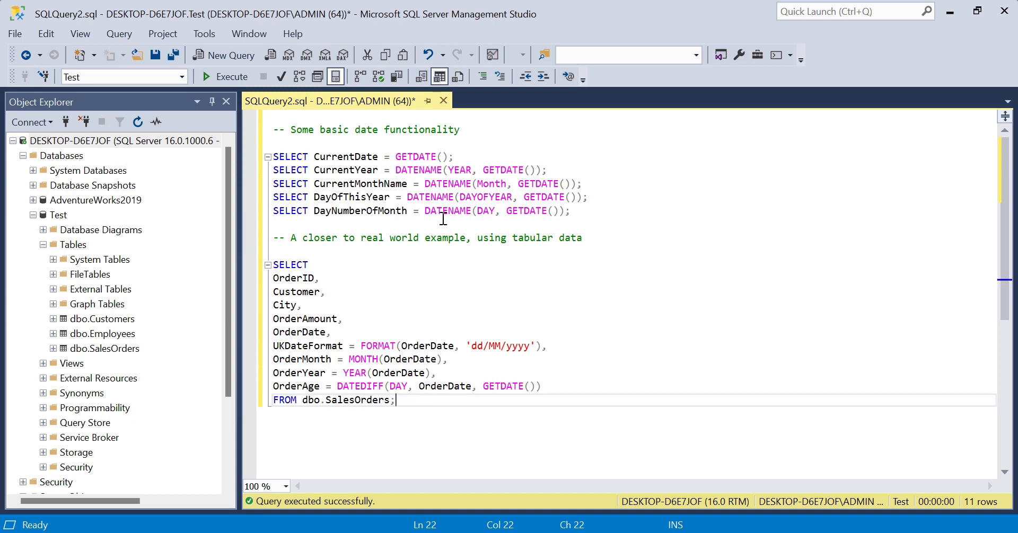
mouse_move(351, 276)
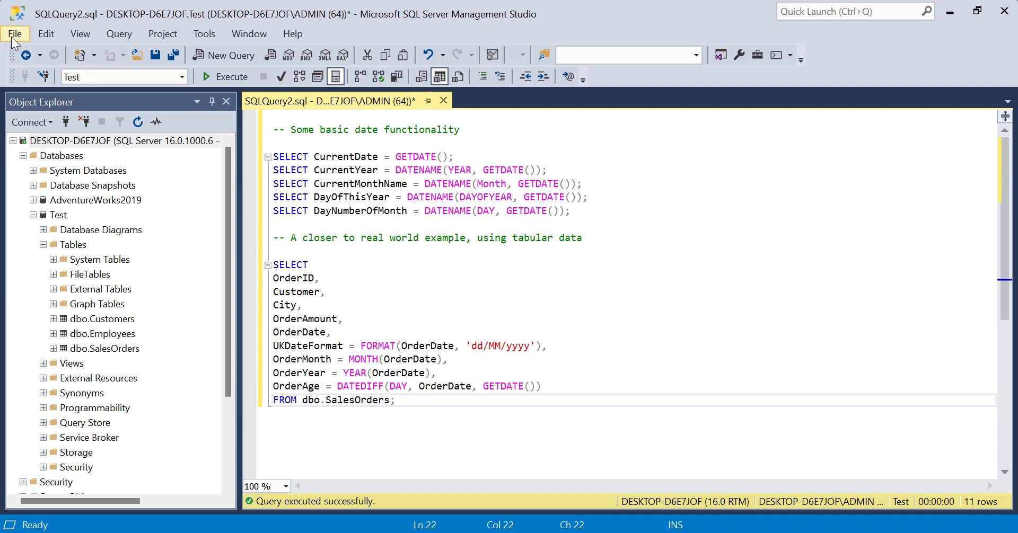
mouse_move(336, 249)
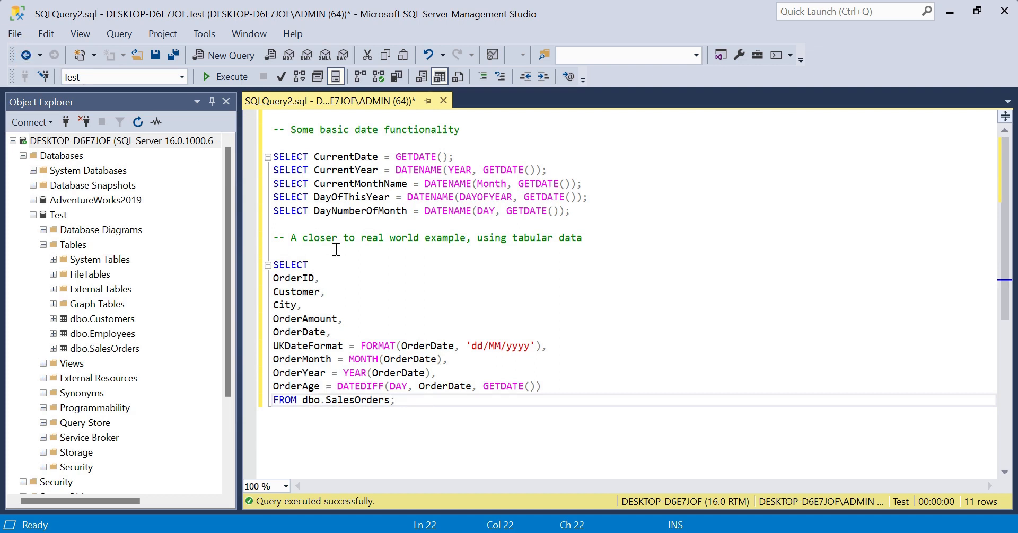
mouse_move(333, 261)
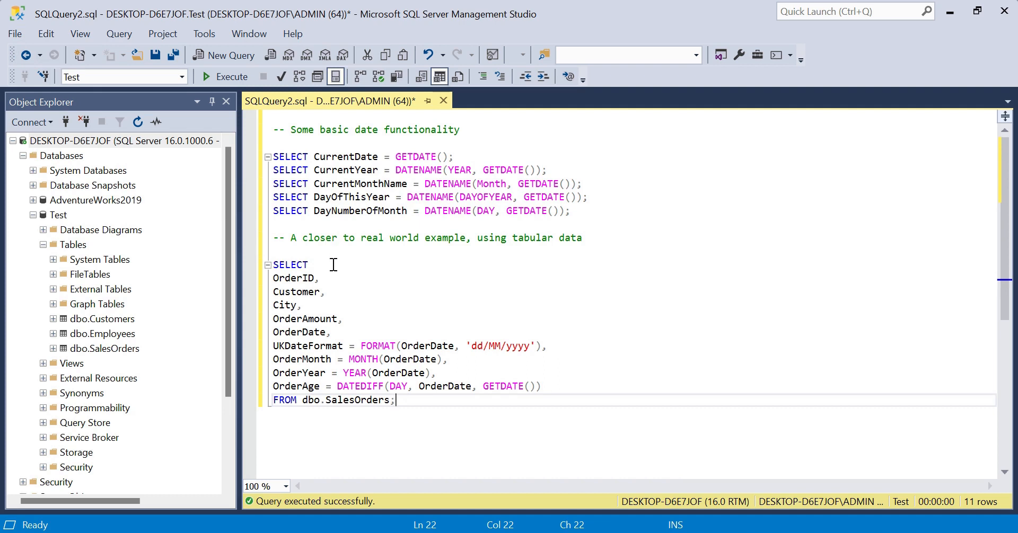
mouse_move(375, 386)
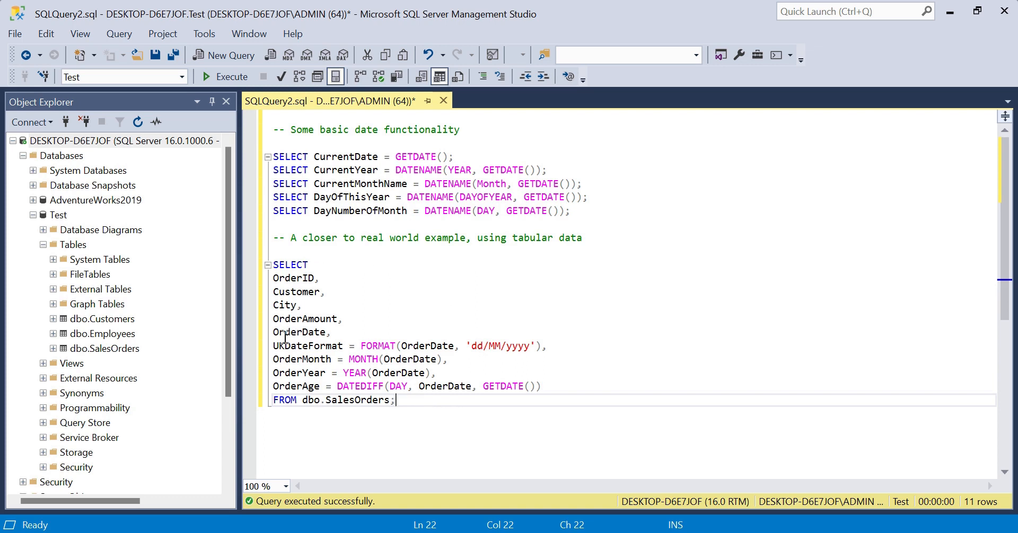
mouse_move(424, 403)
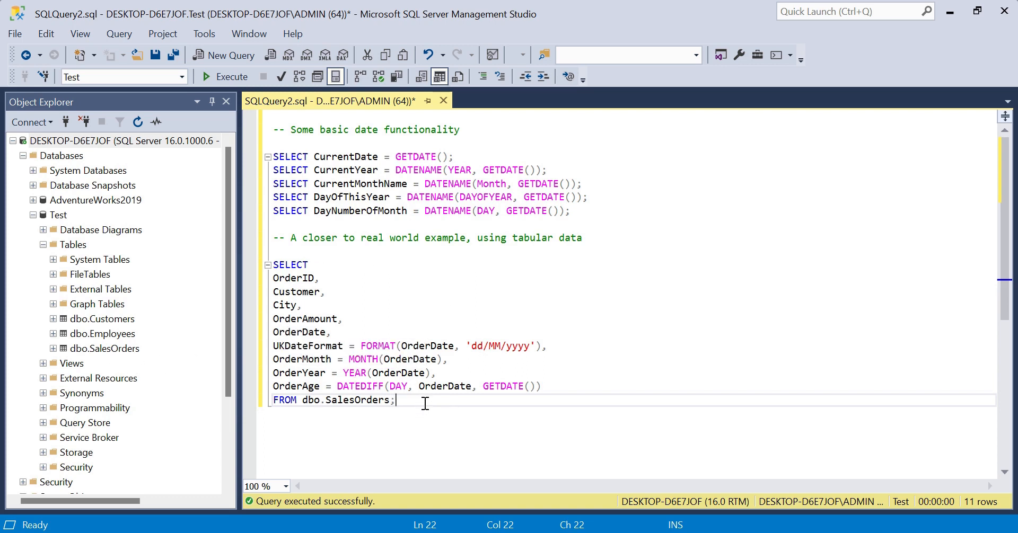